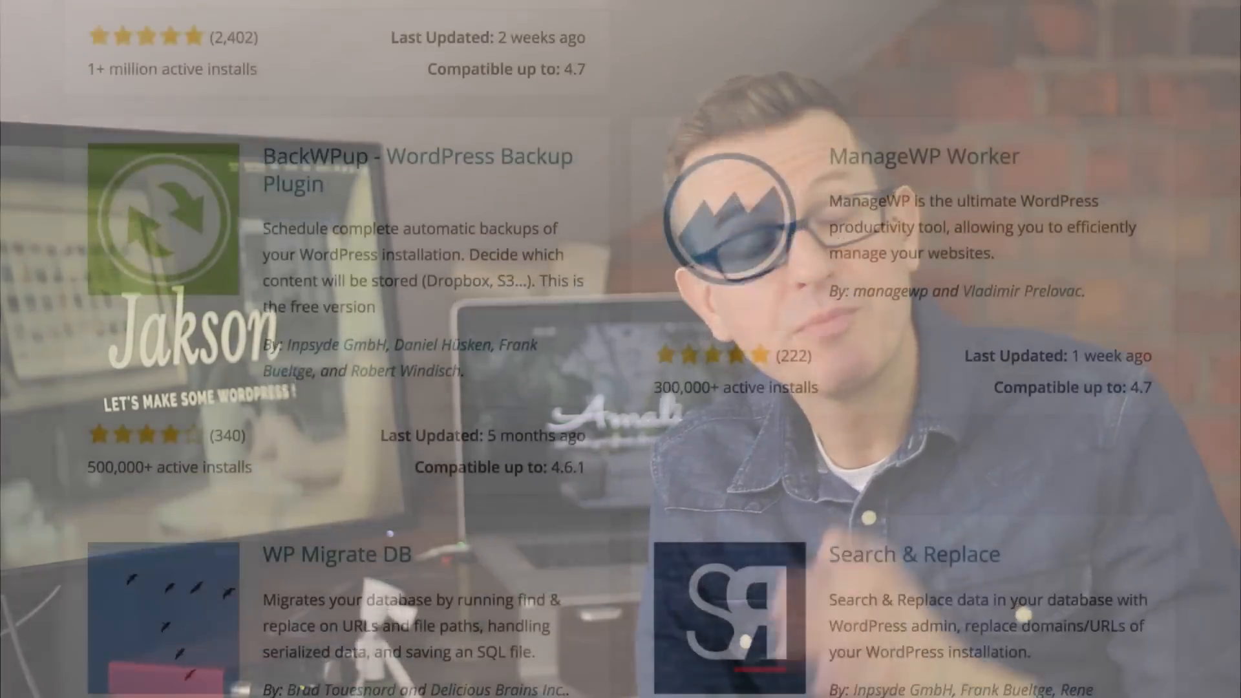
- Search the Add Plugins directory for 'duplicator'
scroll("down", 3)
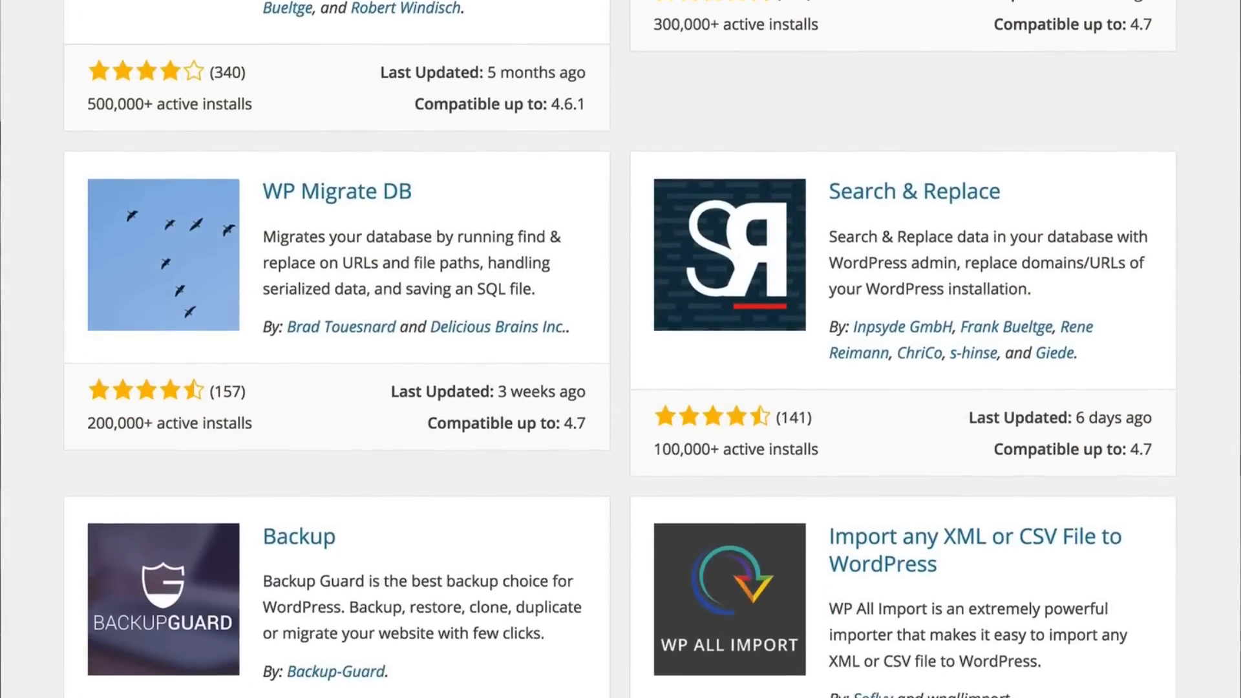
scroll("down", 3)
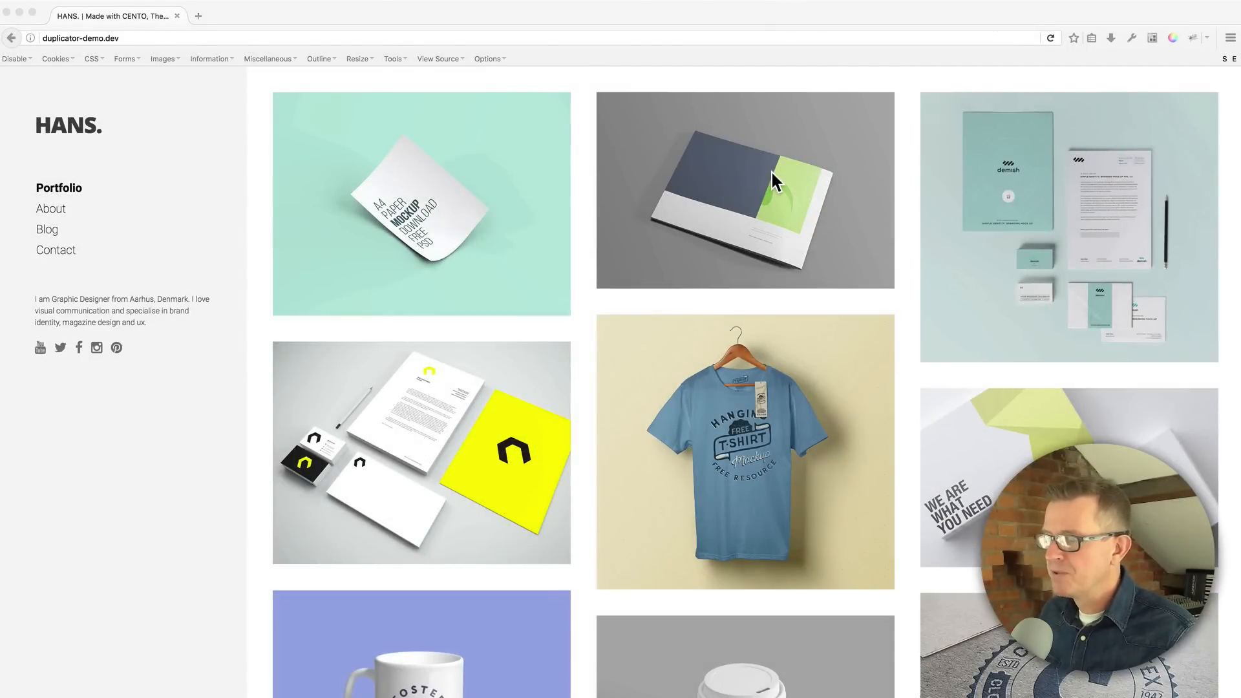
mouse_move(877, 348)
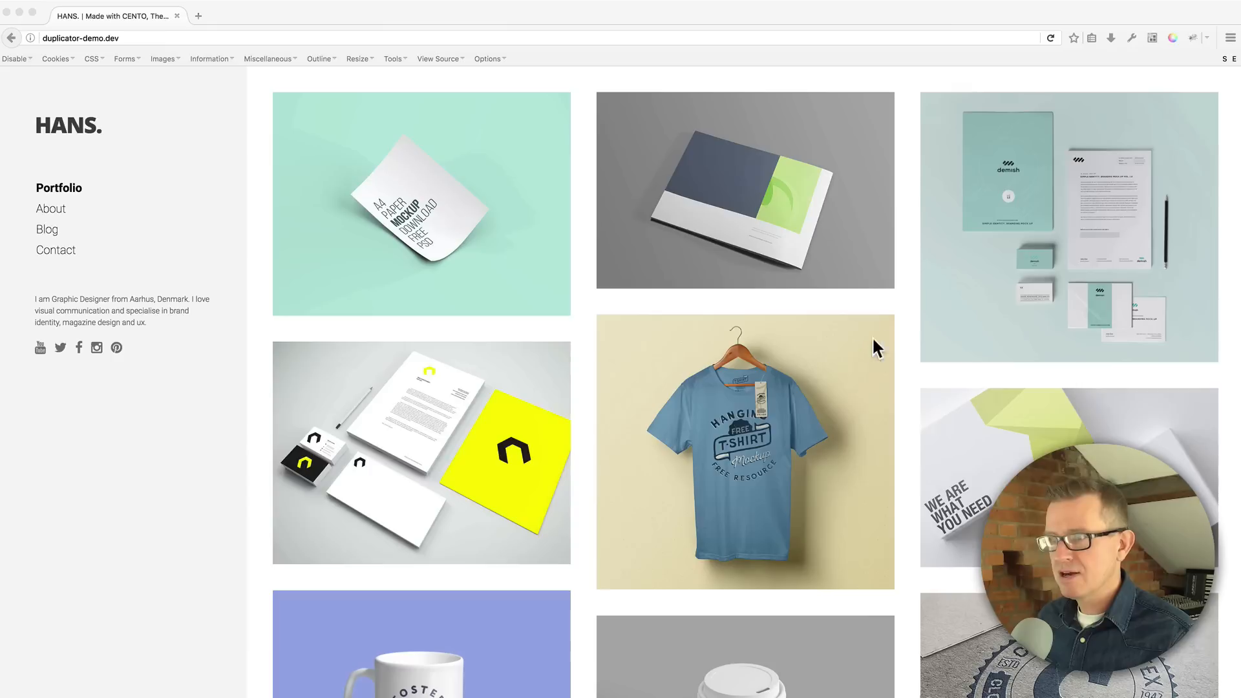
mouse_move(911, 338)
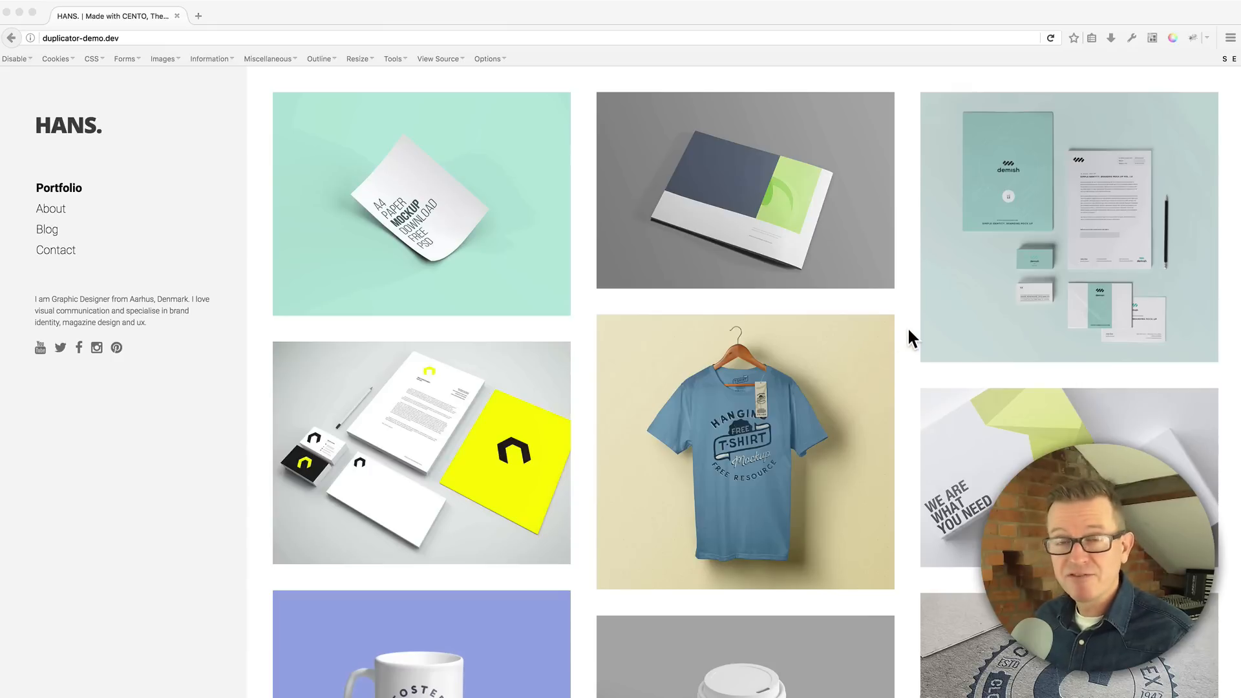
scroll("down", 3)
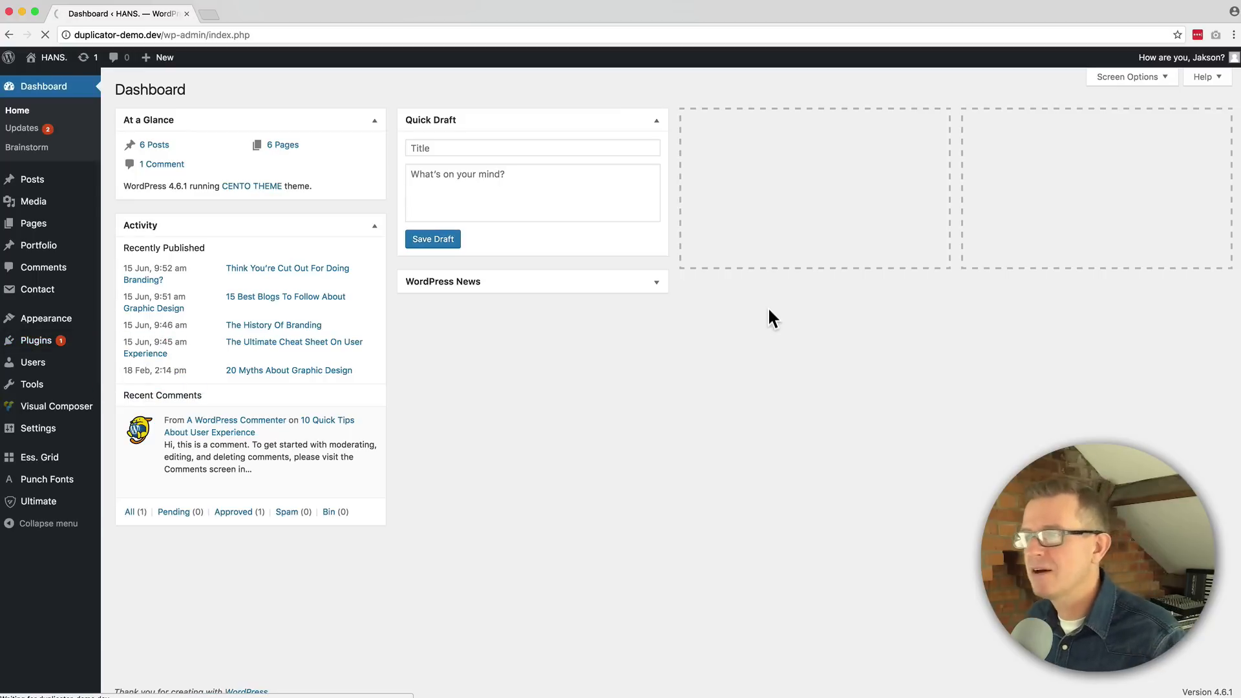
type("duplicator")
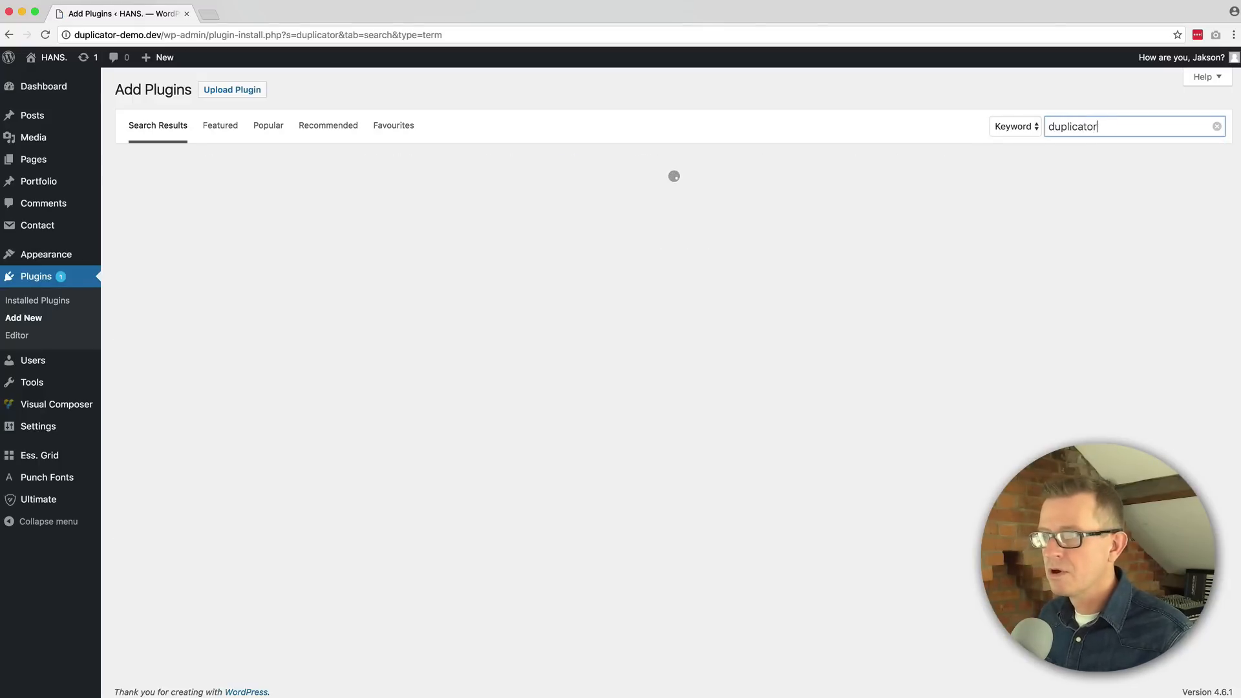
key("Return")
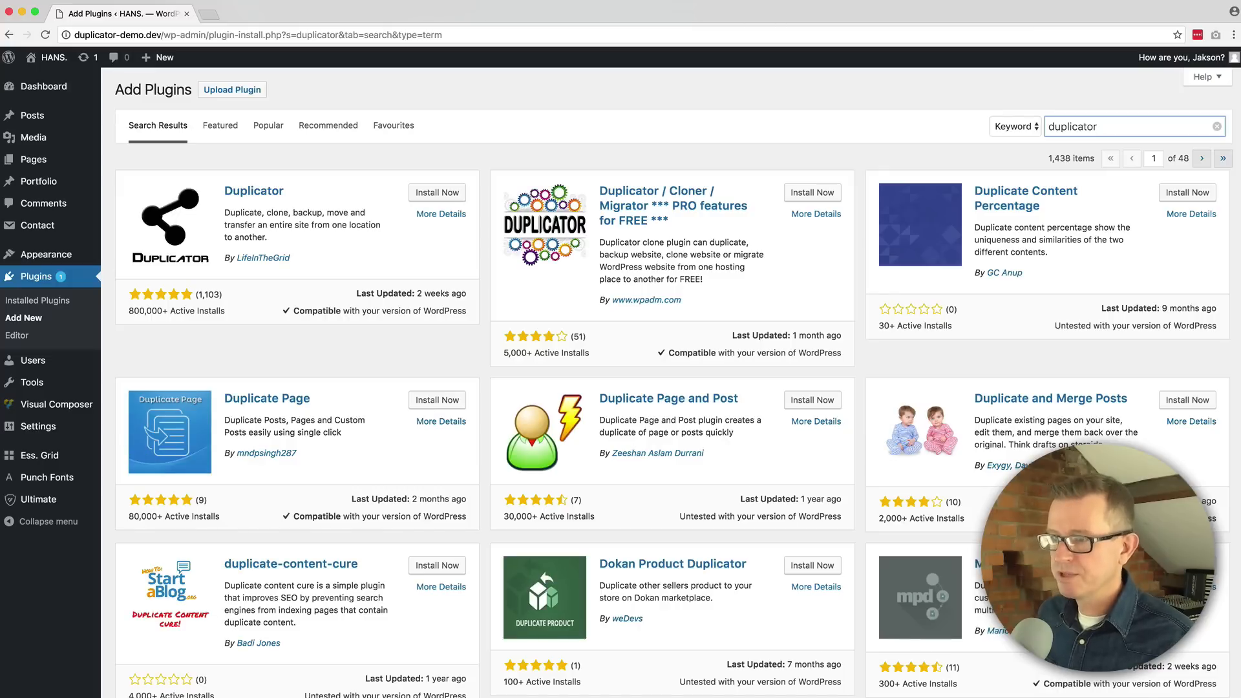
mouse_move(193, 338)
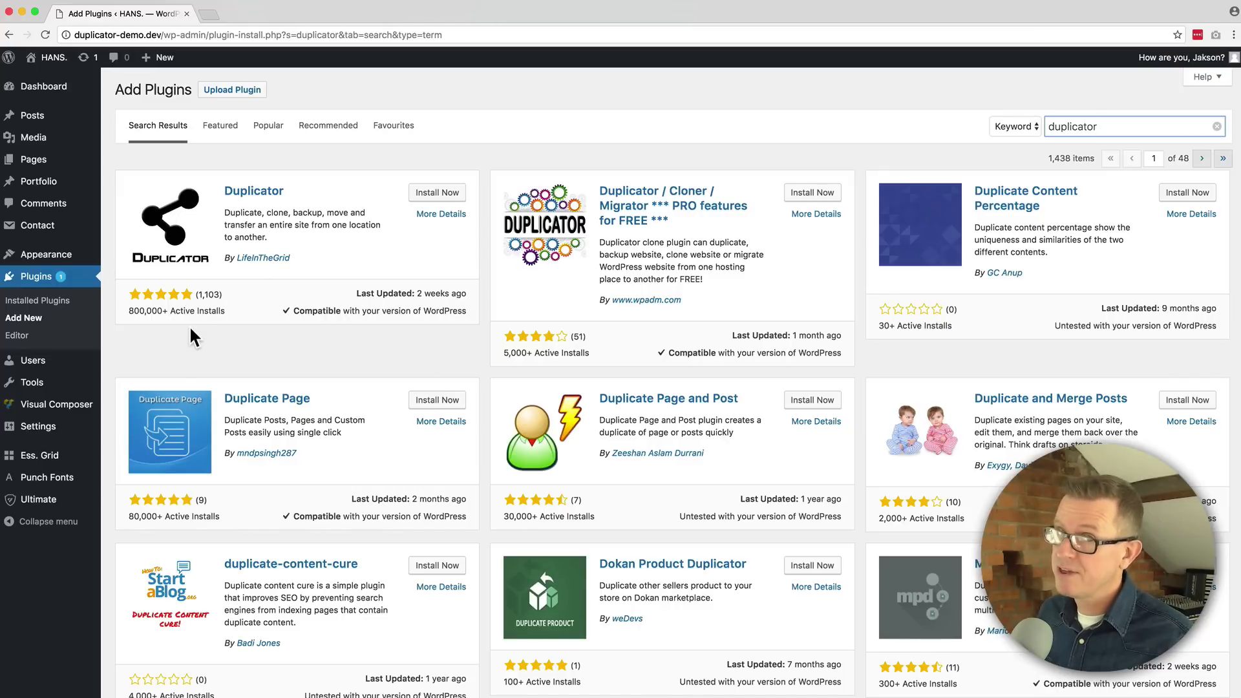
- Install the Duplicator plugin and activate it
left_click(436, 193)
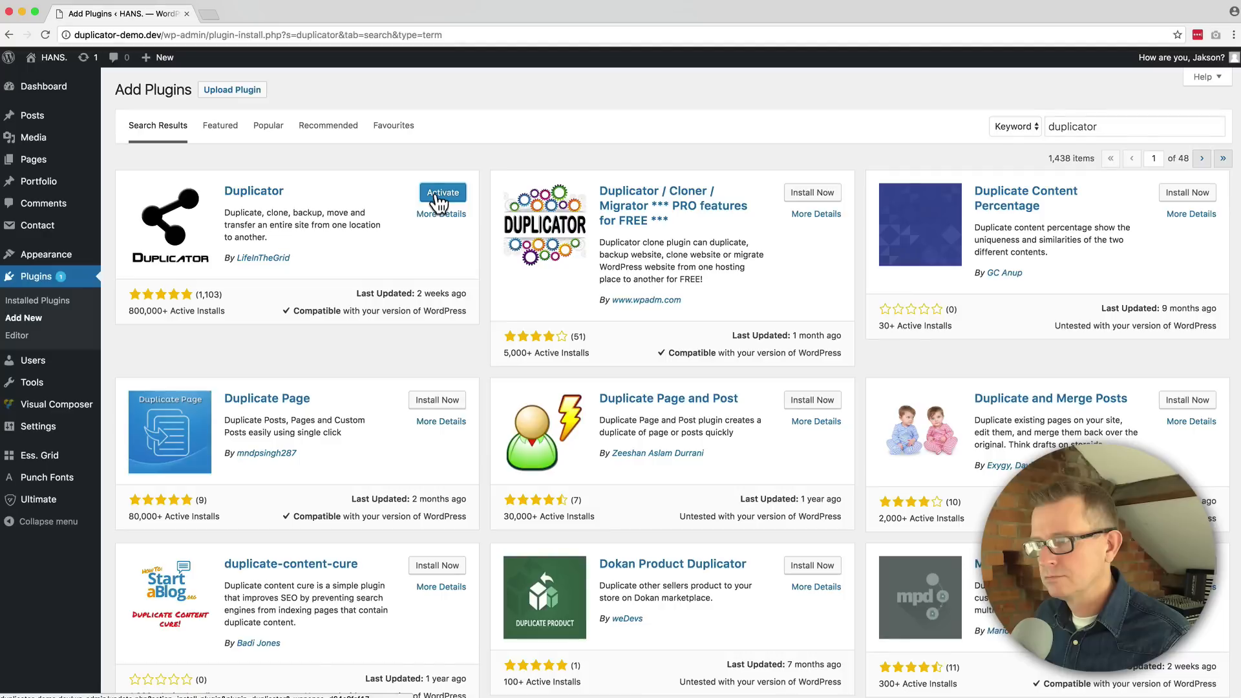
left_click(442, 192)
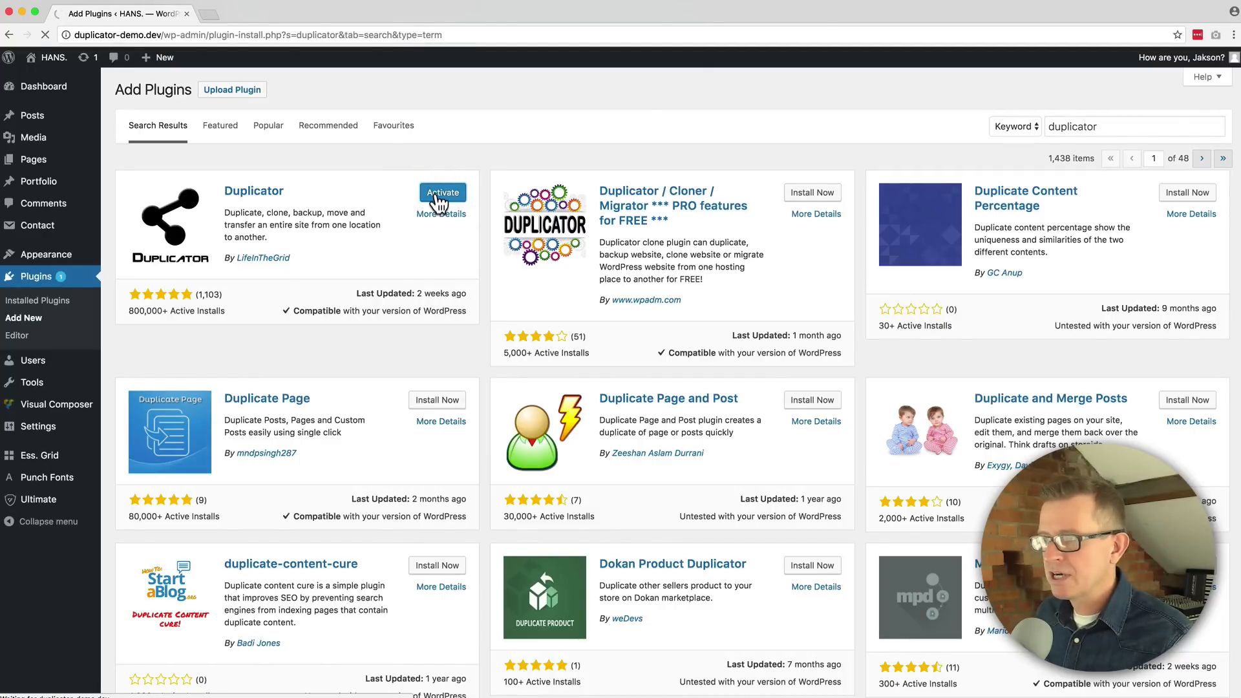
left_click(442, 192)
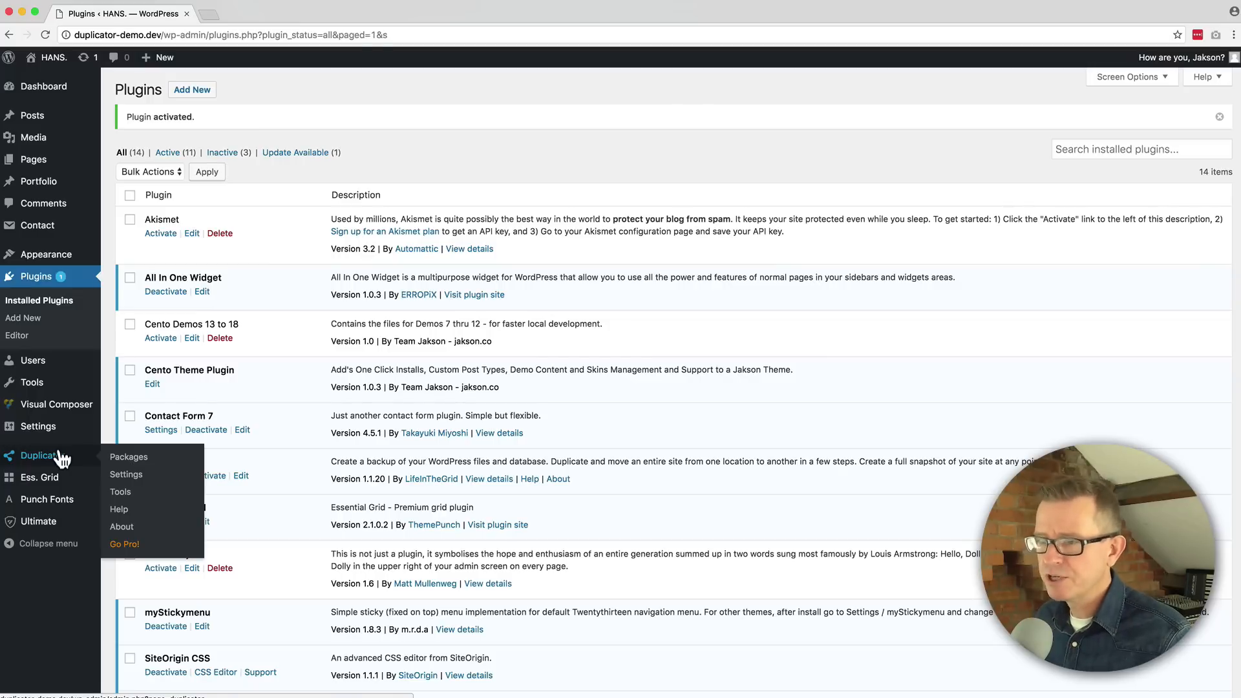
- Create a new package from Duplicator's Packages list
left_click(127, 457)
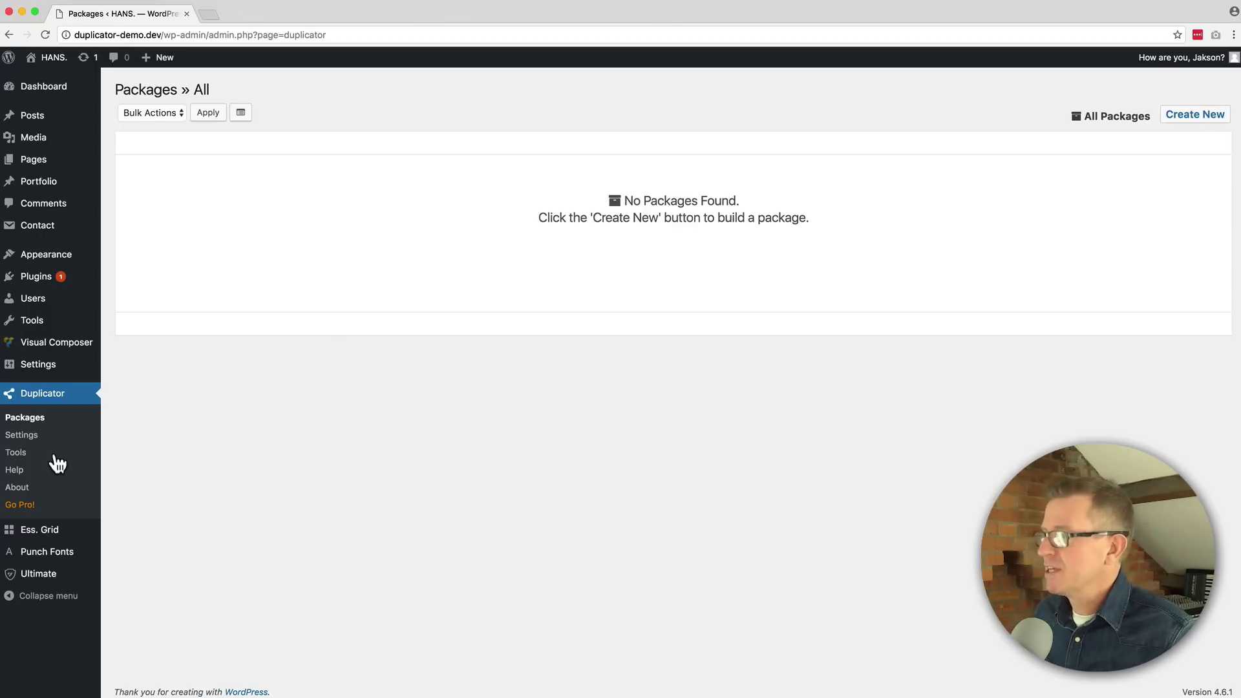
mouse_move(1195, 113)
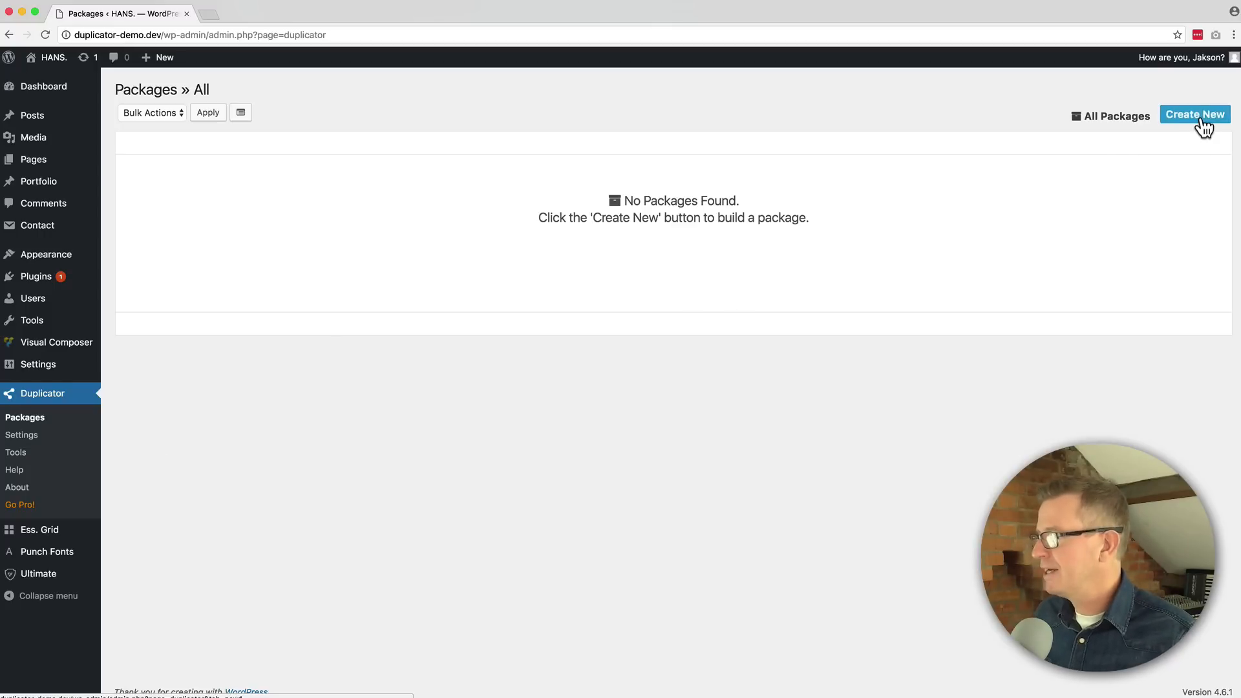
left_click(1194, 114)
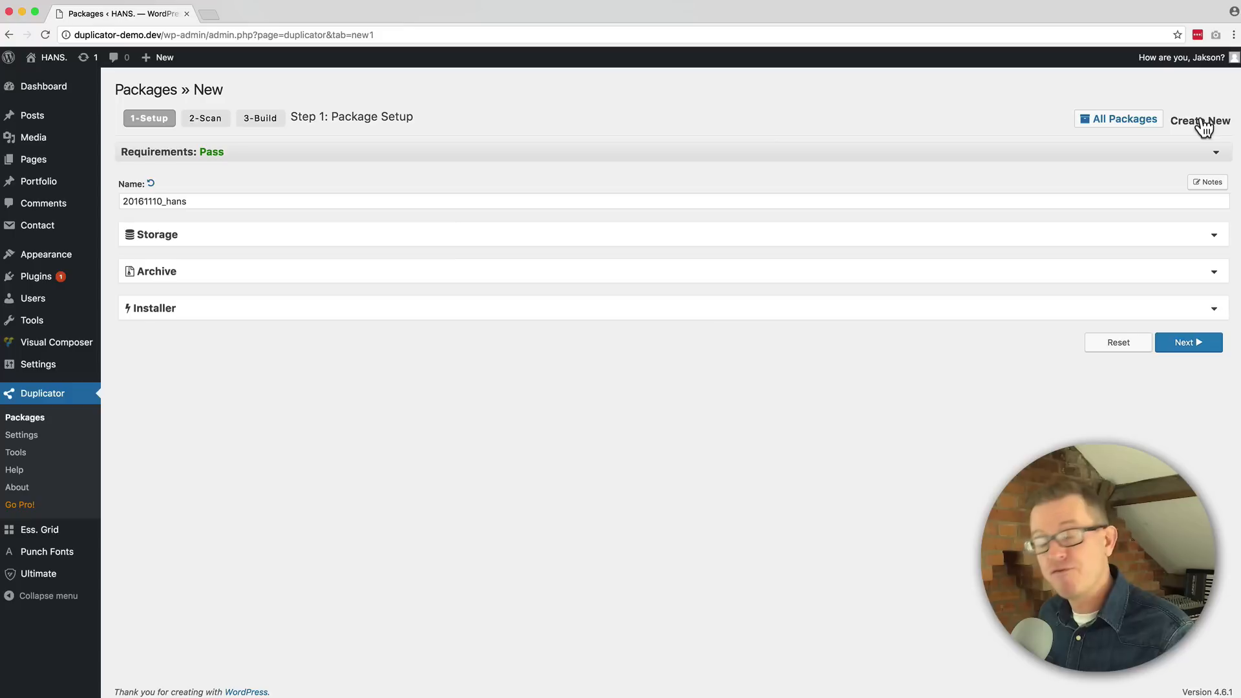
mouse_move(1188, 342)
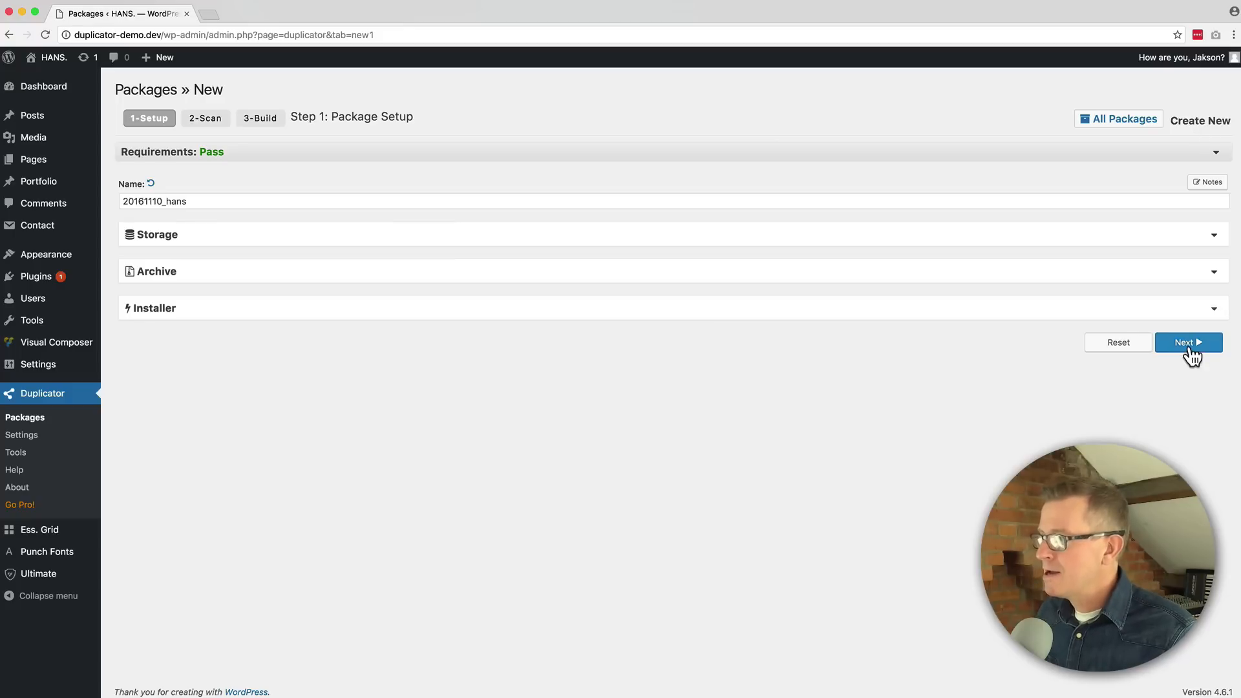
- Continue from Package Setup to run the system scan
left_click(1187, 342)
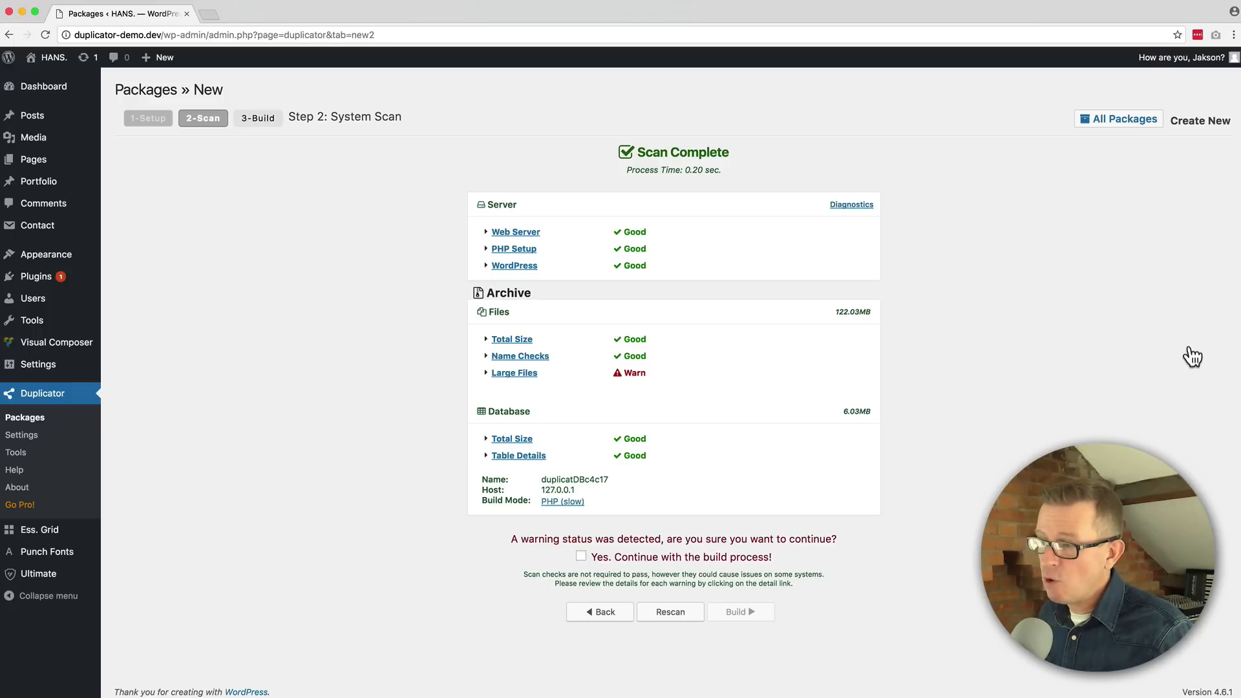
mouse_move(513, 373)
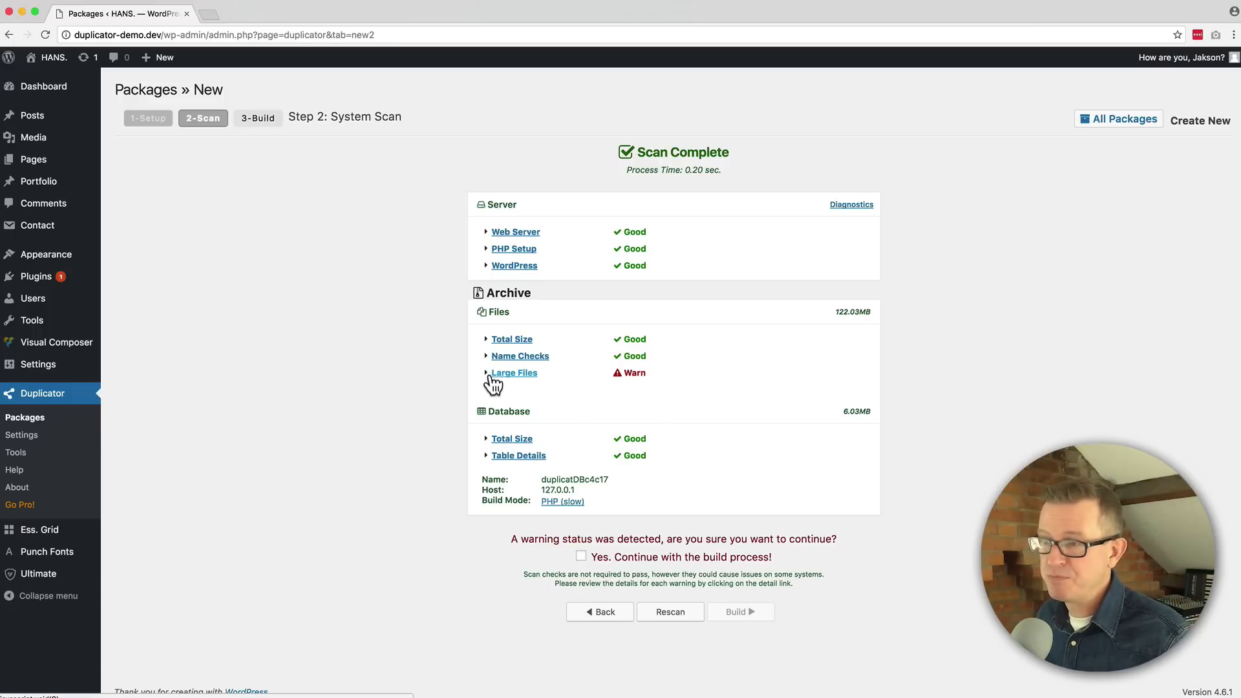
- Review the Large Files warning and its file paths, then collapse the details
left_click(514, 373)
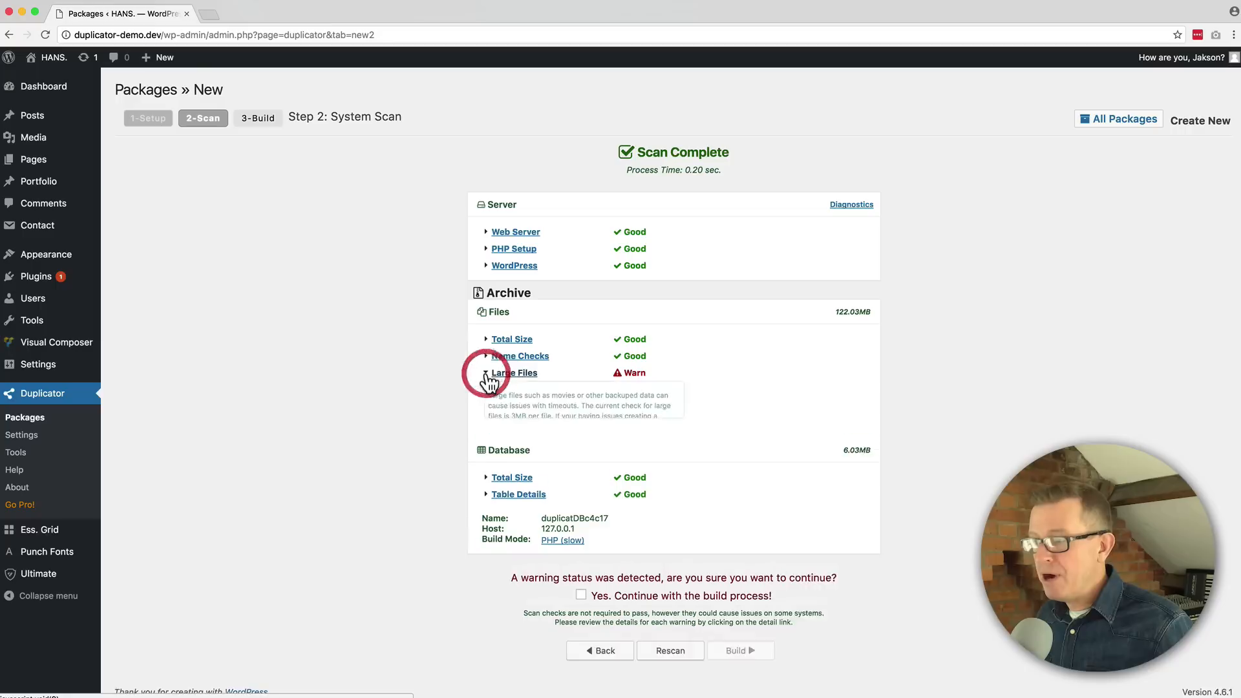
left_click(514, 373)
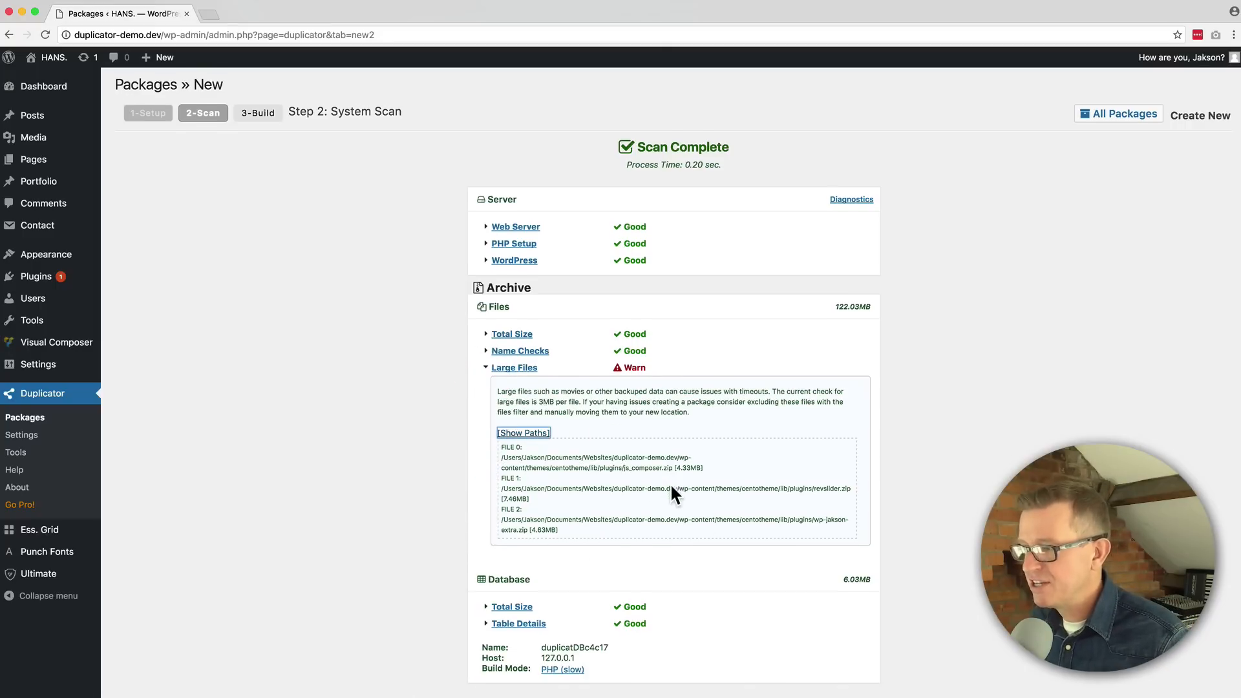
scroll("down", 3)
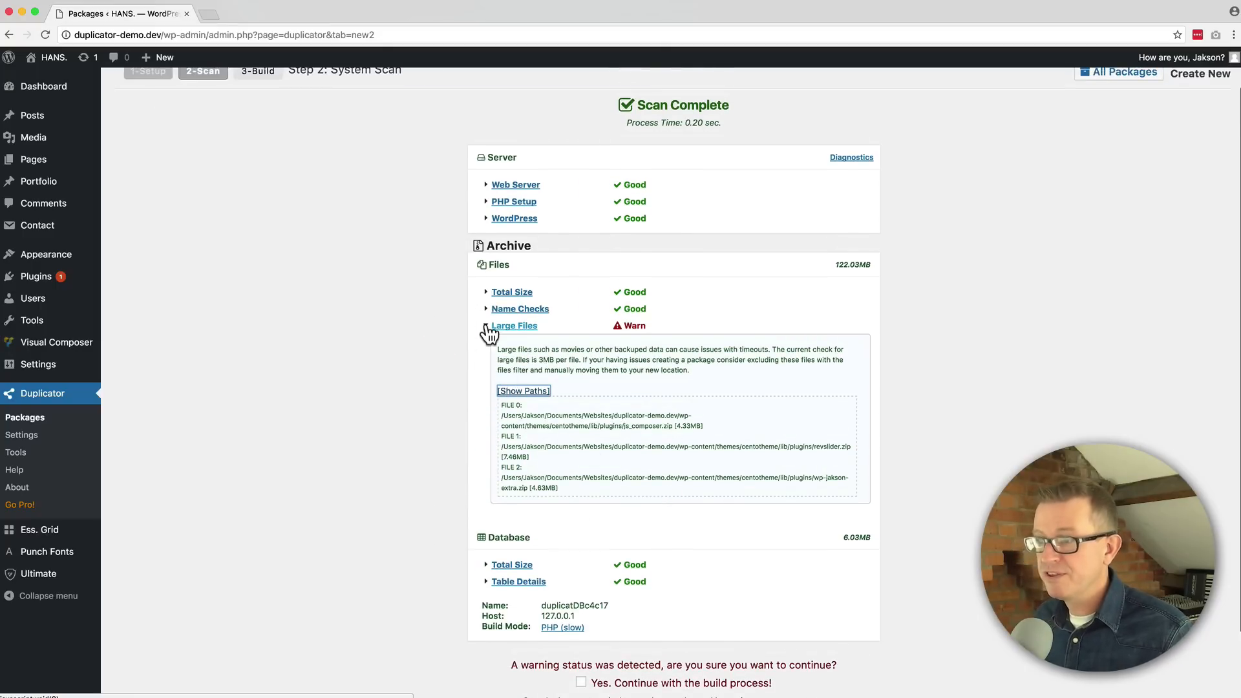
left_click(514, 325)
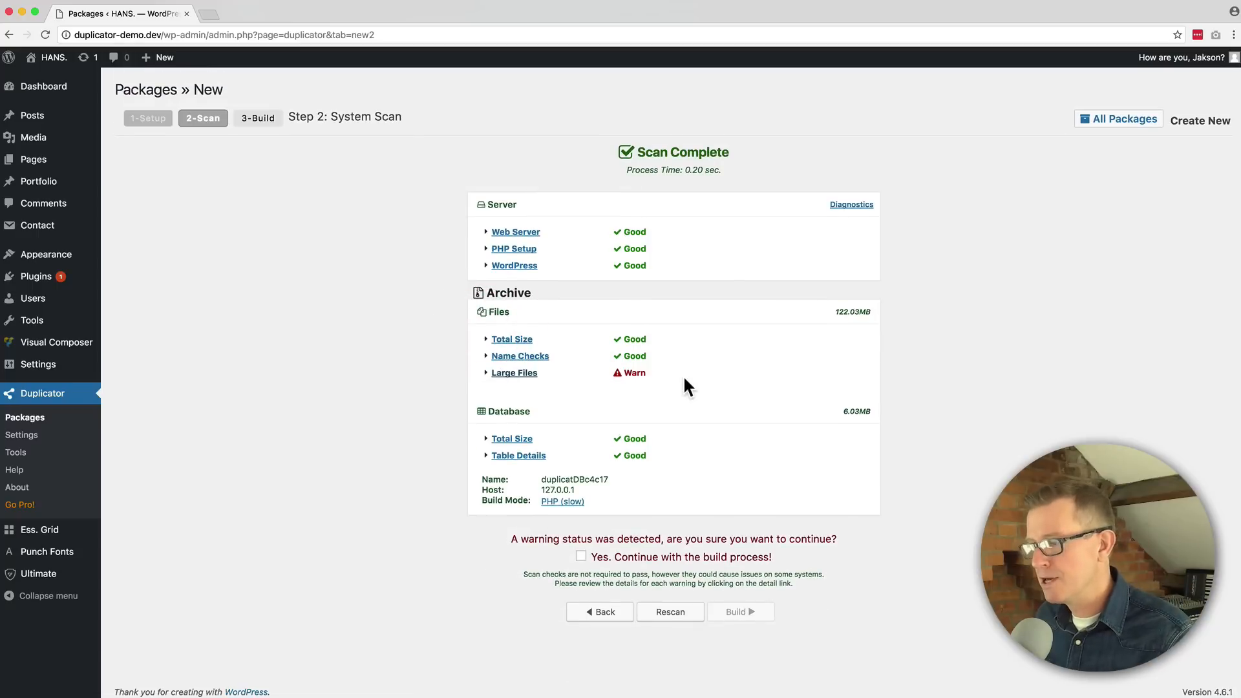
mouse_move(500, 343)
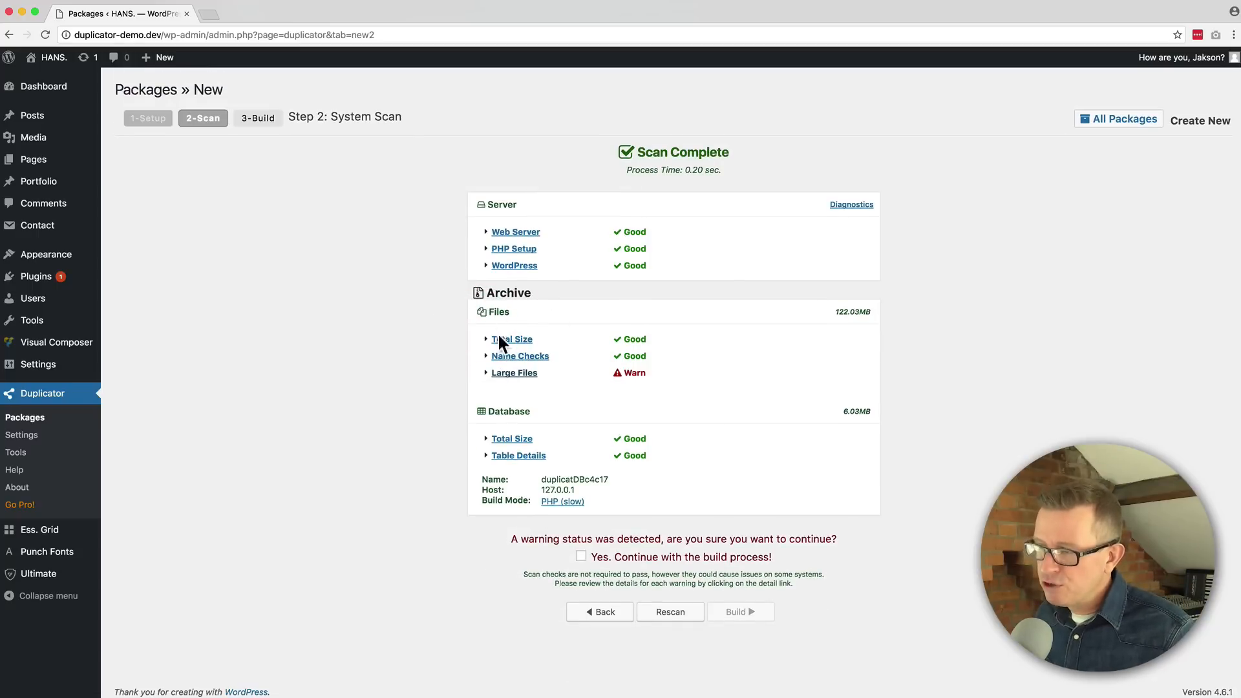
mouse_move(530, 349)
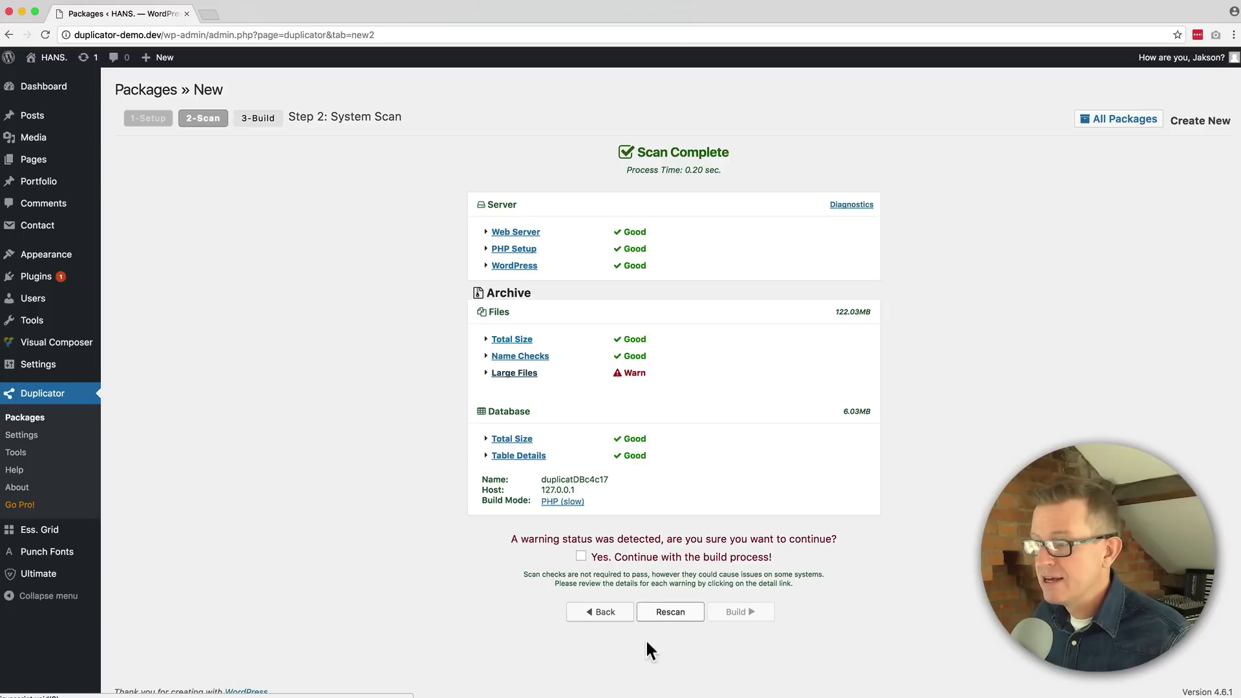
- Accept 'Yes. Continue with the build process!' and build the package
left_click(581, 557)
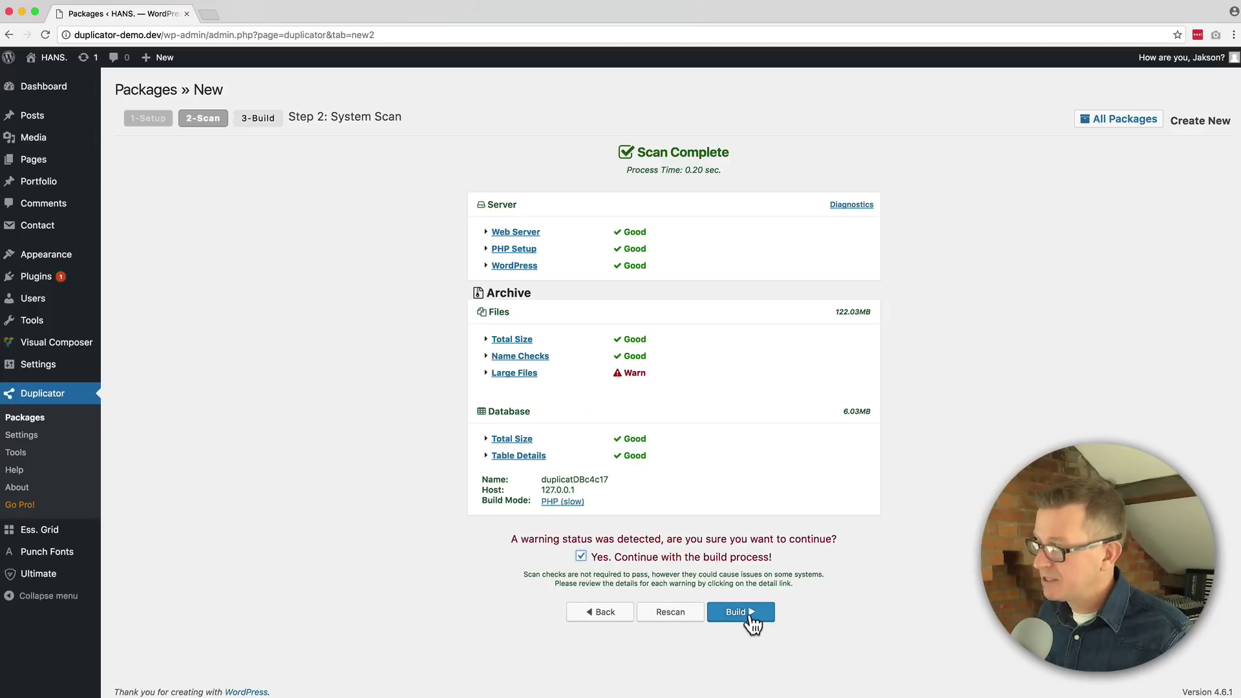
left_click(740, 612)
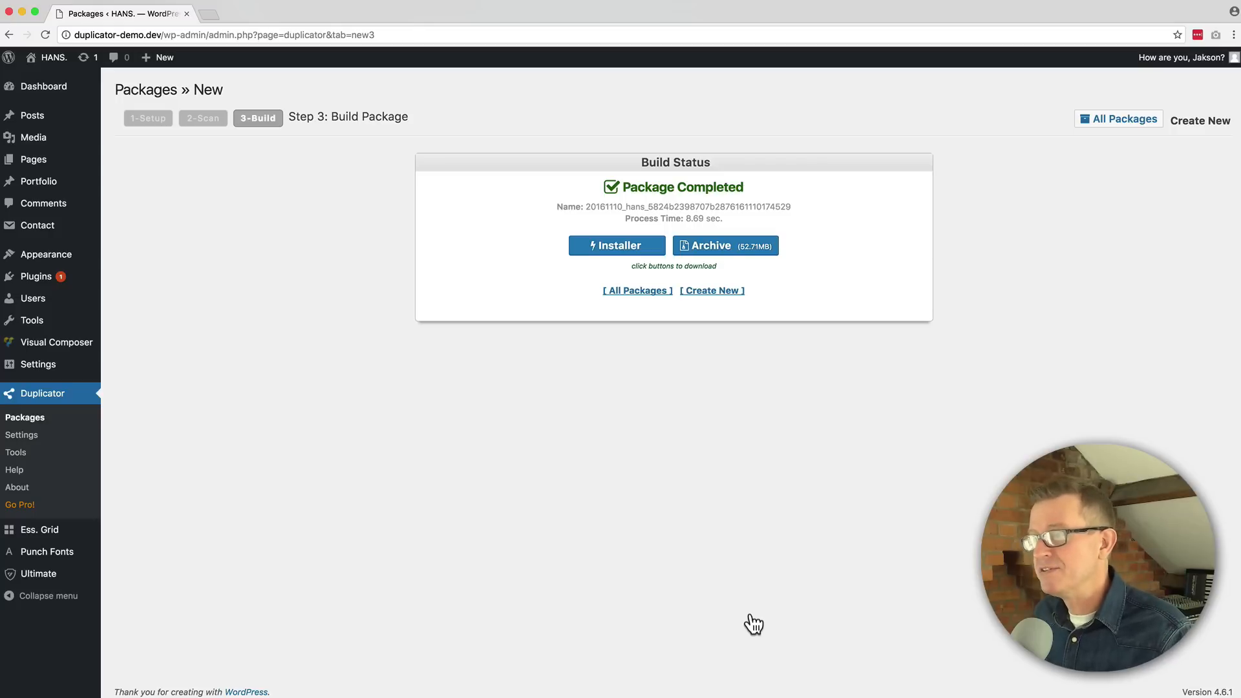
mouse_move(782, 342)
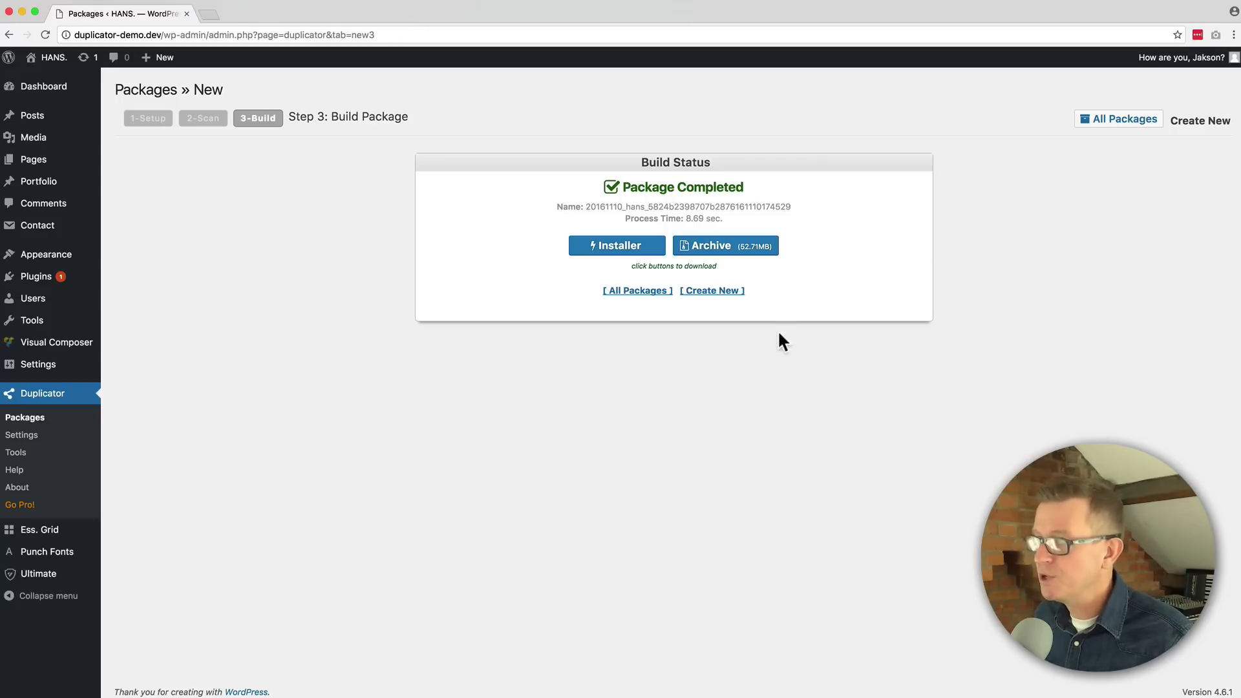
mouse_move(726, 245)
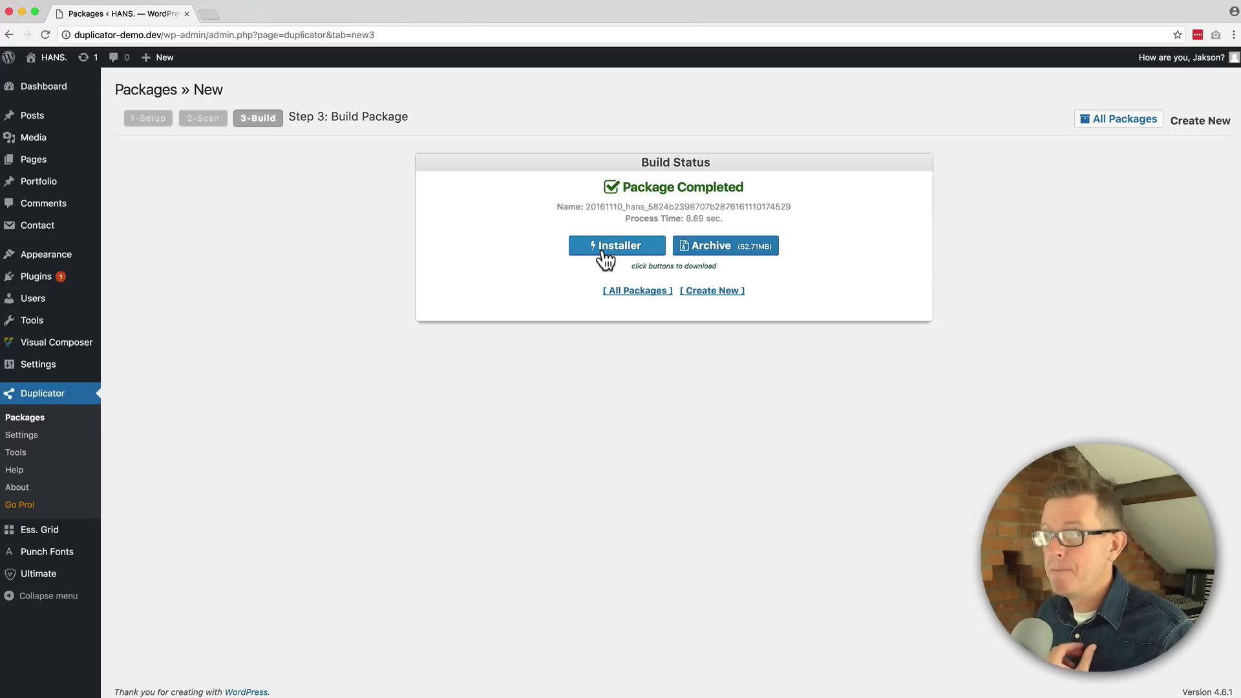
- Download the package's installer.php and save it to the Desktop
left_click(616, 246)
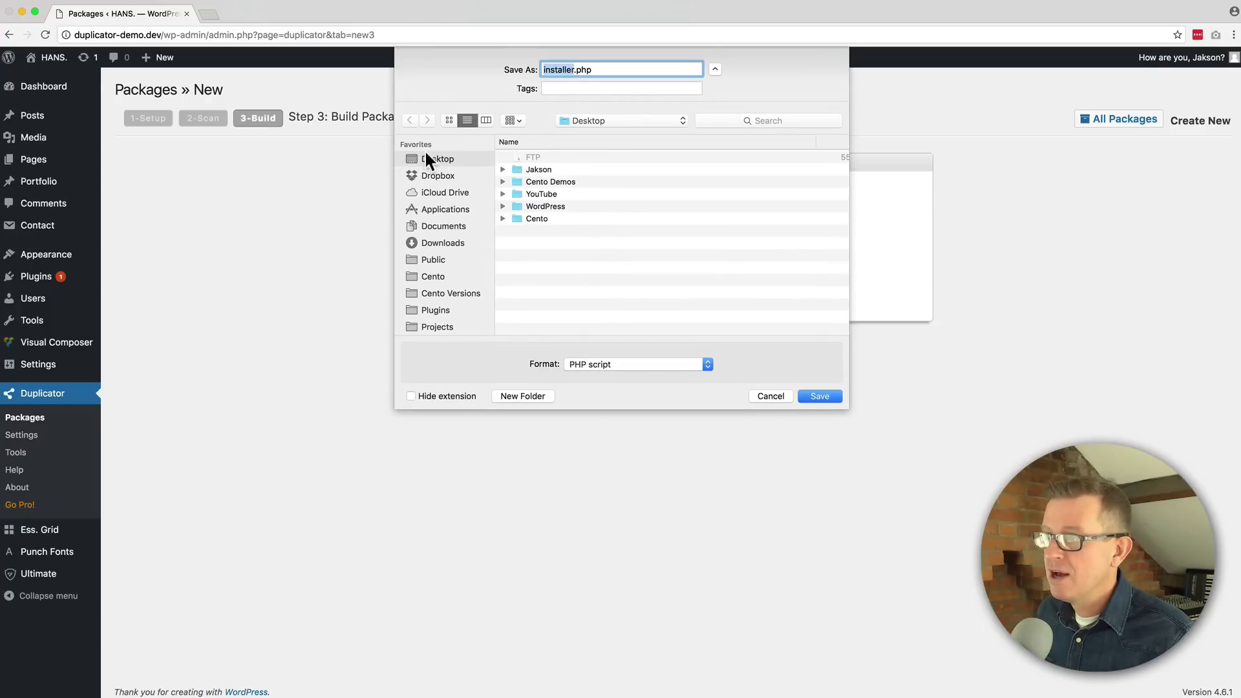
left_click(818, 395)
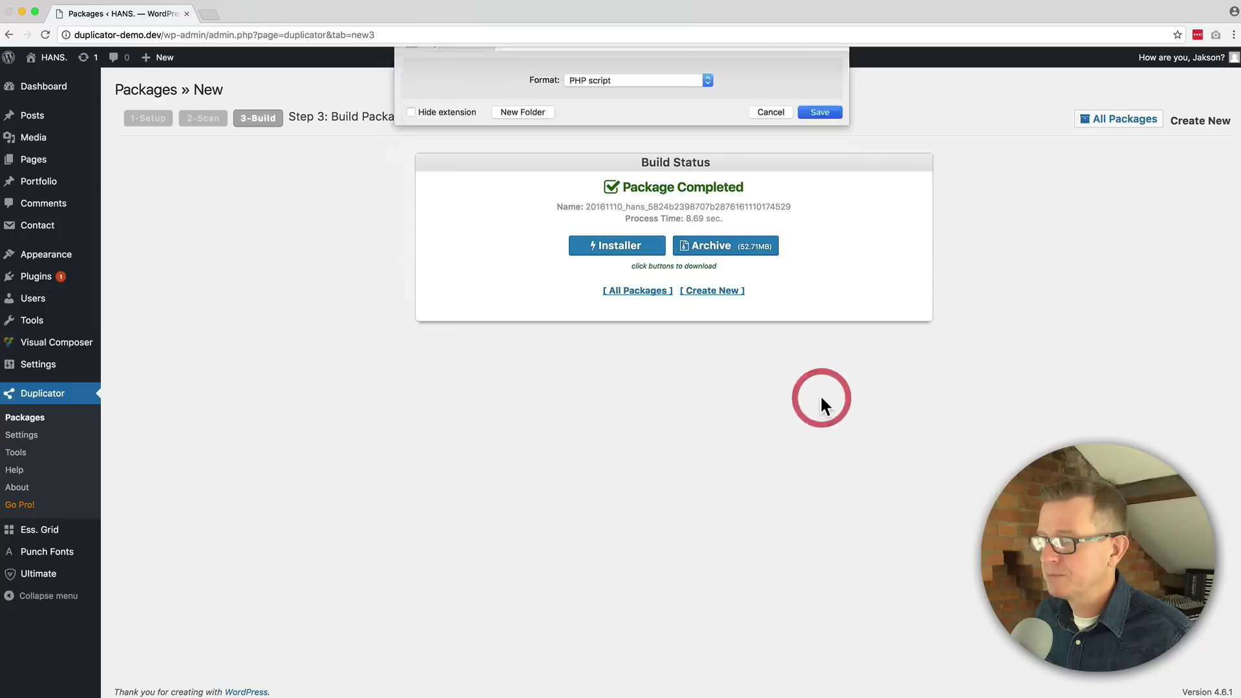
left_click(768, 112)
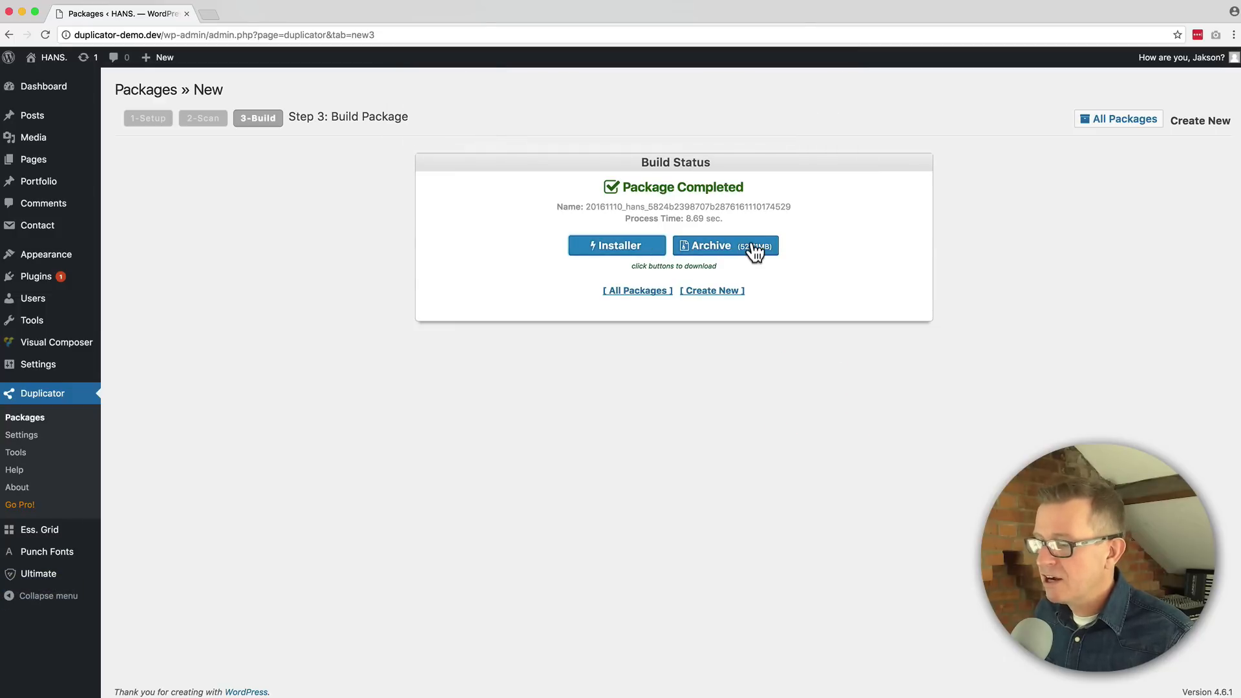
- Download the package zip archive to the Desktop and switch to FileZilla
left_click(723, 244)
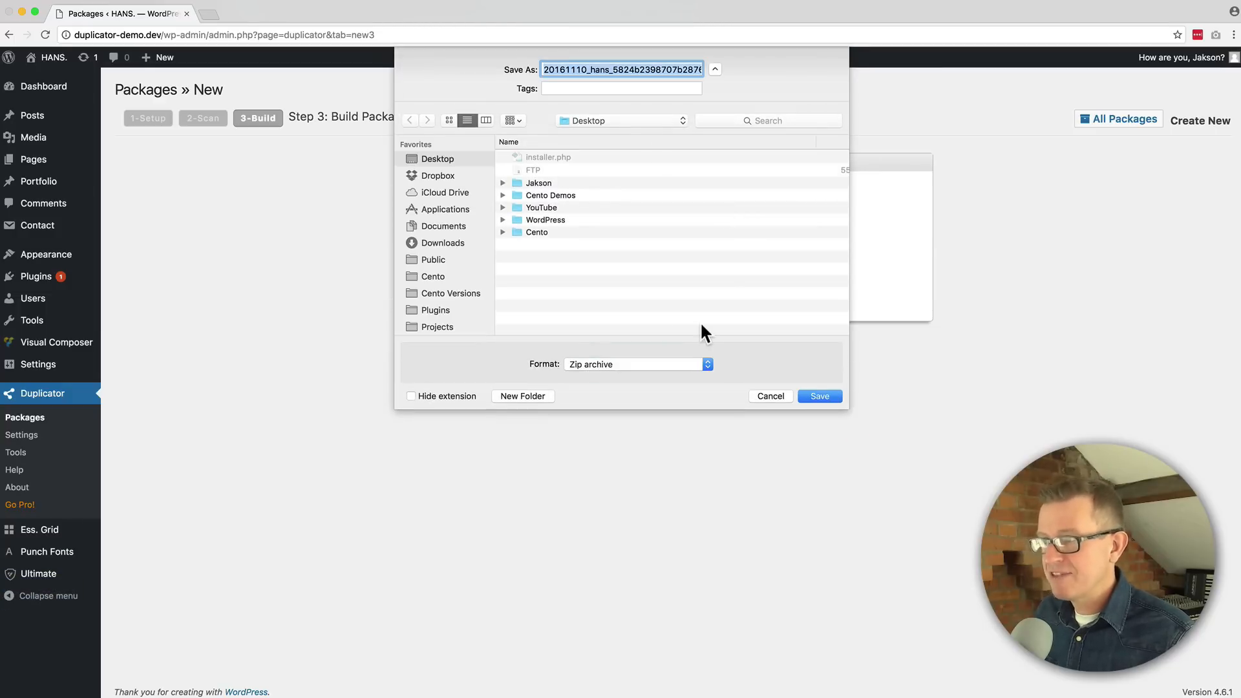
left_click(818, 396)
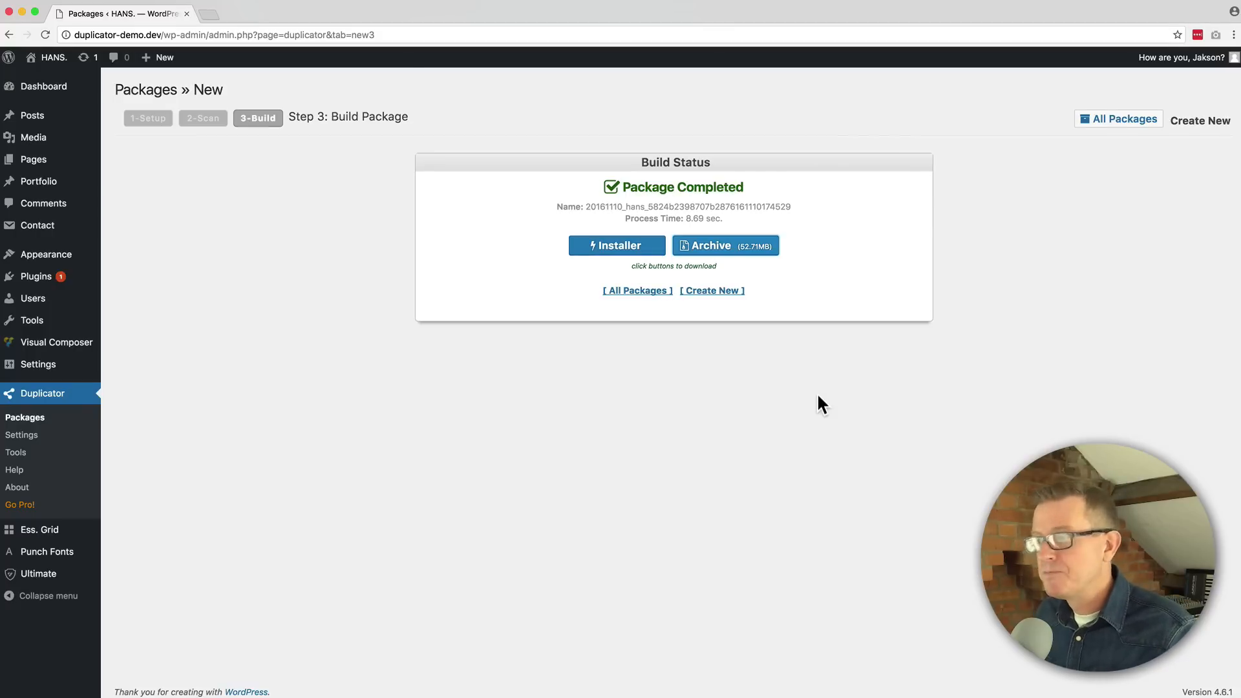
mouse_move(822, 406)
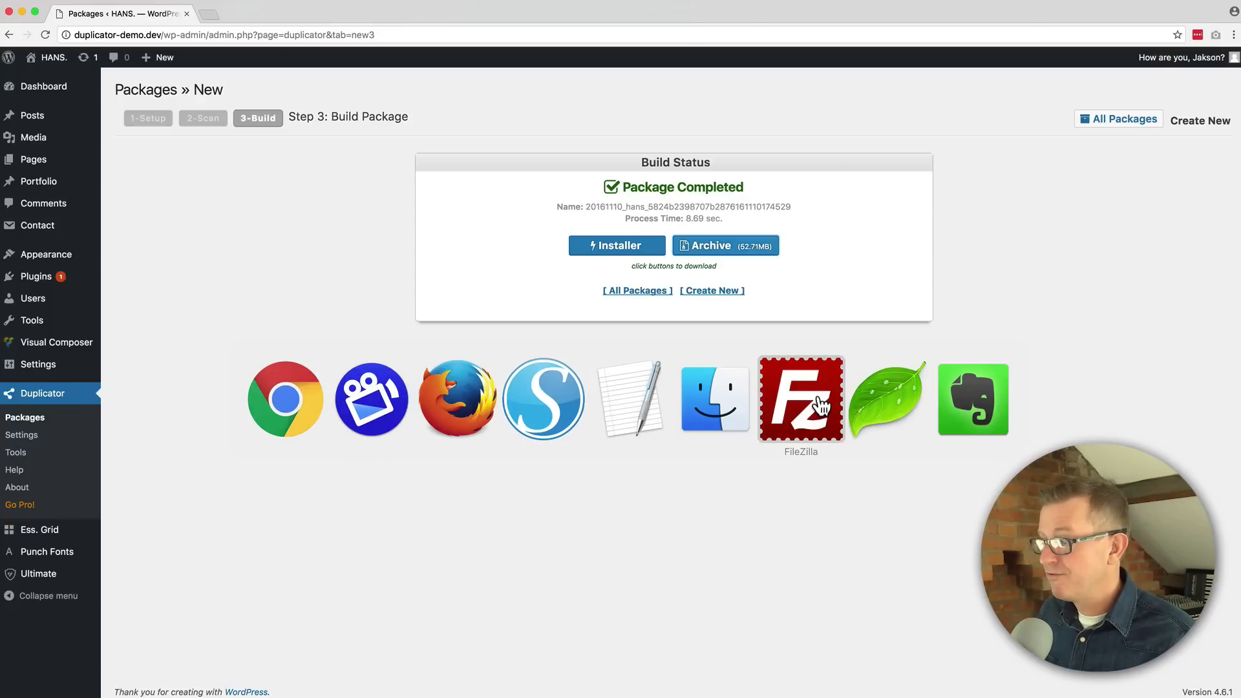
left_click(800, 398)
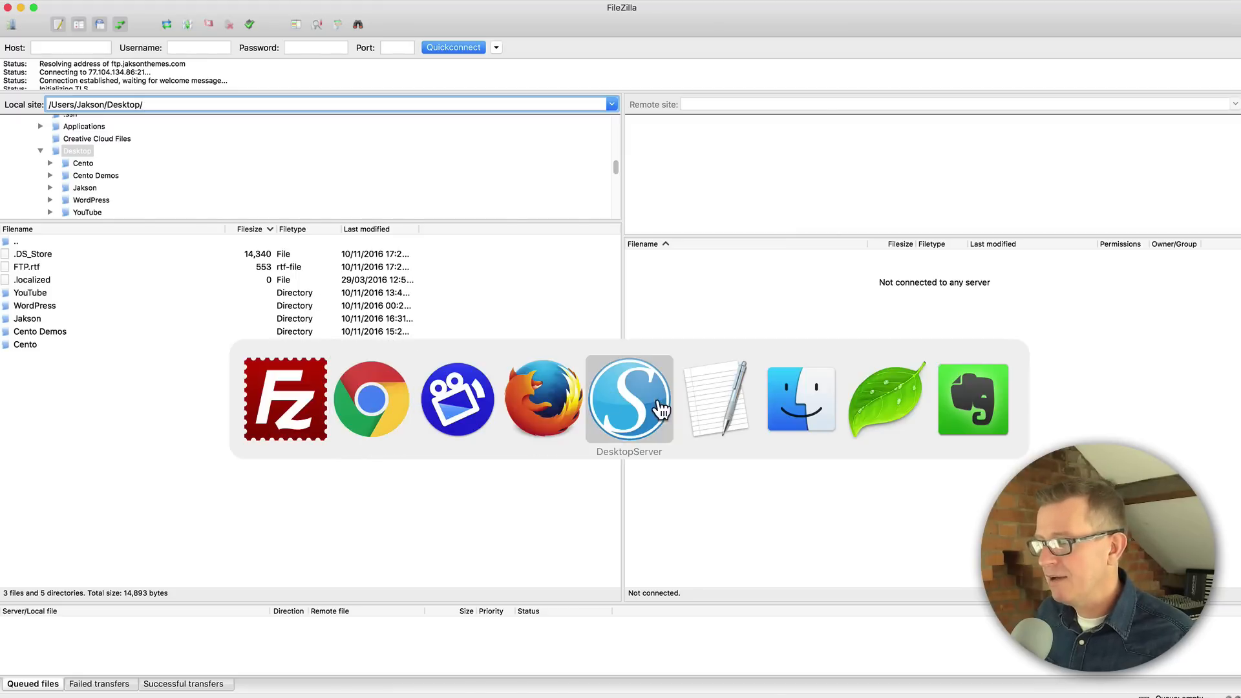
- Copy the FTP login details from the FTP.rtf notes into the Quickconnect fields
left_click(714, 398)
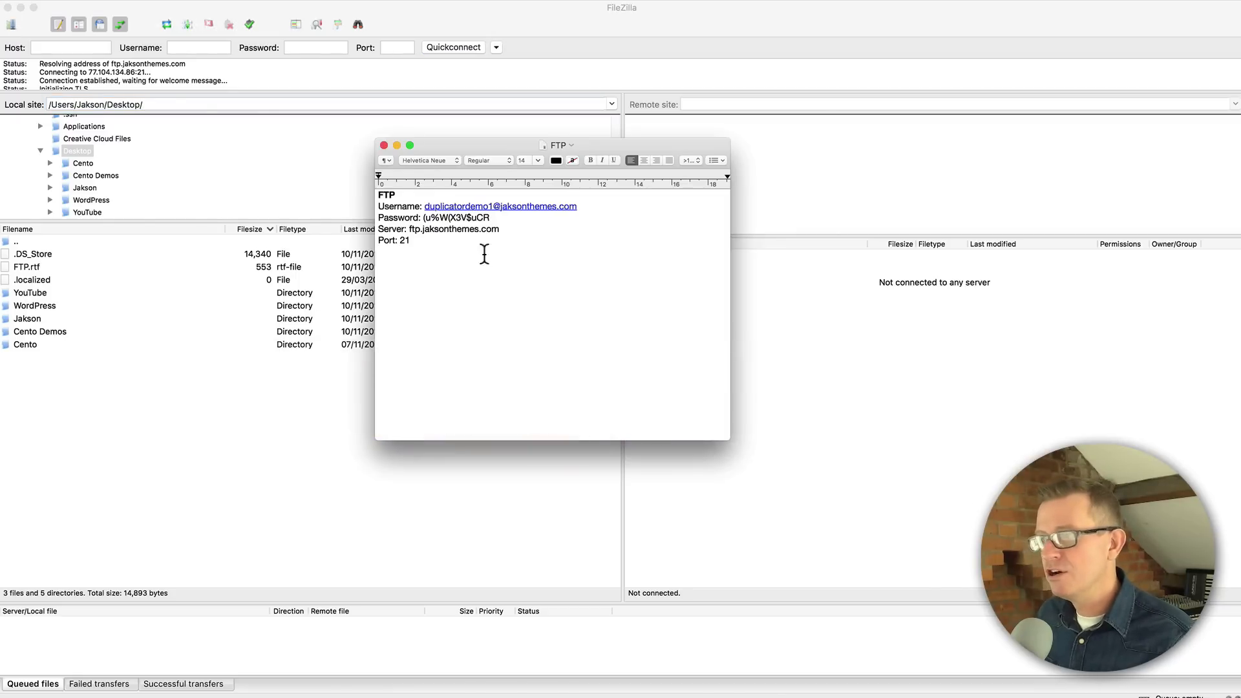
double_click(501, 205)
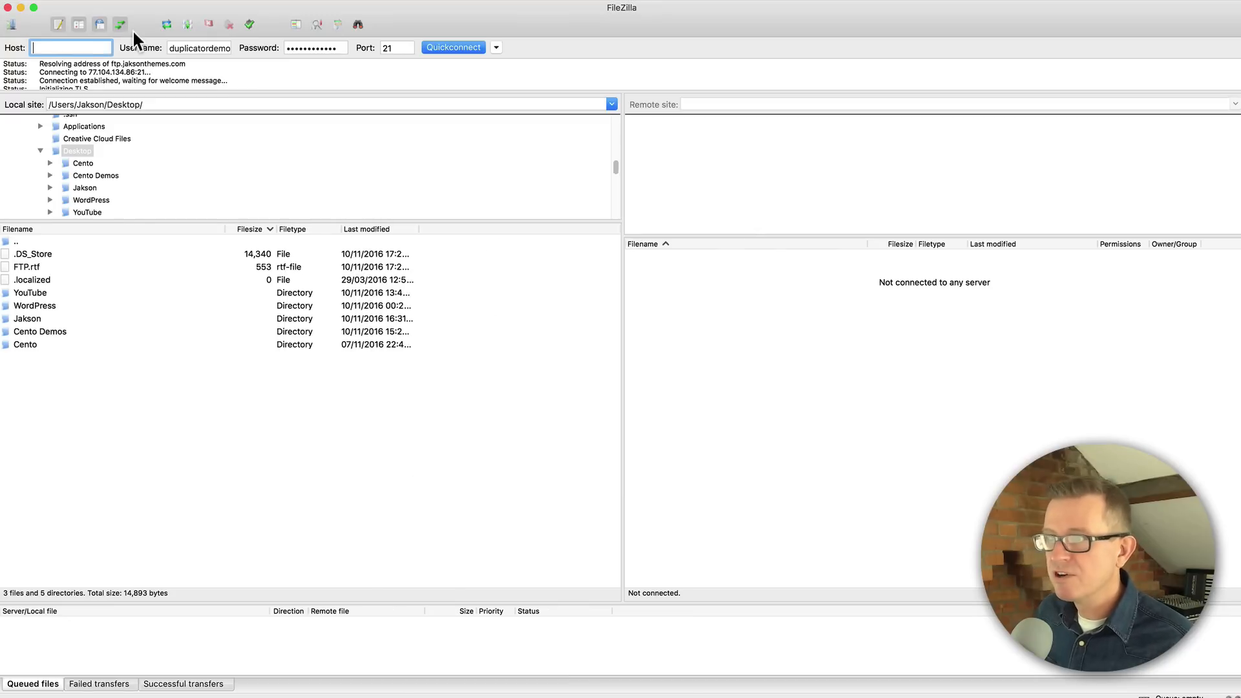
- Enter the server as Host and Quickconnect to the new host's FTP server
left_click(453, 47)
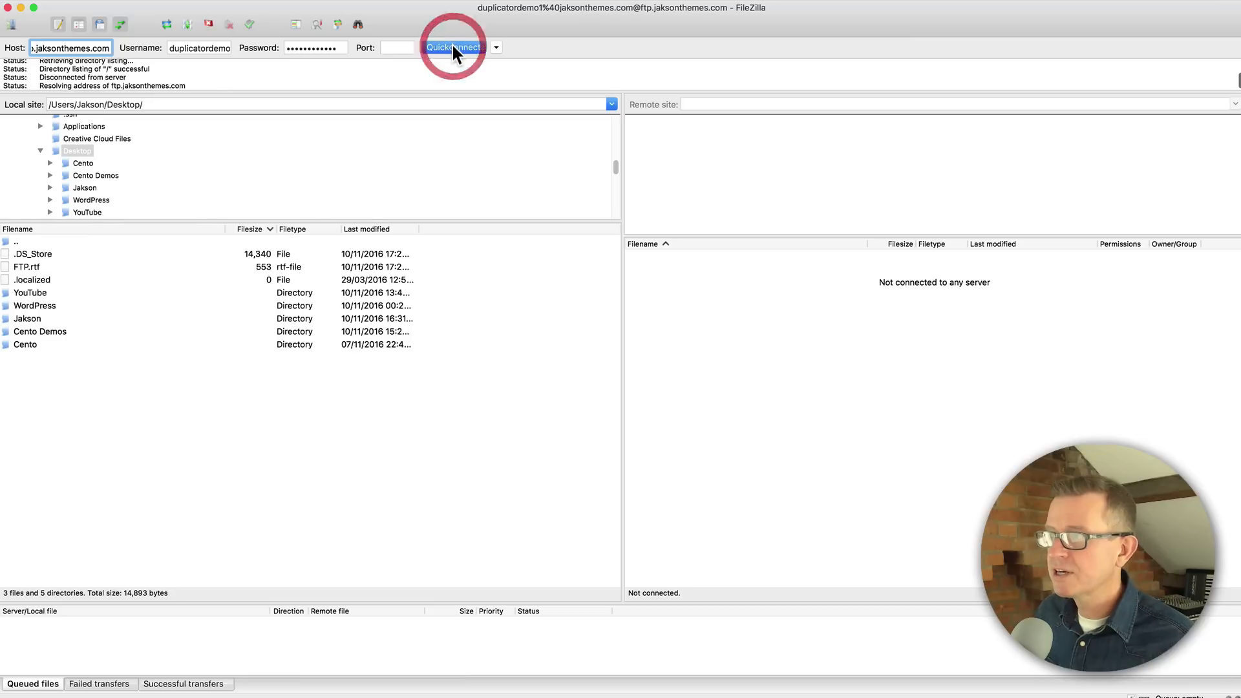
left_click(452, 47)
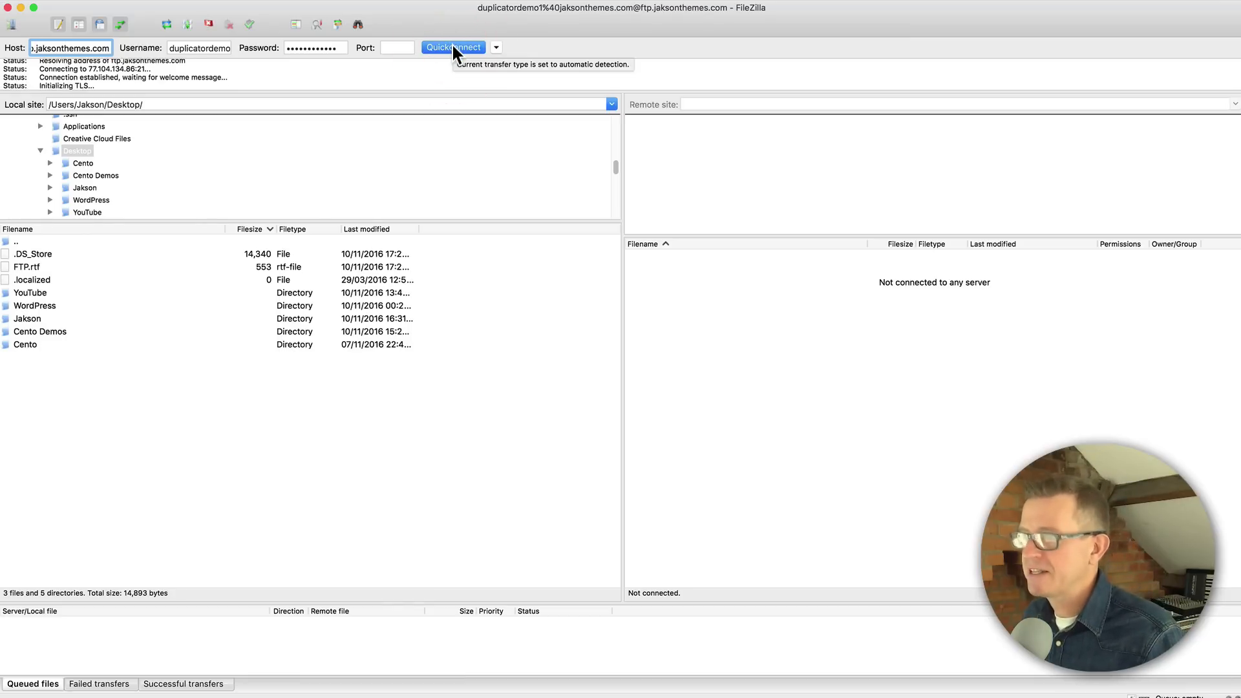
left_click(452, 47)
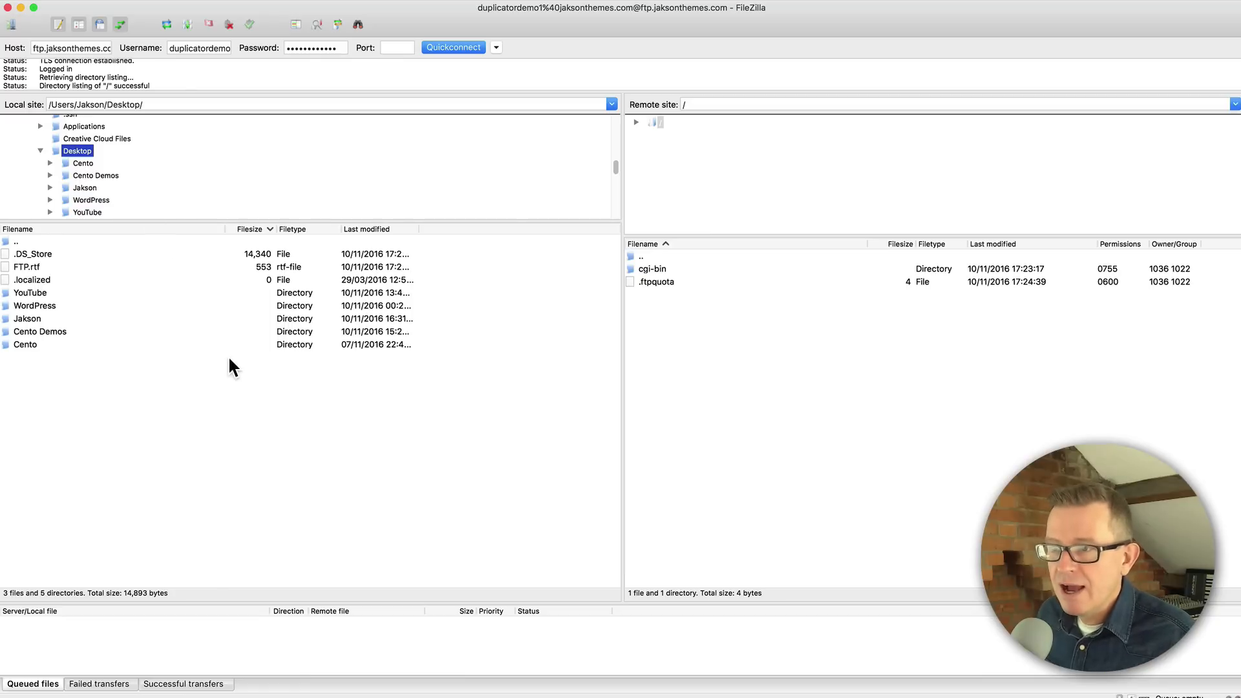
mouse_move(251, 376)
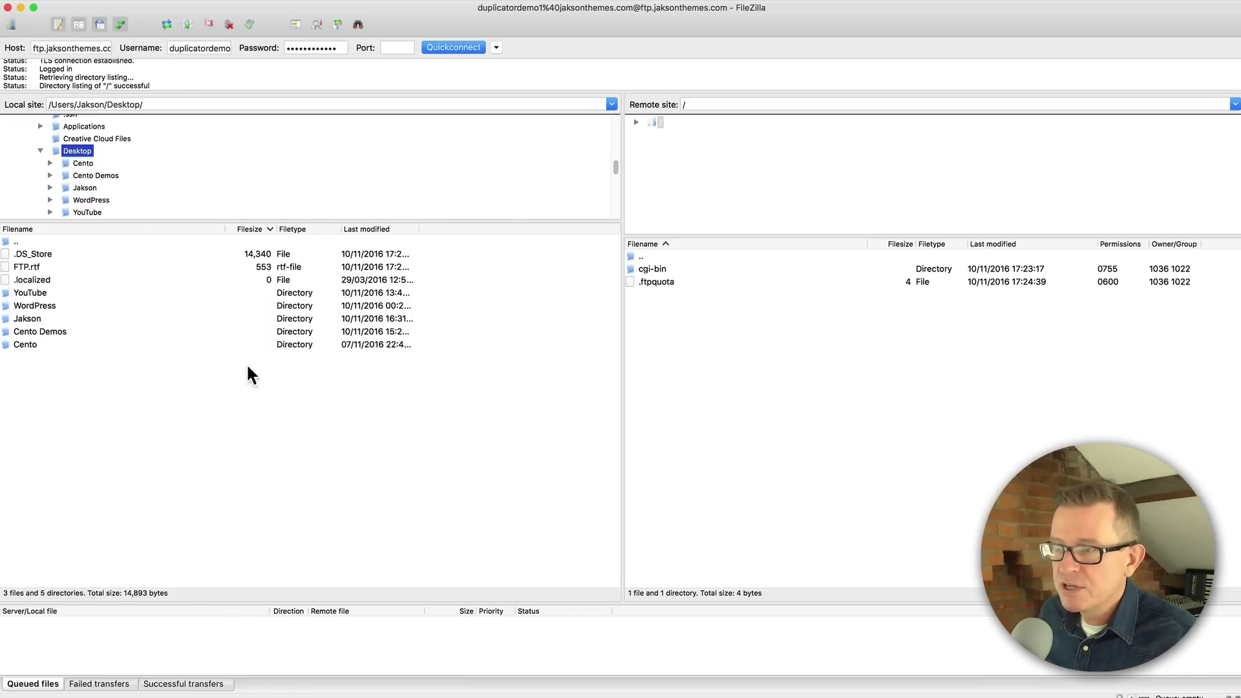
- Refresh the Desktop listing and upload the zip archive and installer.php to the server root
right_click(249, 376)
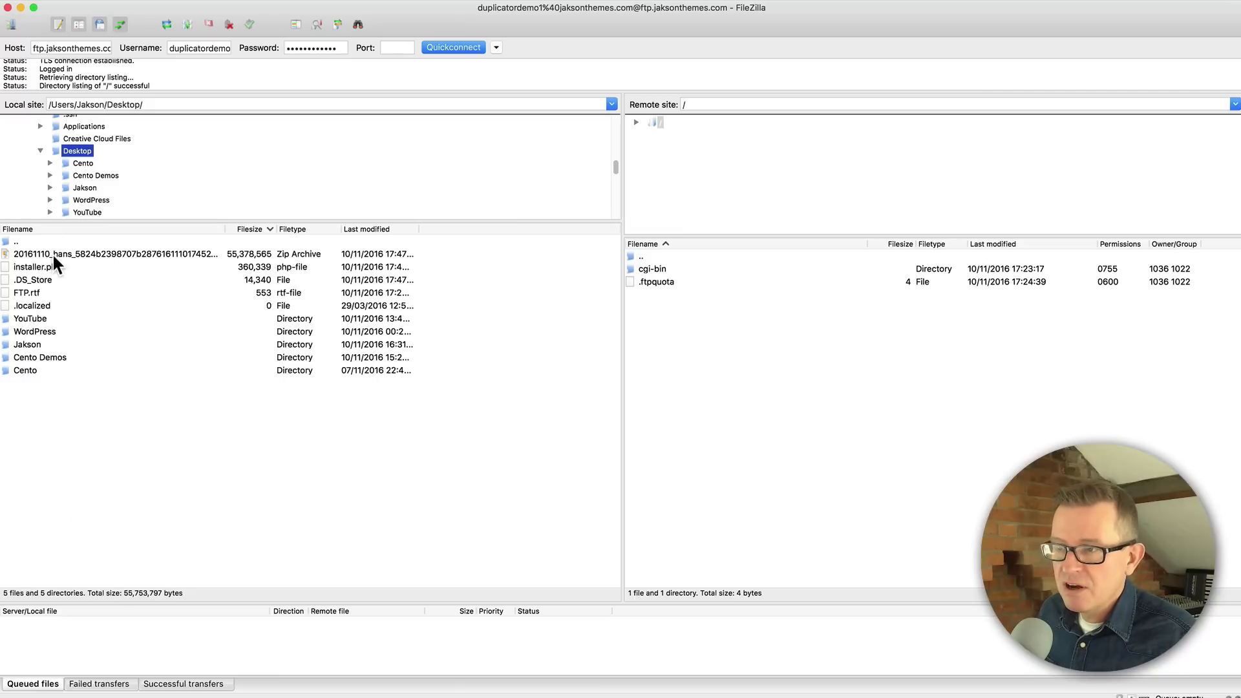
left_click(111, 253)
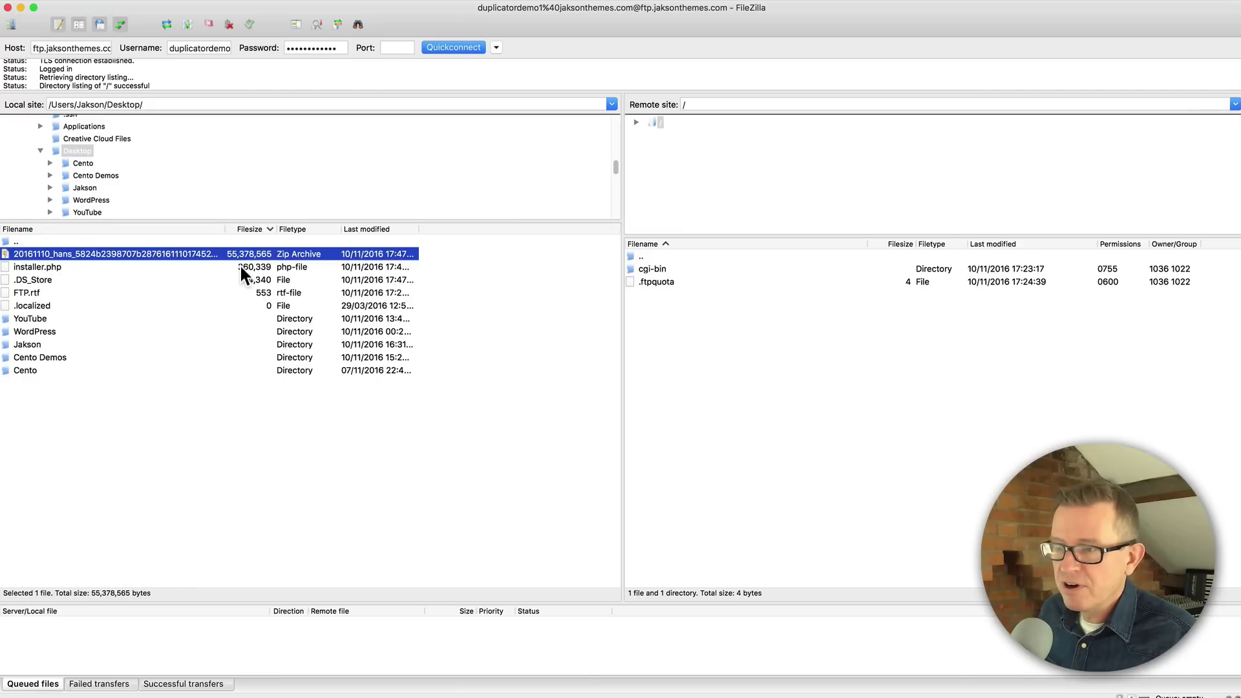
left_click(38, 267)
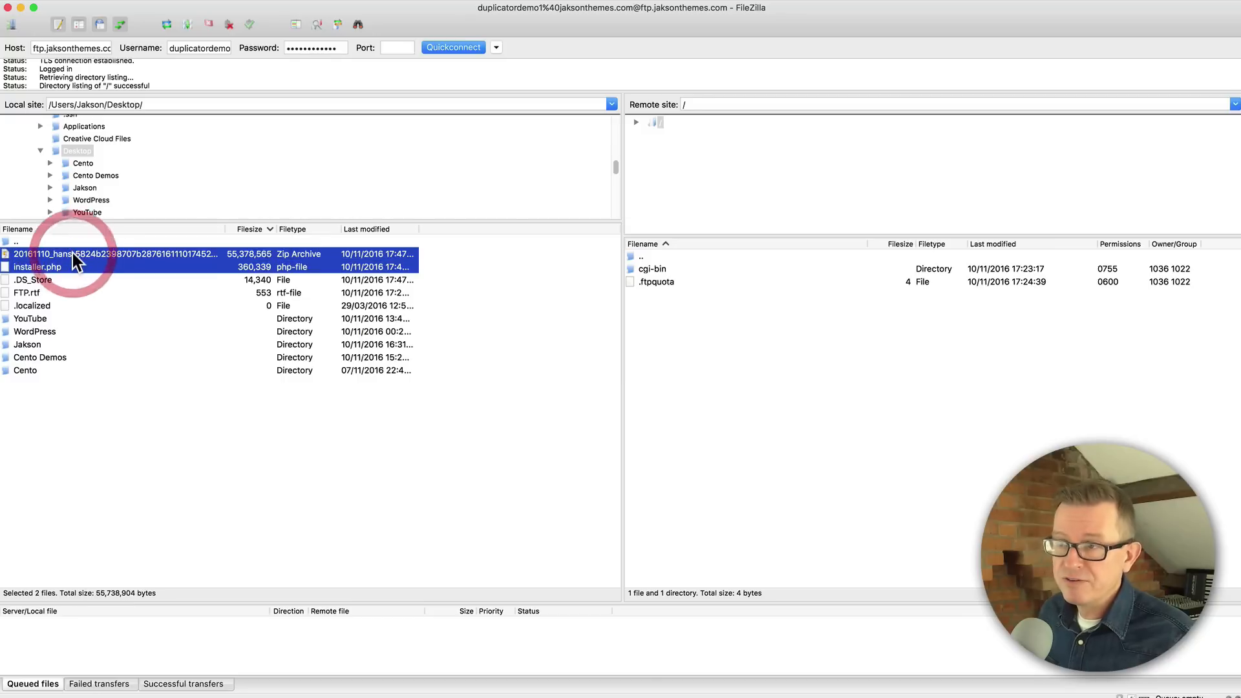
right_click(79, 261)
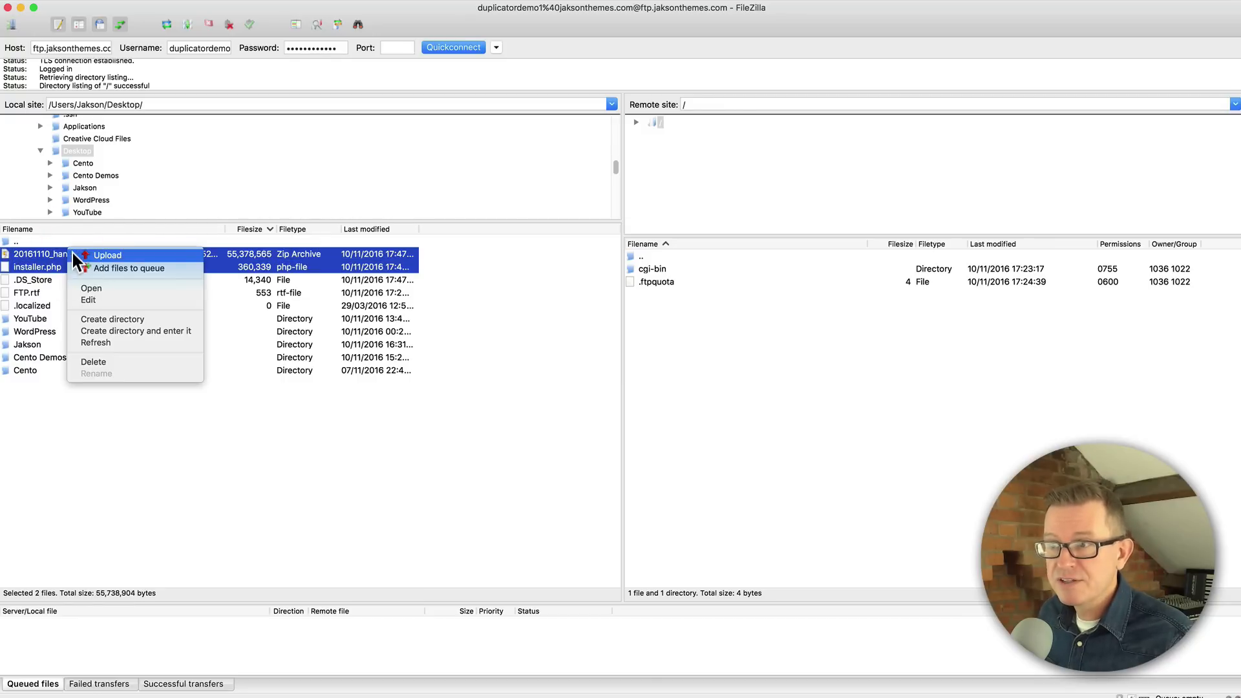
mouse_move(105, 260)
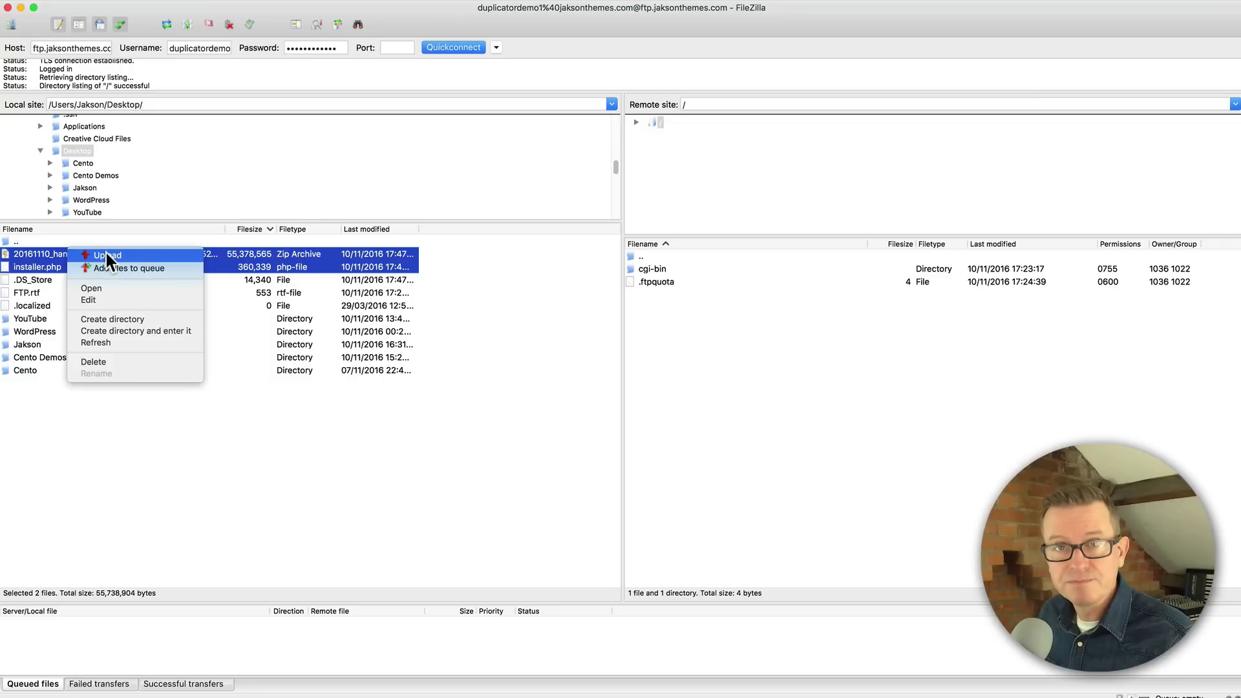
left_click(104, 254)
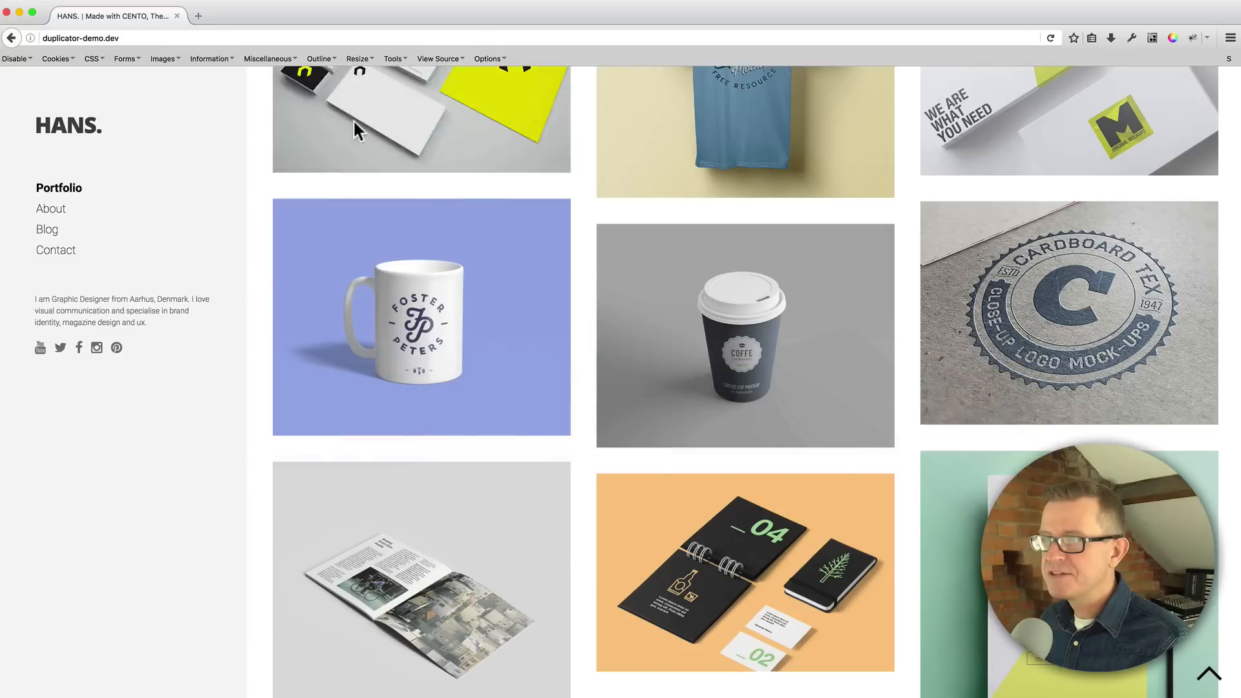
- Load duplicatordemo1.jakson.co/installer.php in a new browser tab
left_click(332, 16)
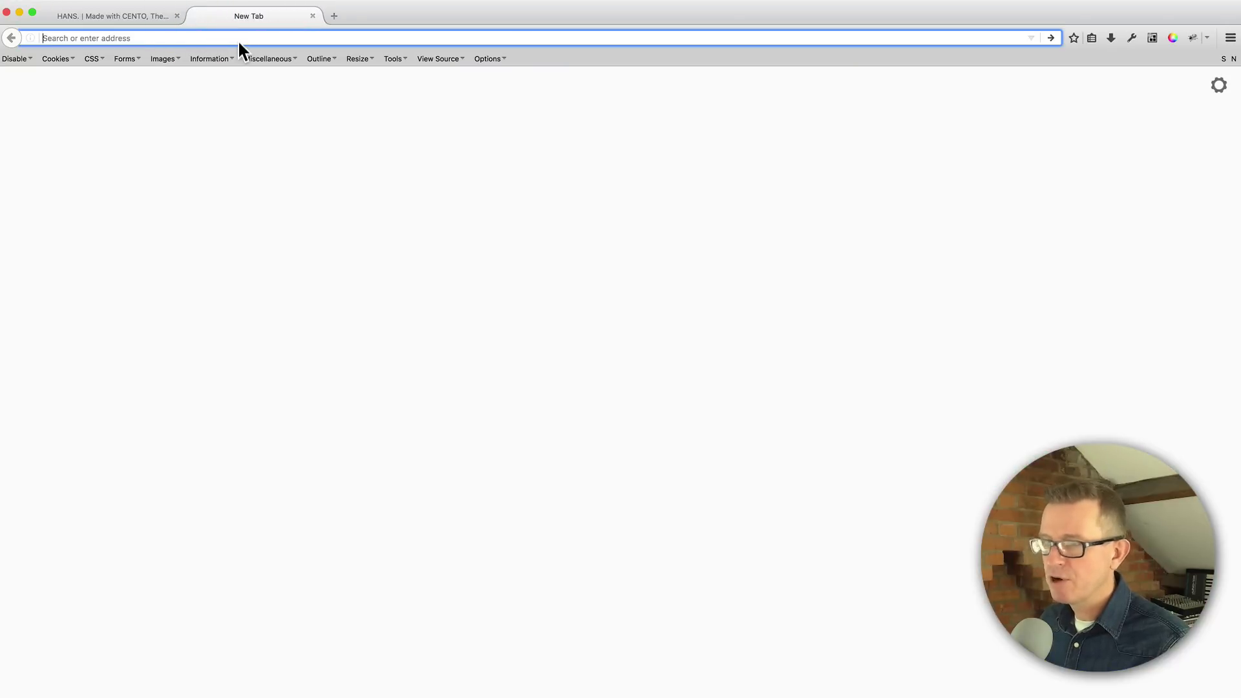
type("duplicatordemo1.")
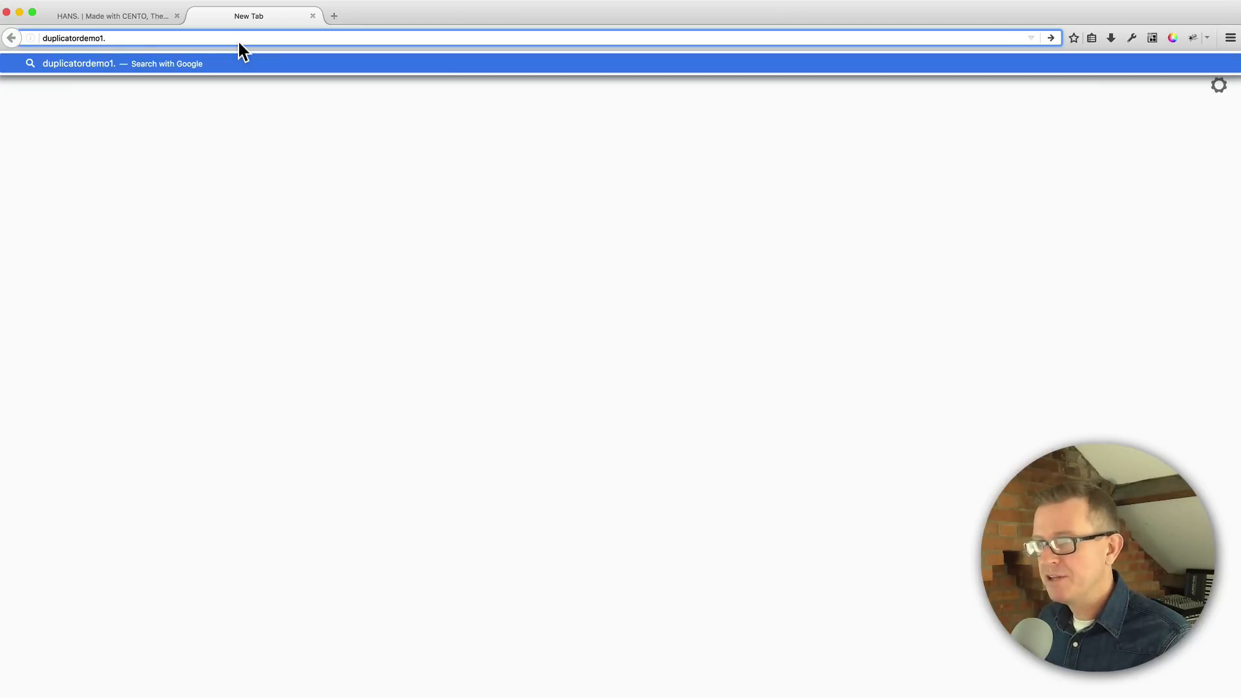
type("jak")
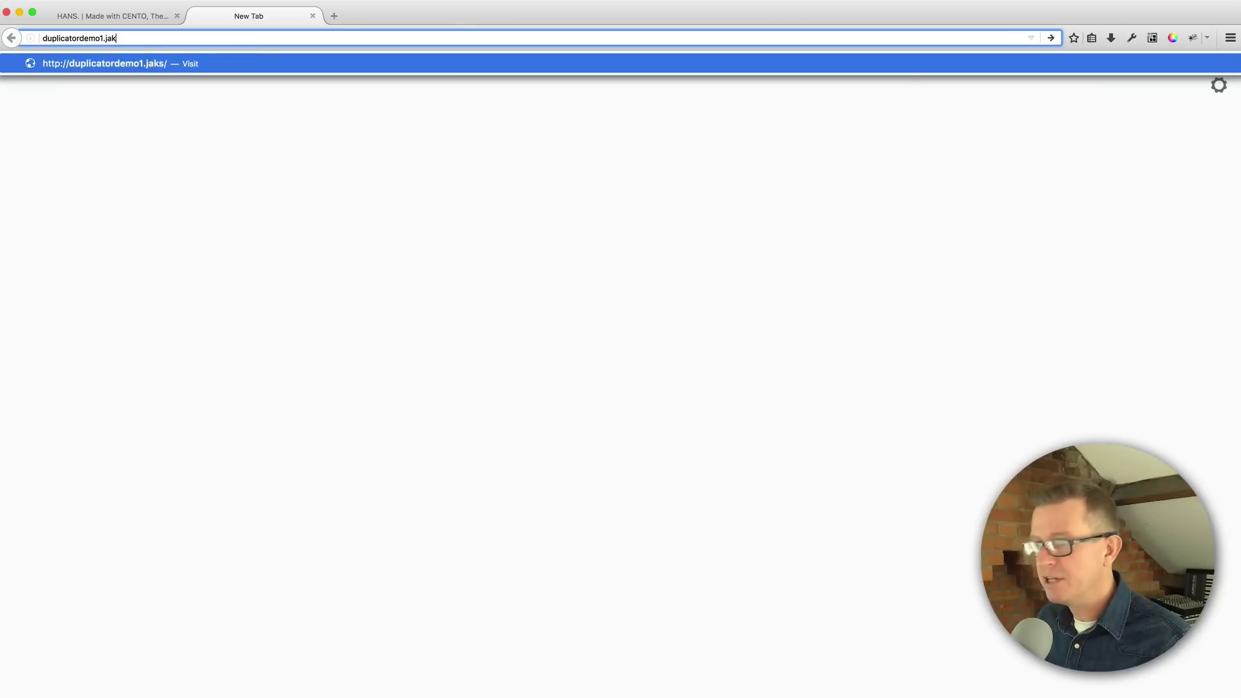
type("son")
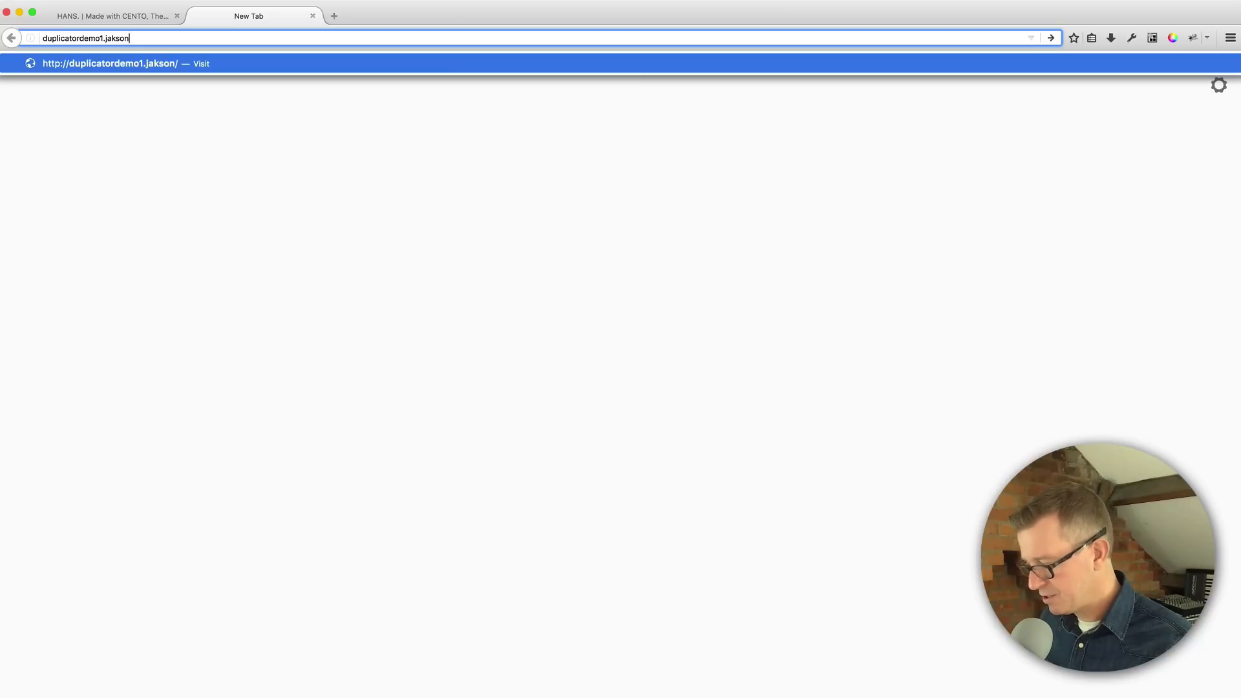
type(".co/i")
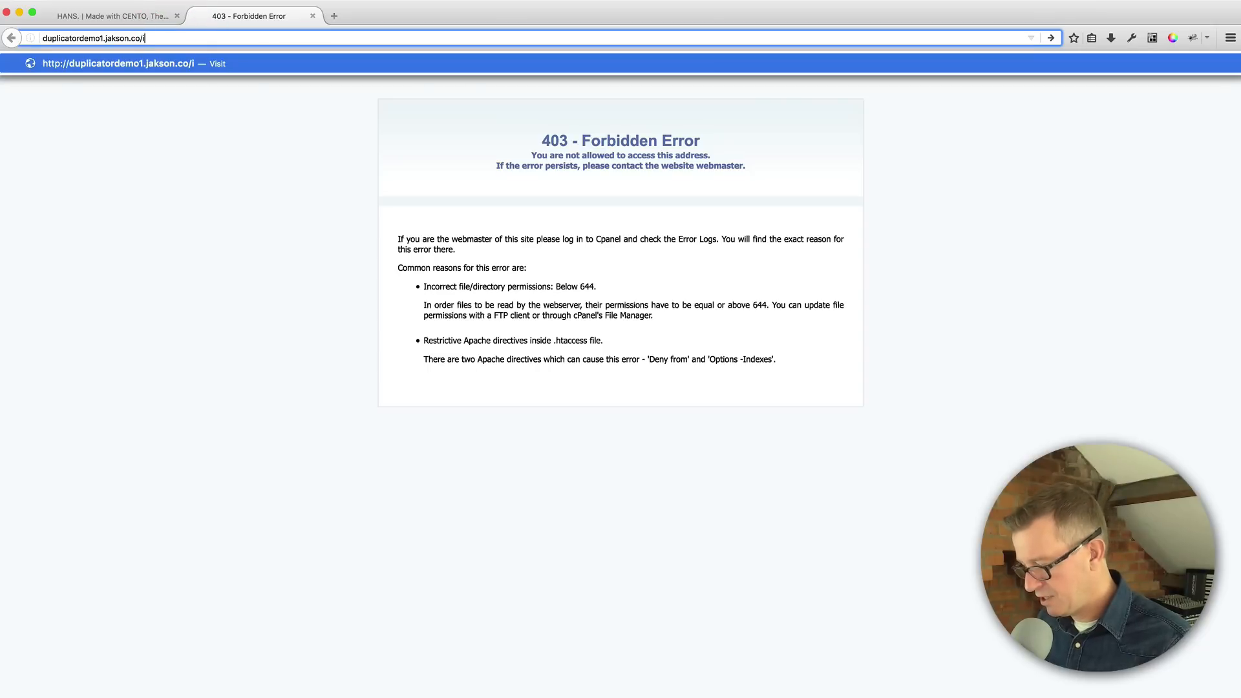
type("nstaller")
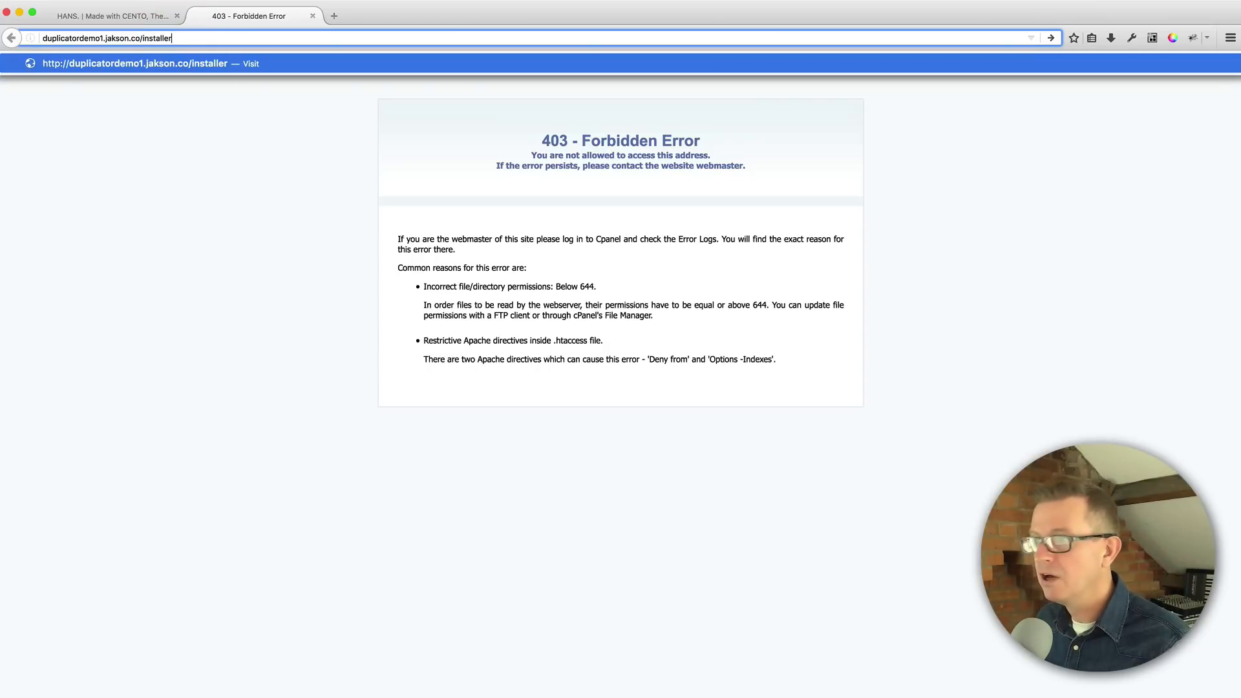
type(".php")
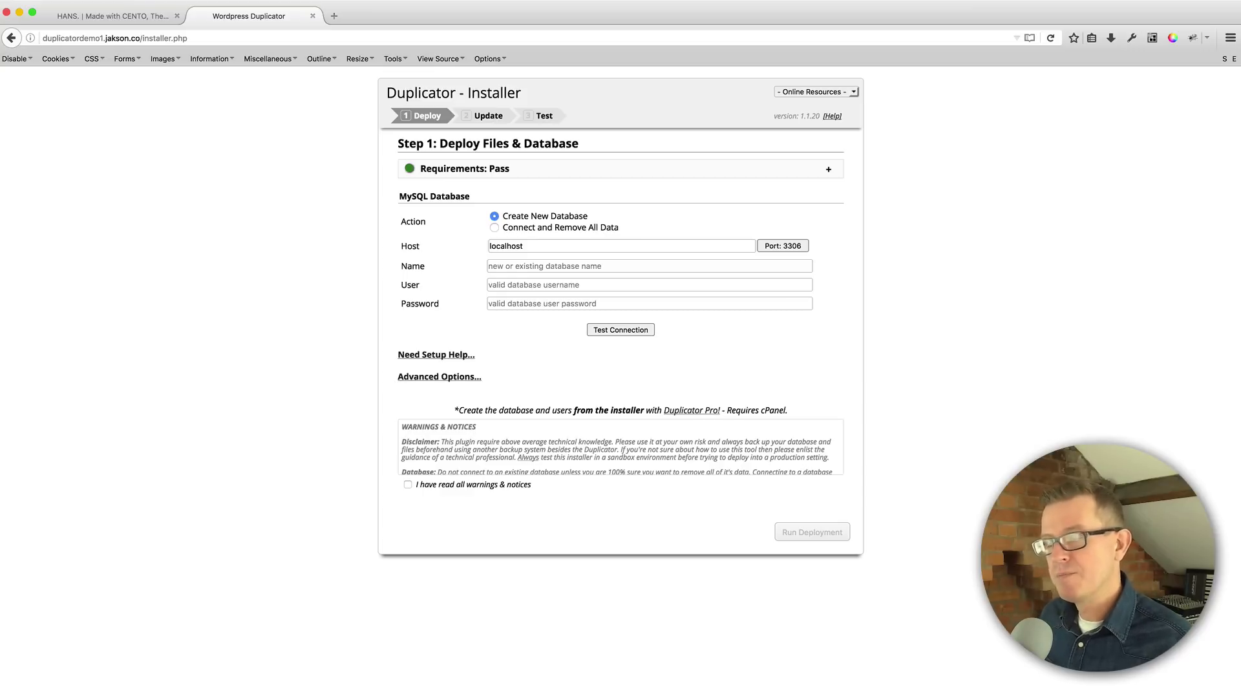
mouse_move(734, 152)
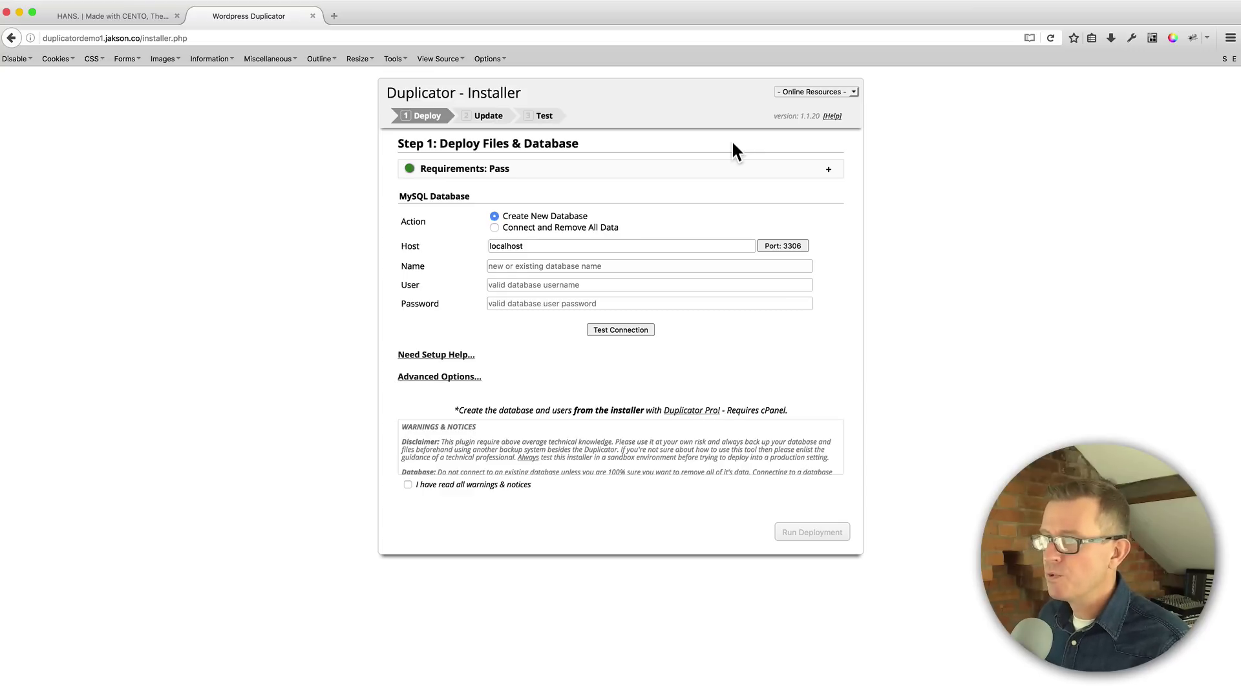
mouse_move(580, 227)
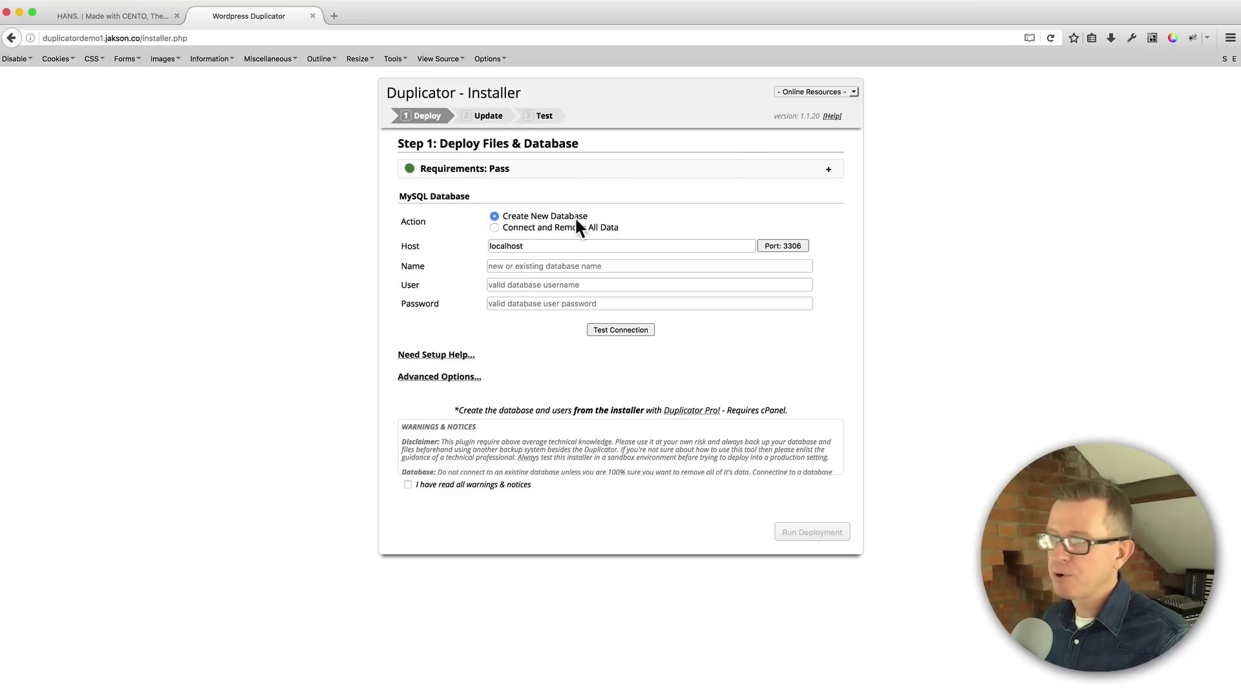
mouse_move(532, 325)
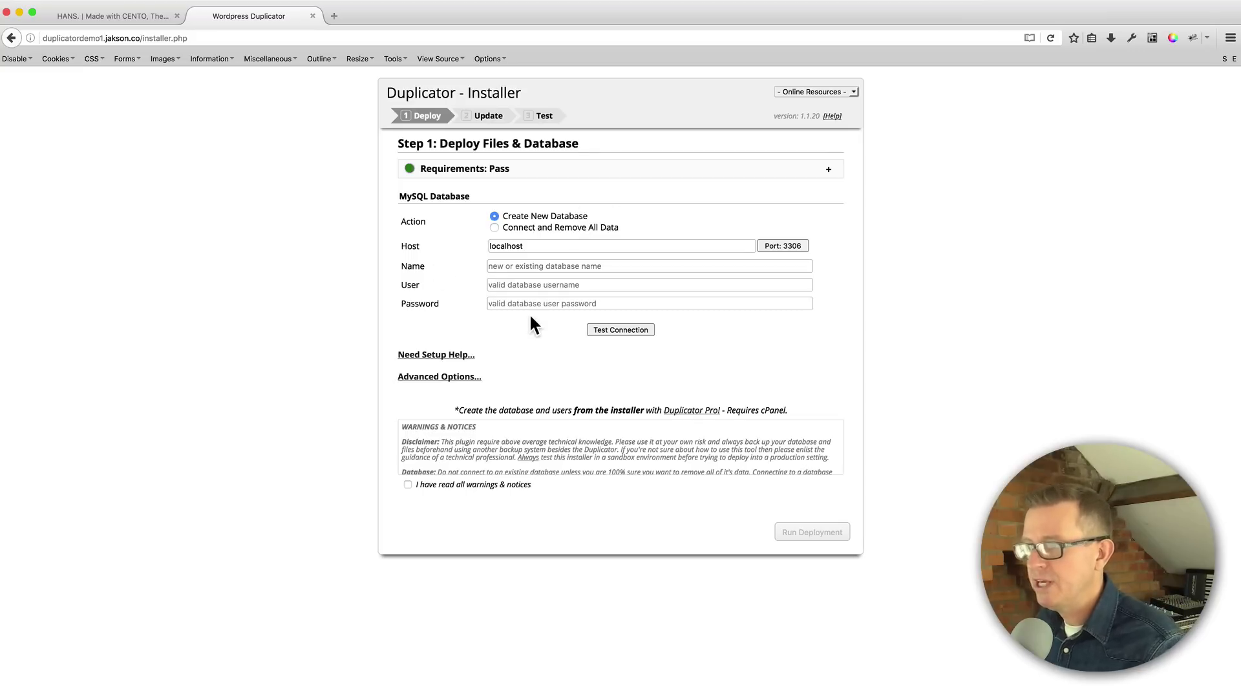
mouse_move(601, 285)
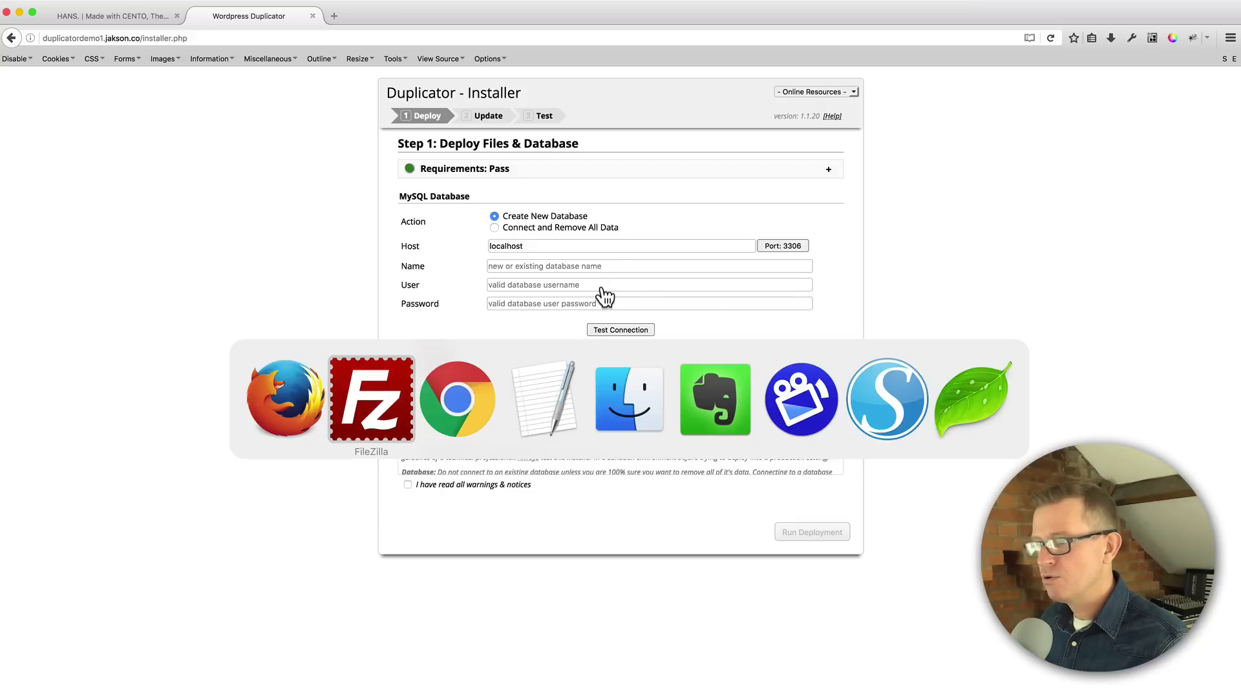
left_click(543, 399)
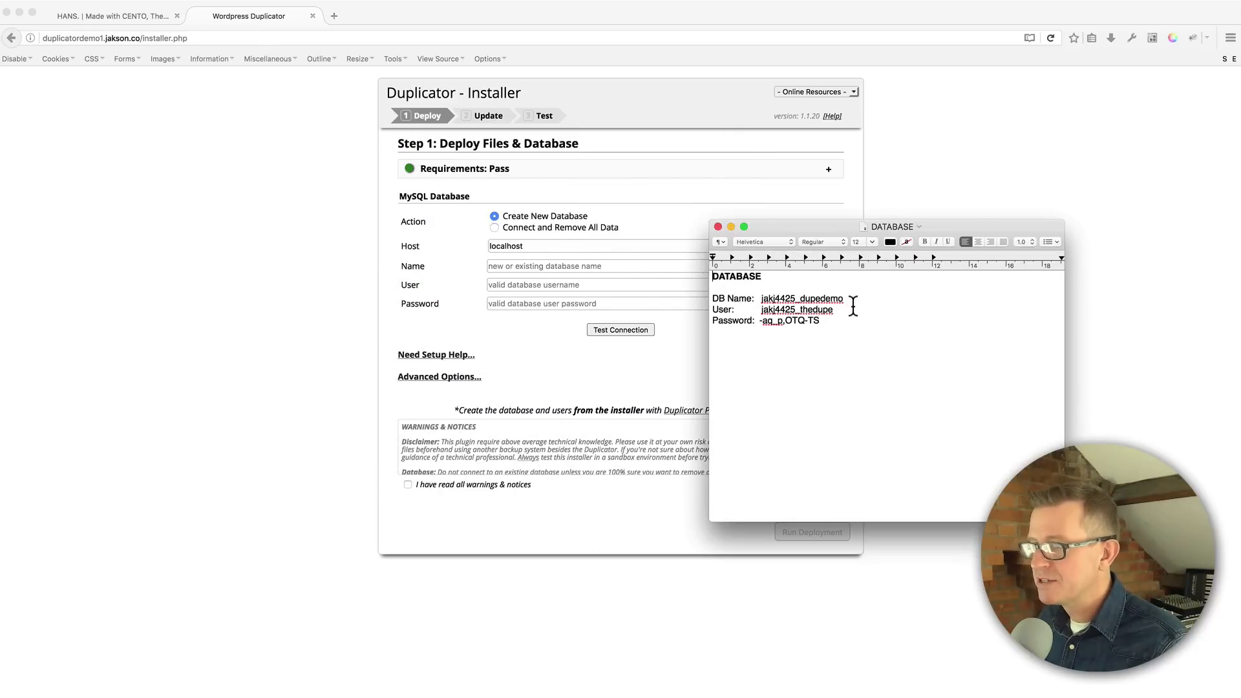
double_click(800, 299)
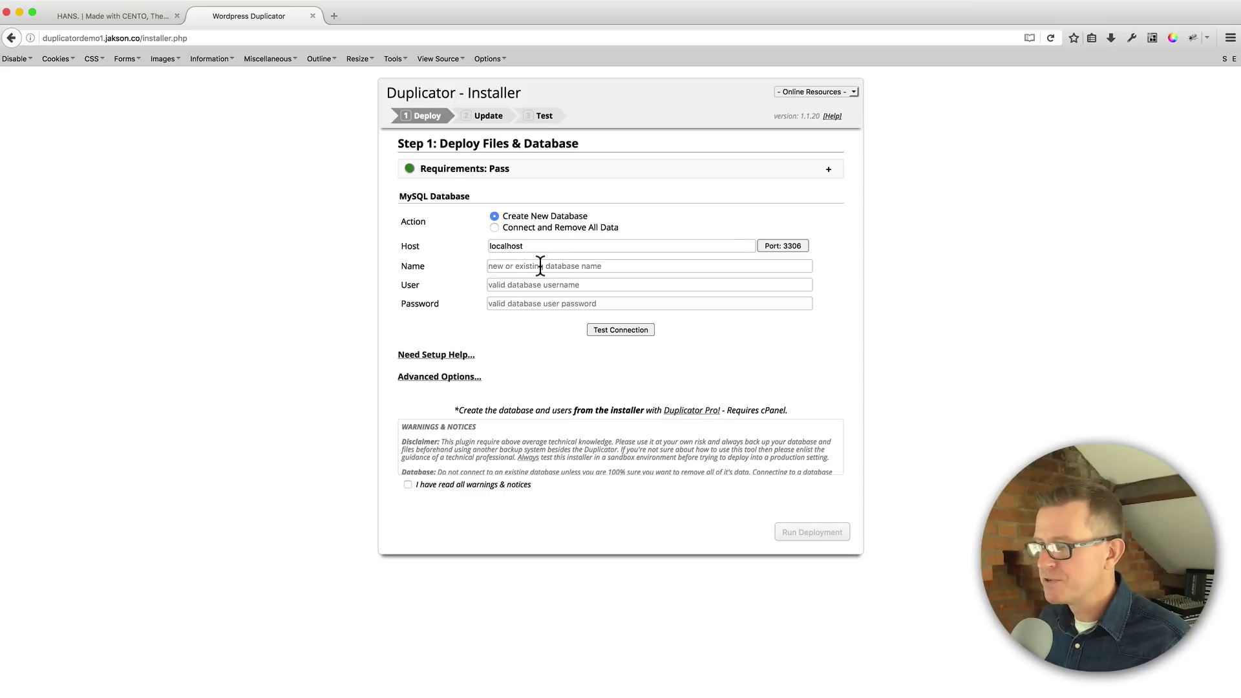
- Enter database name jakj4425_dupedemo with its credentials and test the connection
type("jakj4425_dupedemo")
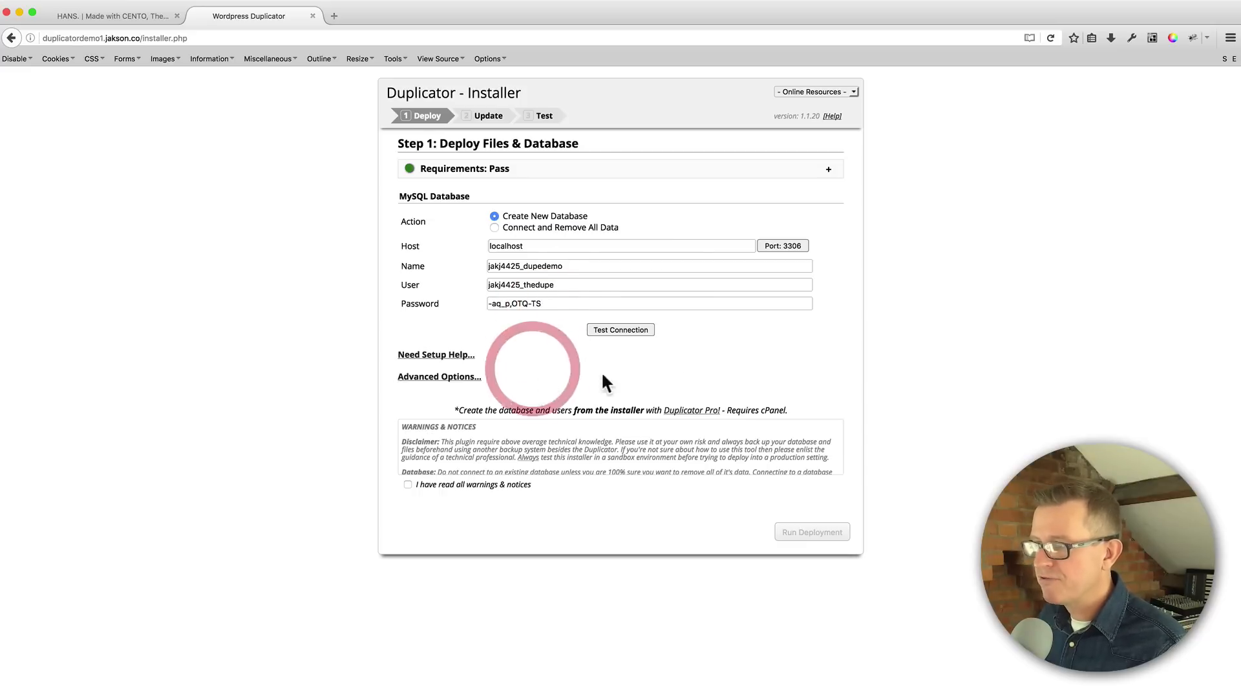
left_click(620, 329)
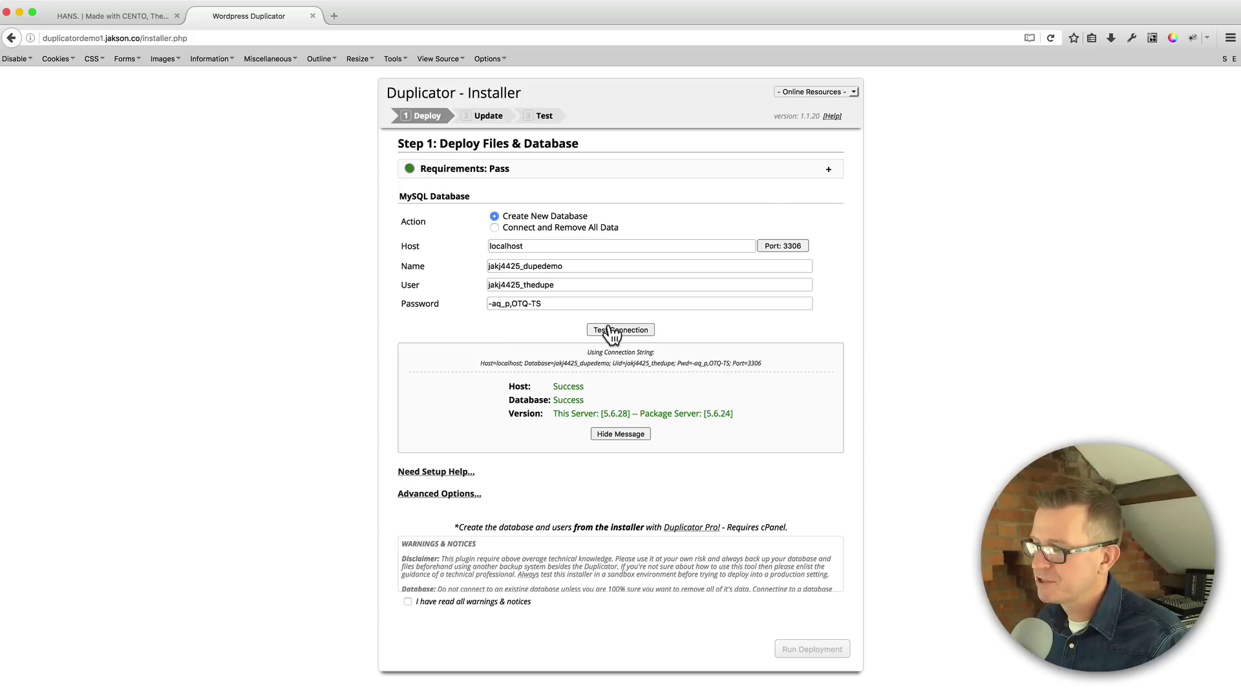
mouse_move(437, 621)
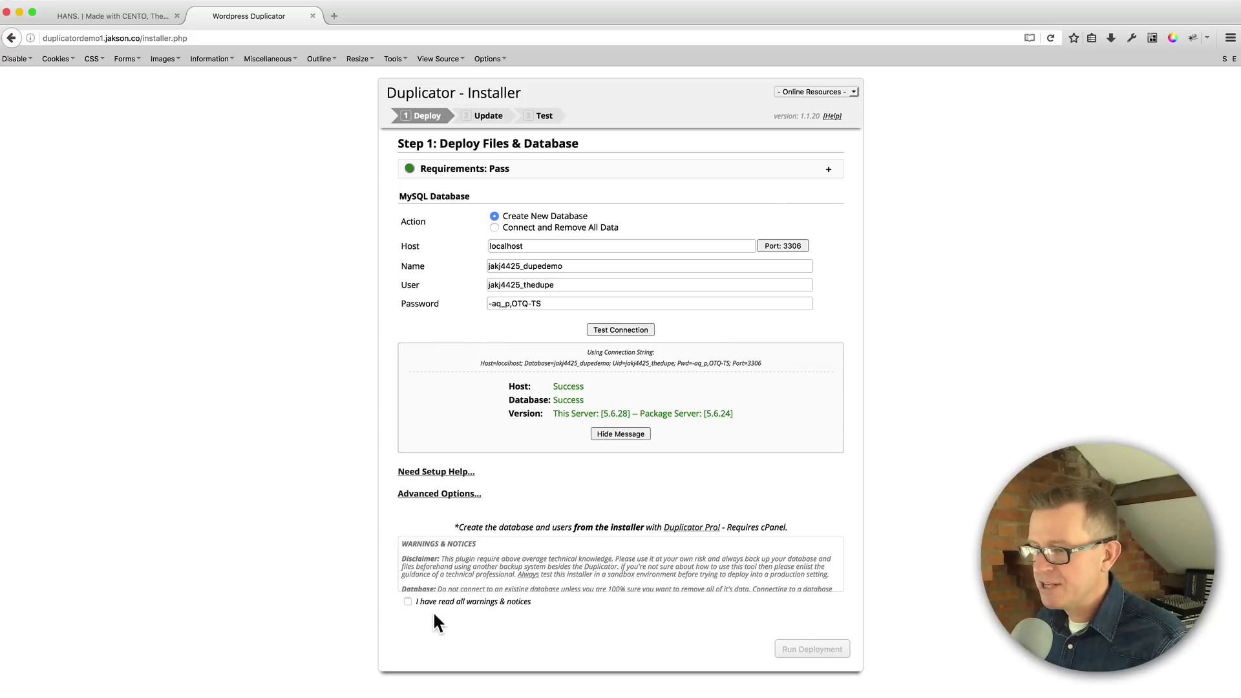
mouse_move(557, 444)
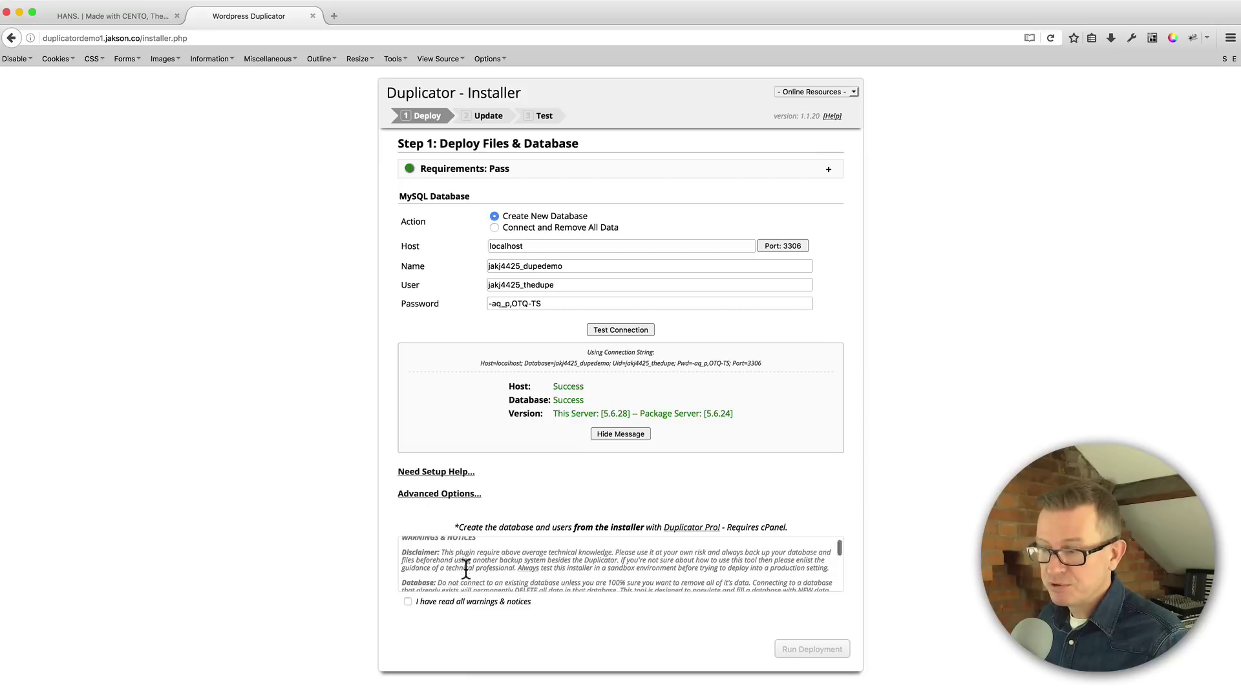
- Acknowledge the warnings and run deployment of the package files and database, confirming the settings
scroll("down", 3)
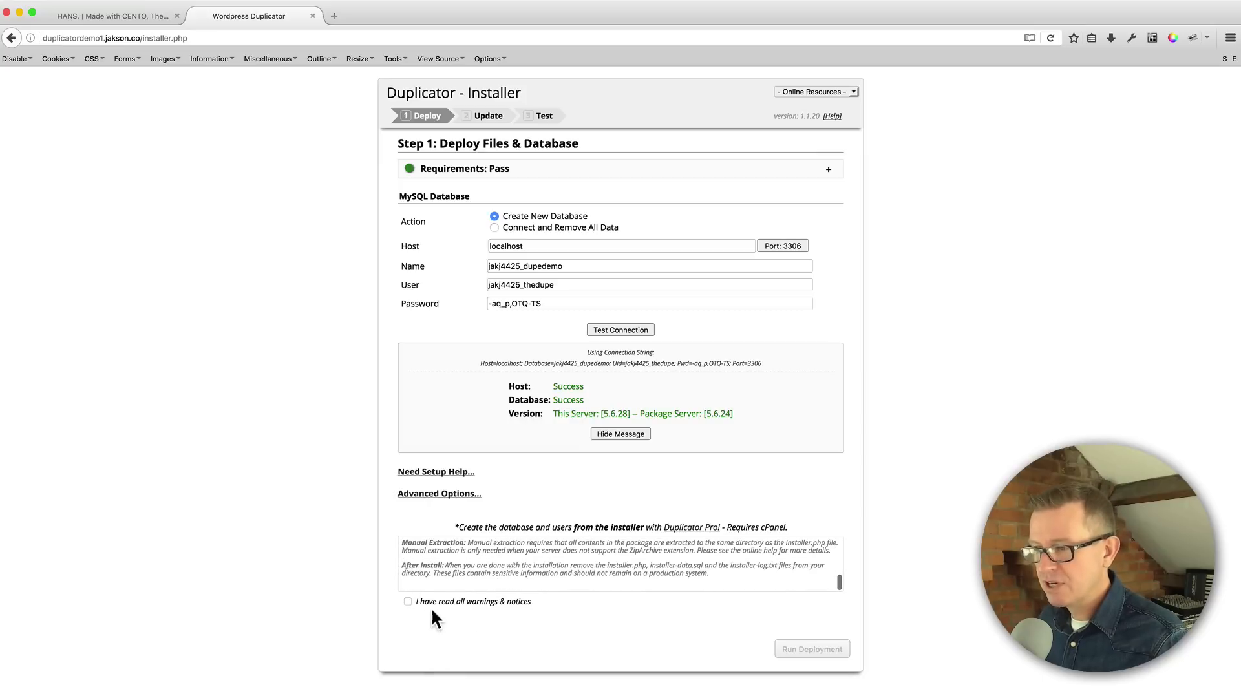
left_click(408, 602)
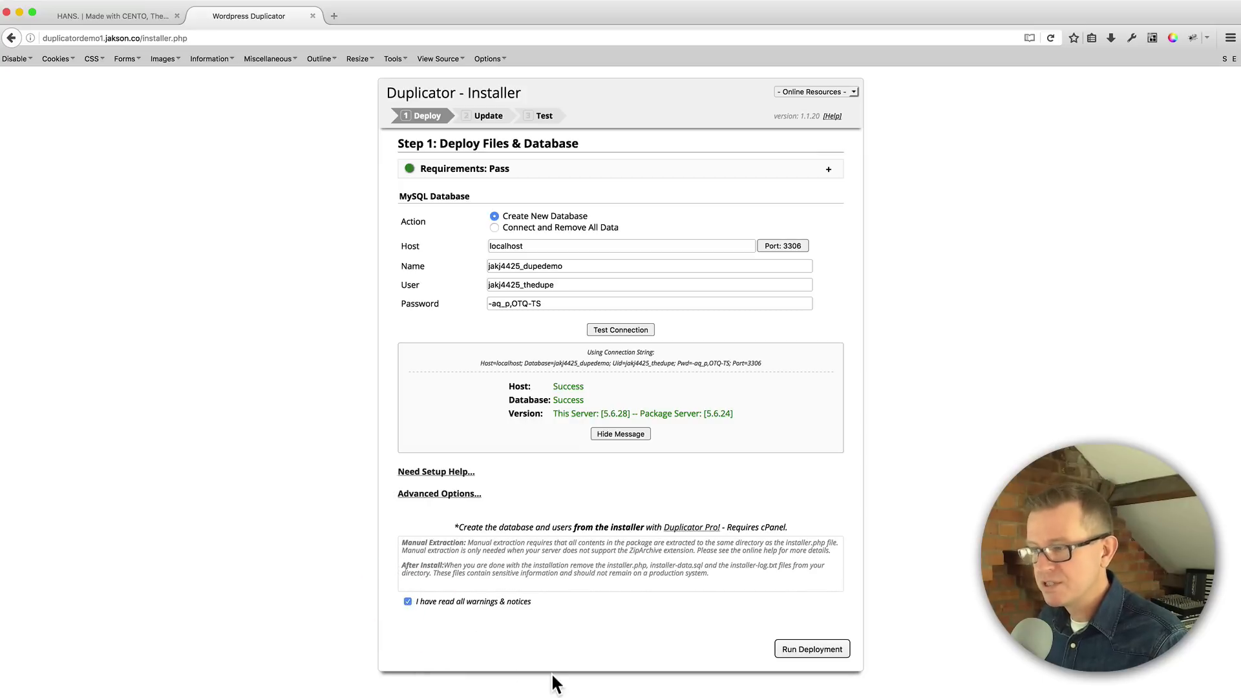
mouse_move(801, 562)
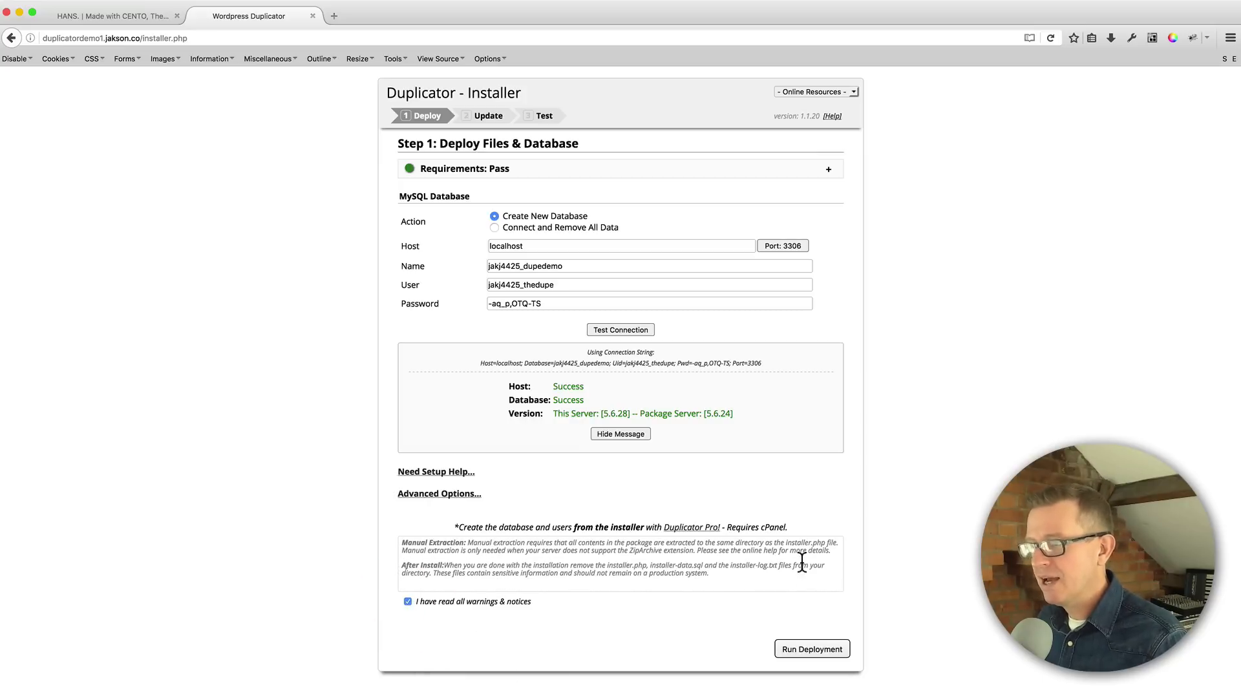
left_click(810, 649)
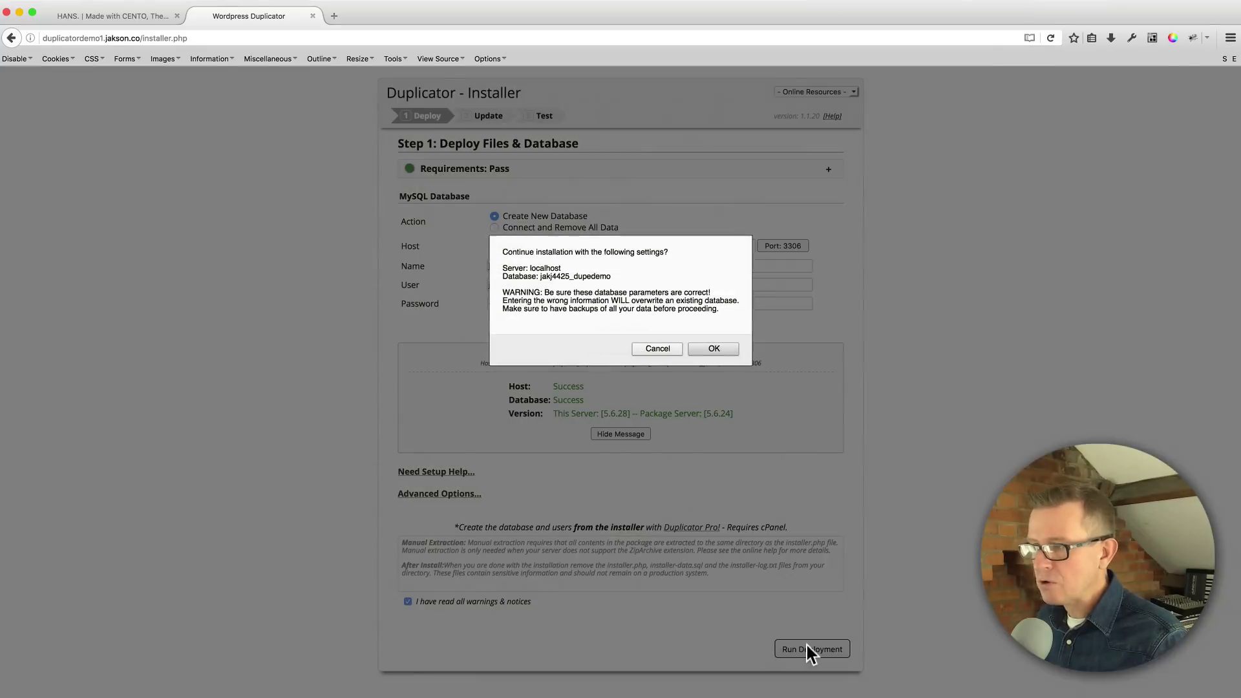
mouse_move(742, 367)
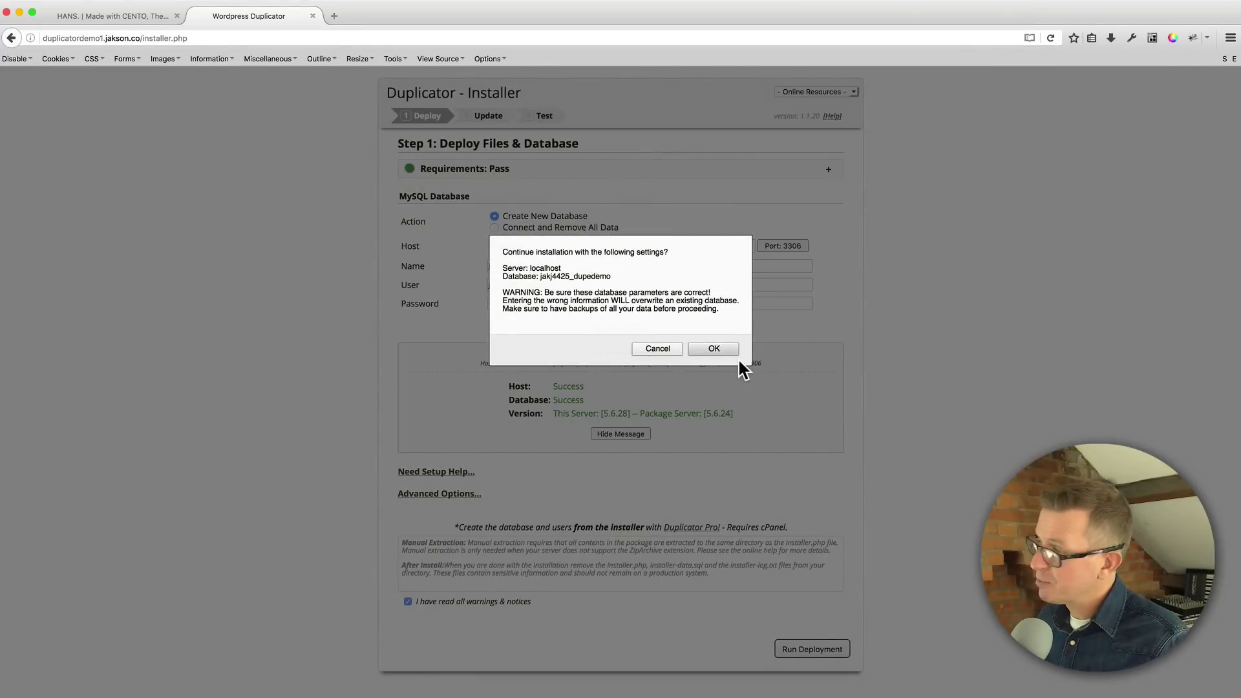
left_click(712, 348)
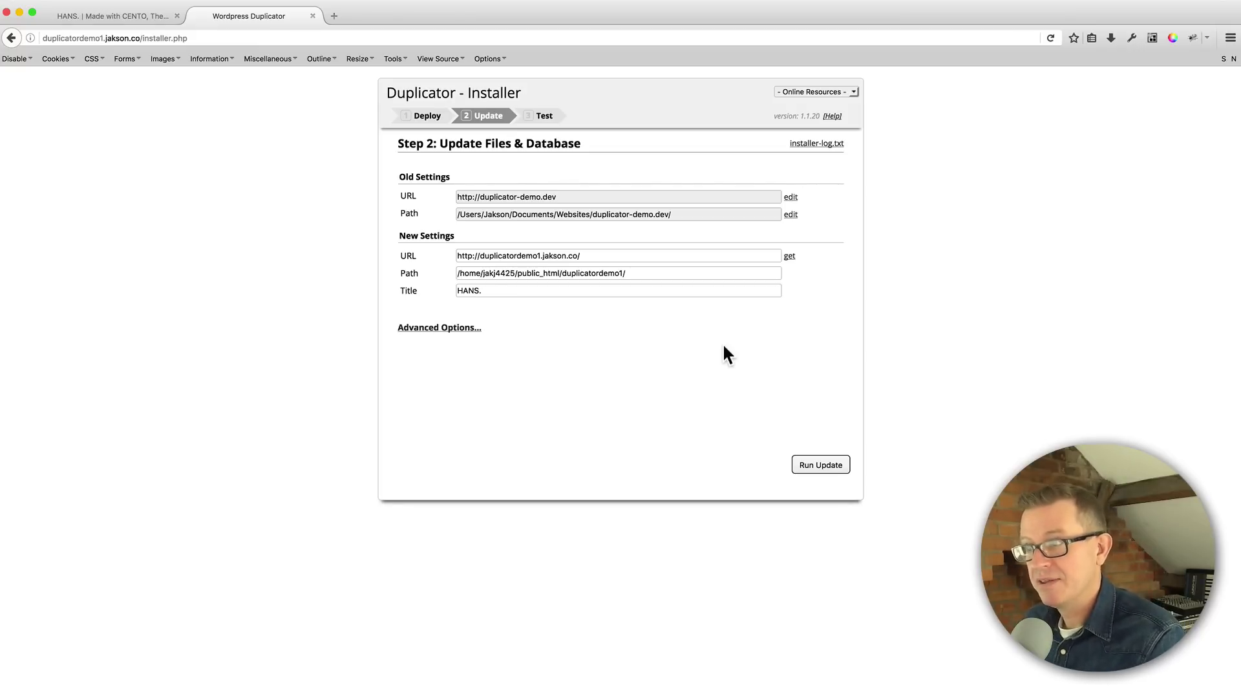
mouse_move(767, 341)
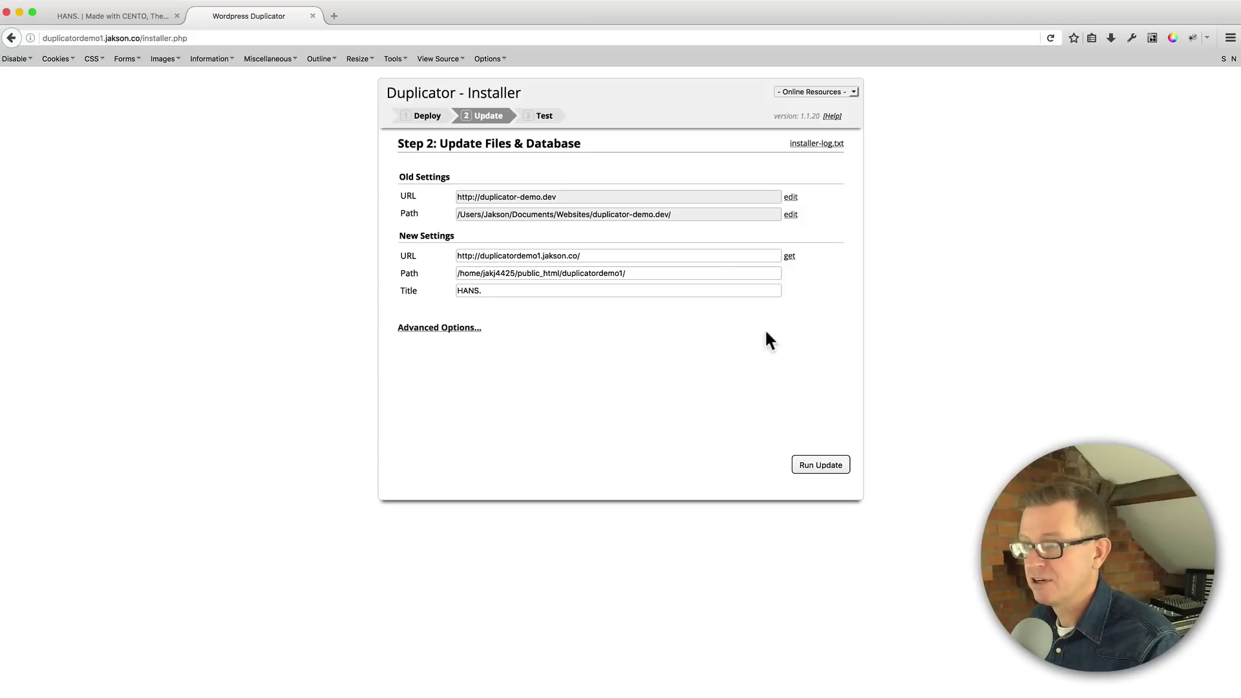
mouse_move(416, 273)
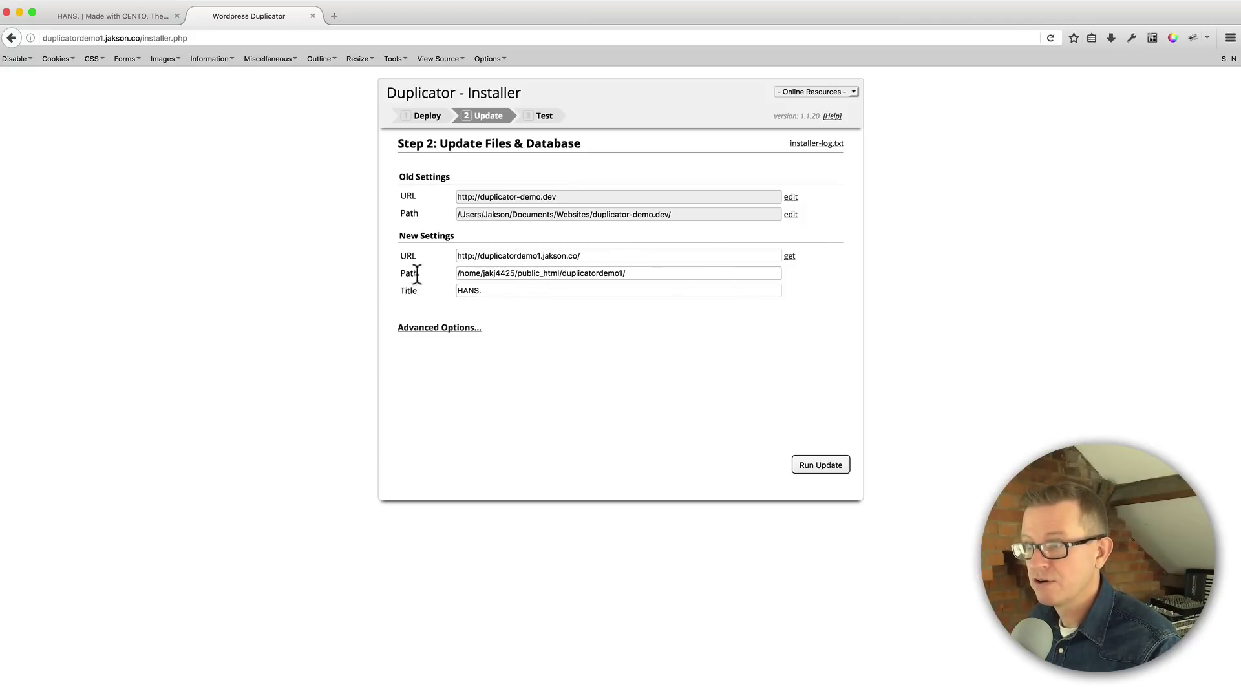
- Run the update that applies the new site URL, path and title
left_click(820, 465)
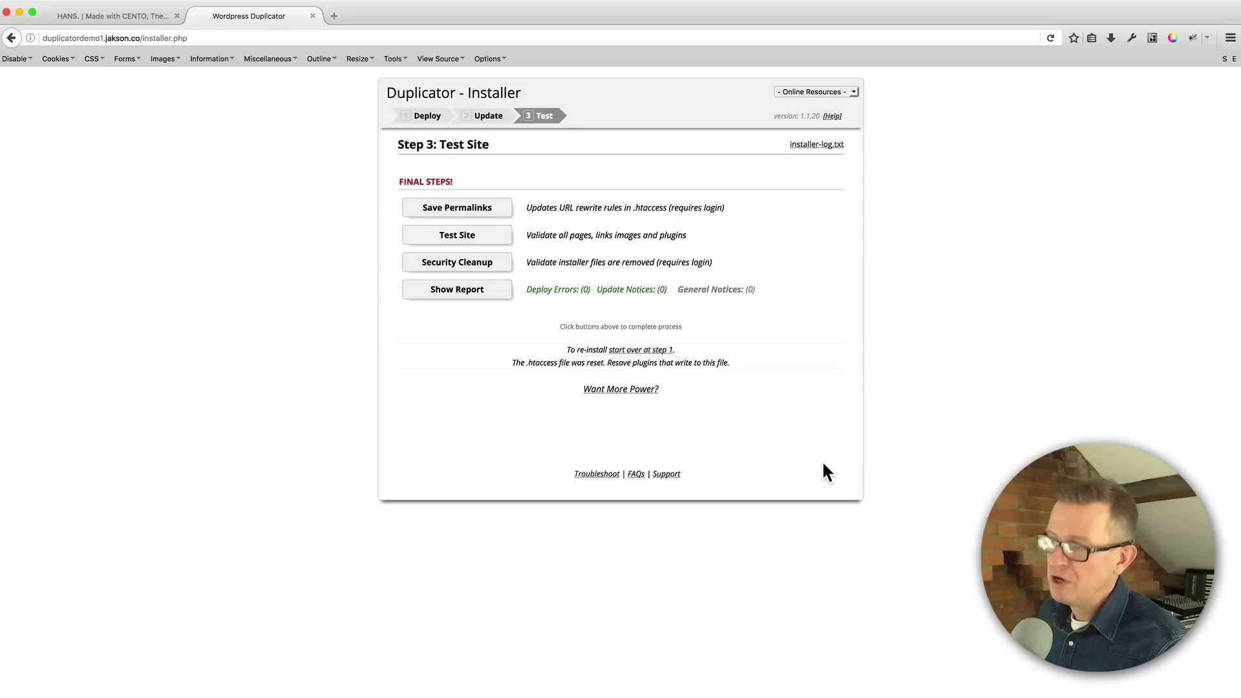
mouse_move(616, 327)
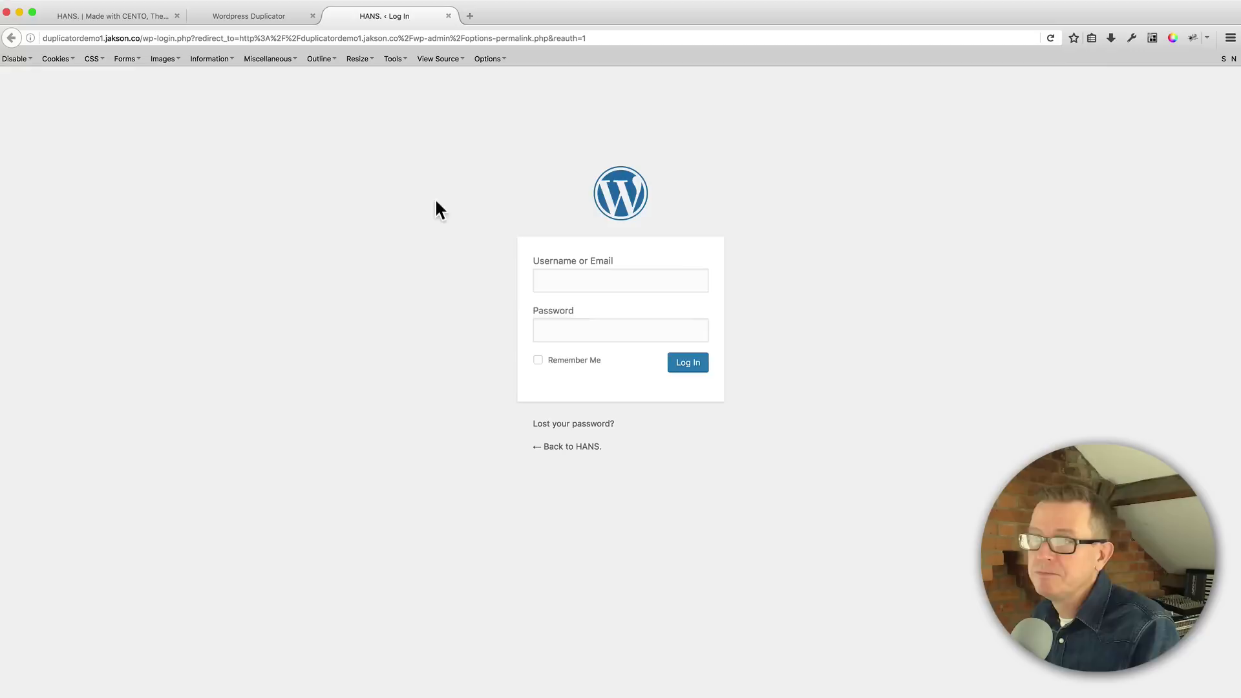
- Log in as 'Jakson' on the migrated site and decline Firefox's remember-login offer
type("Jakson")
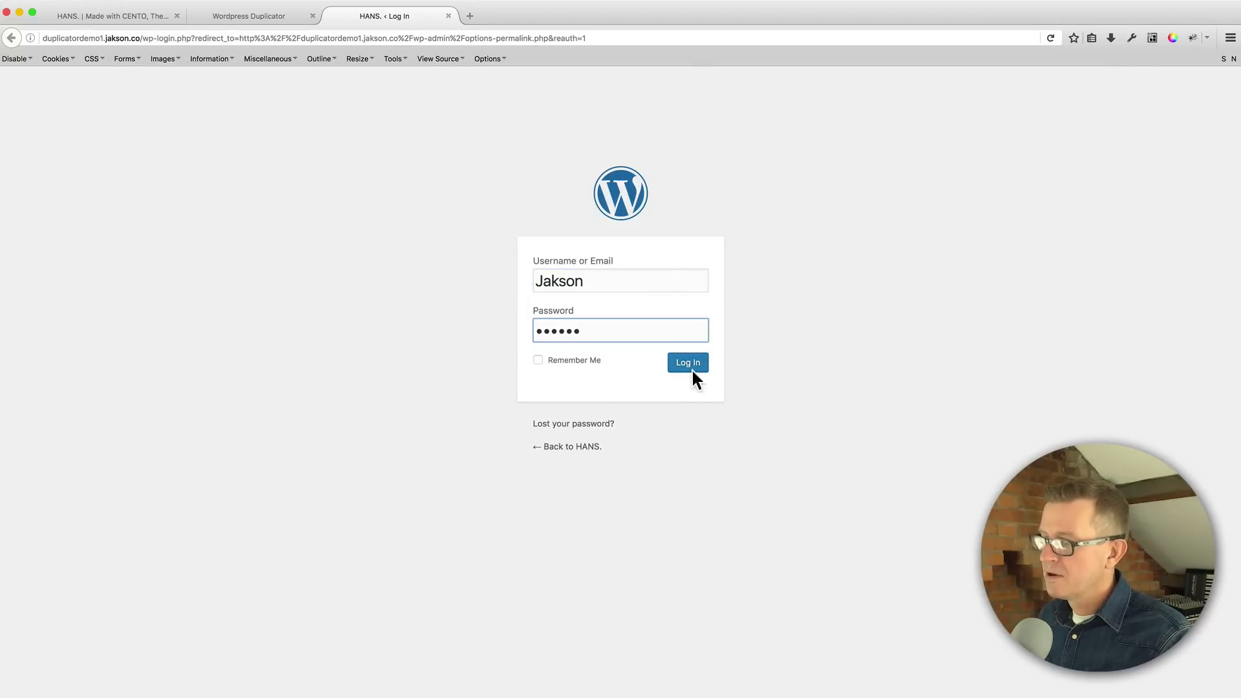
left_click(687, 362)
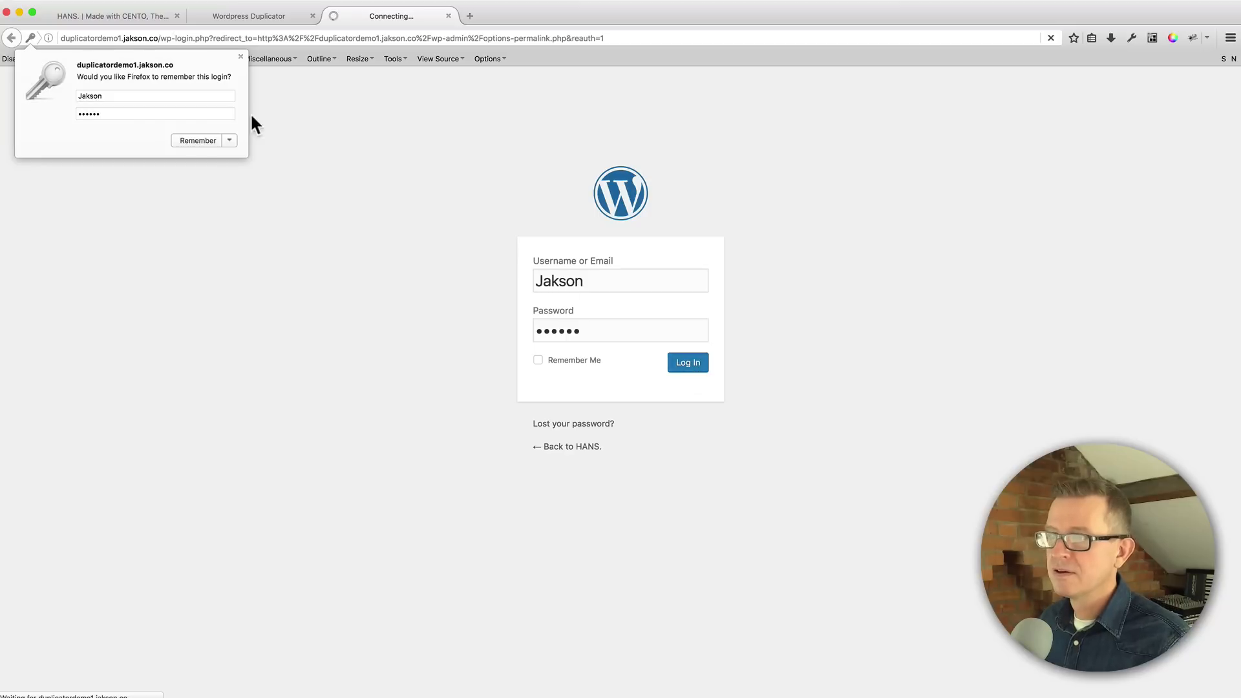
left_click(240, 56)
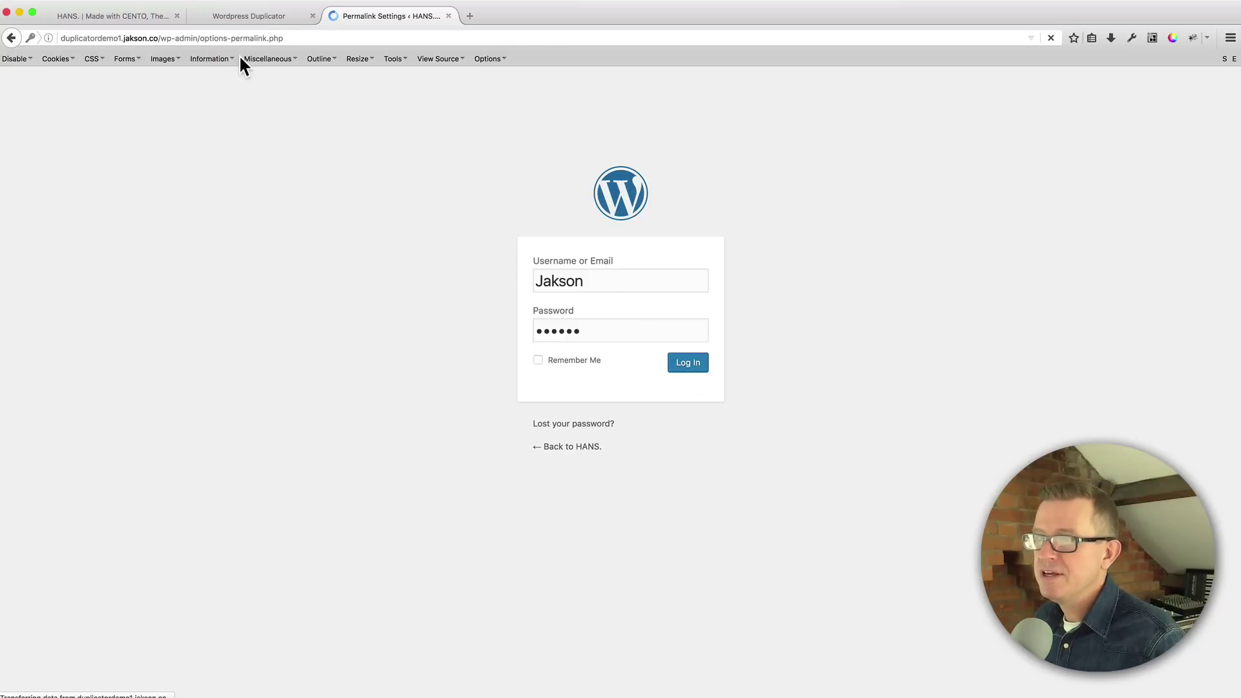
left_click(687, 362)
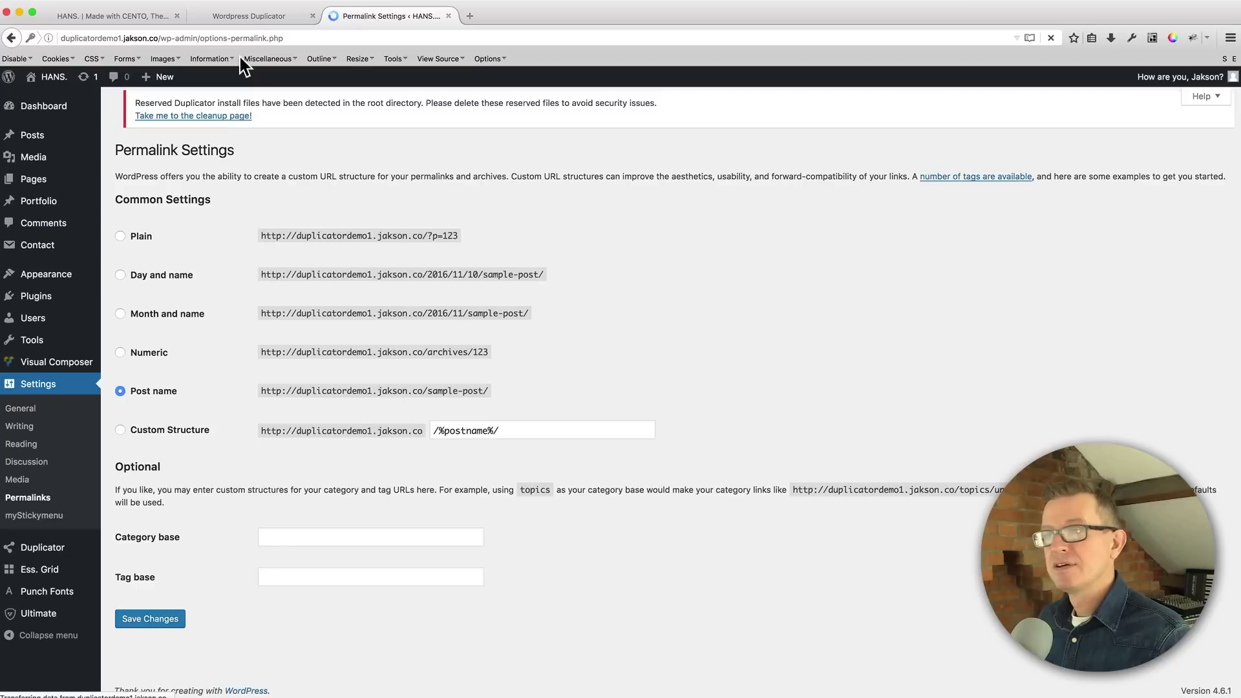
- Save the Post name permalink structure, getting the 'Permalink structure updated' notice
left_click(149, 619)
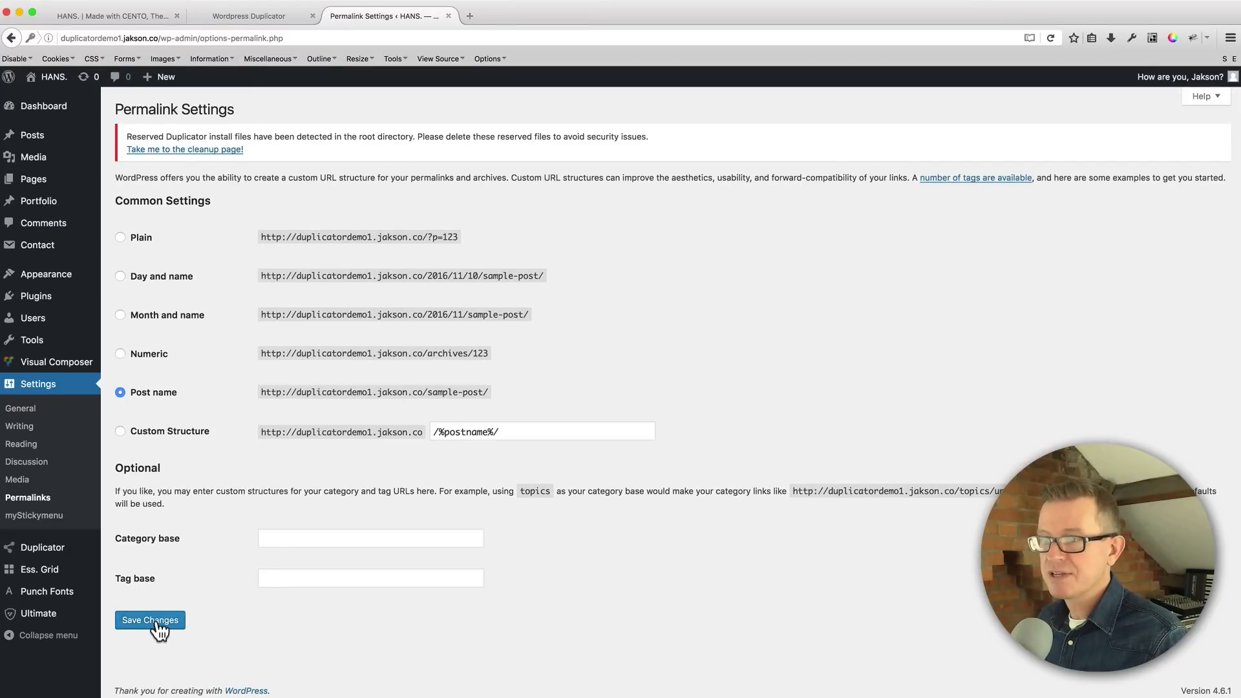
left_click(150, 620)
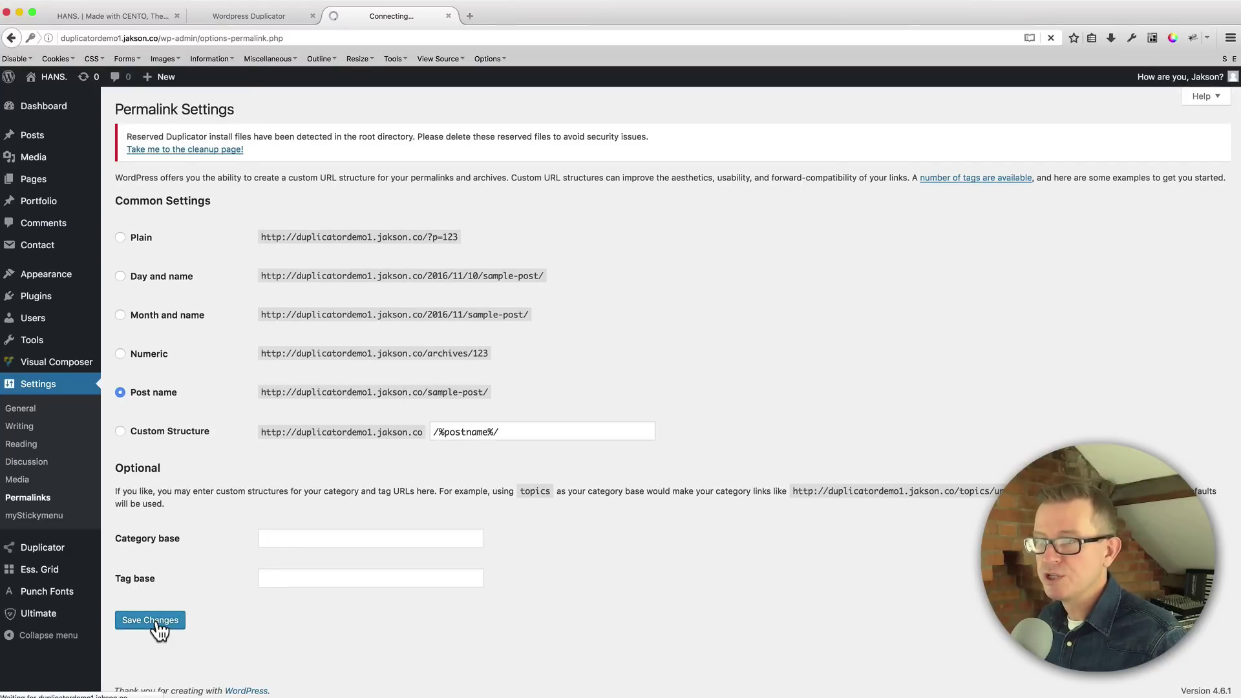
left_click(150, 620)
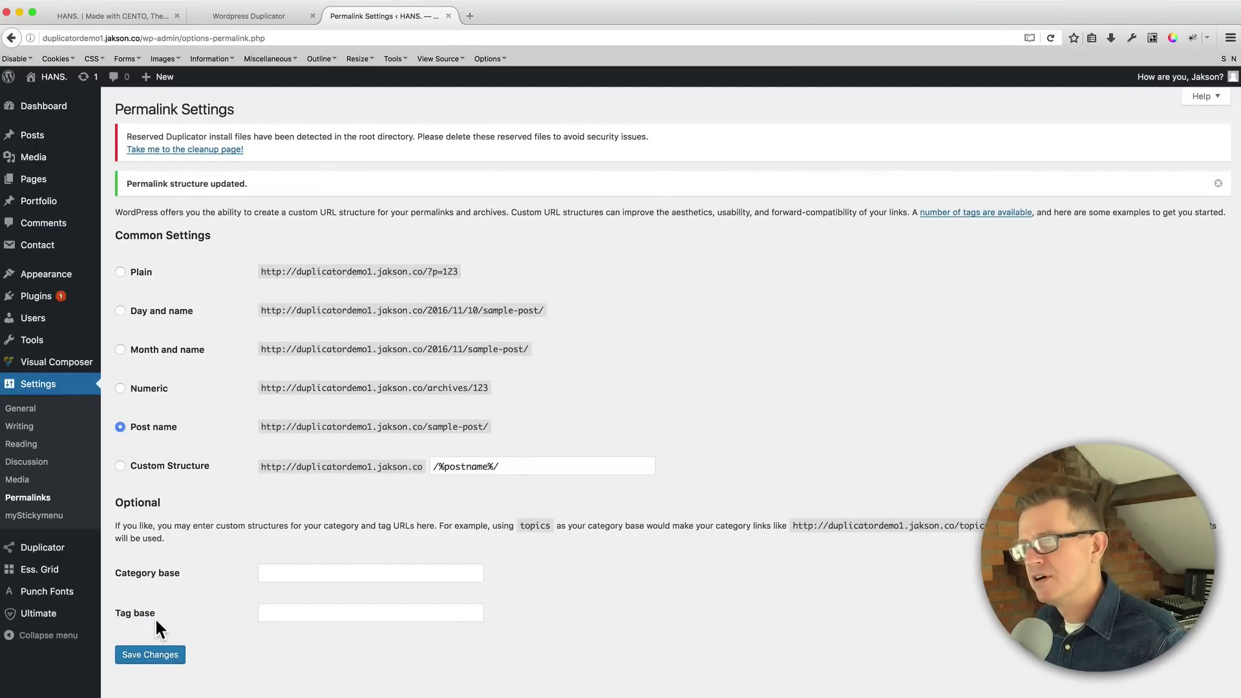
mouse_move(198, 221)
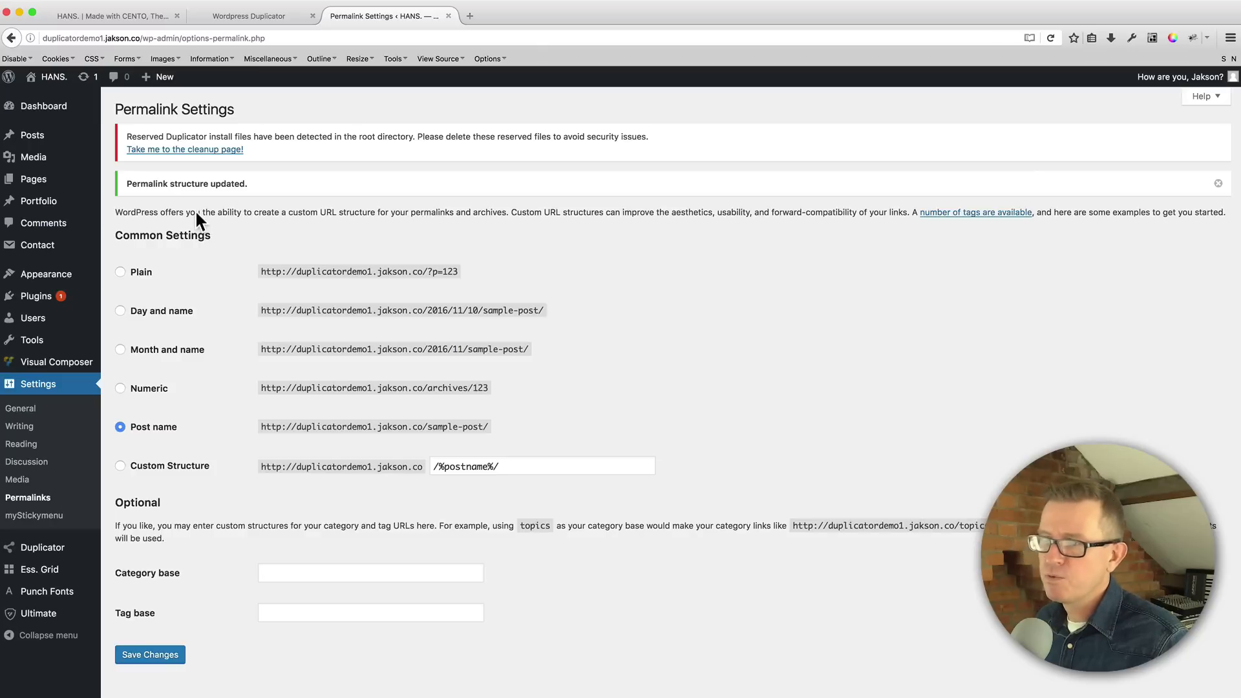
mouse_move(184, 149)
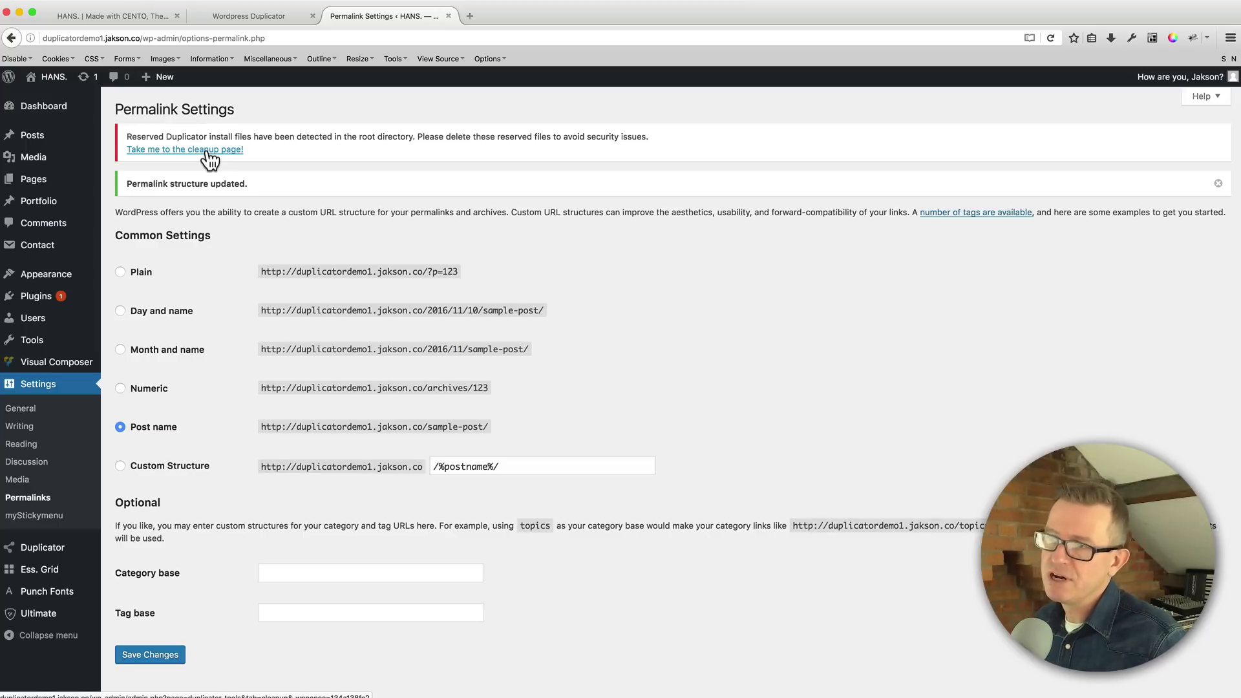
- Go to the Duplicator cleanup page and delete the leftover installer files
left_click(183, 149)
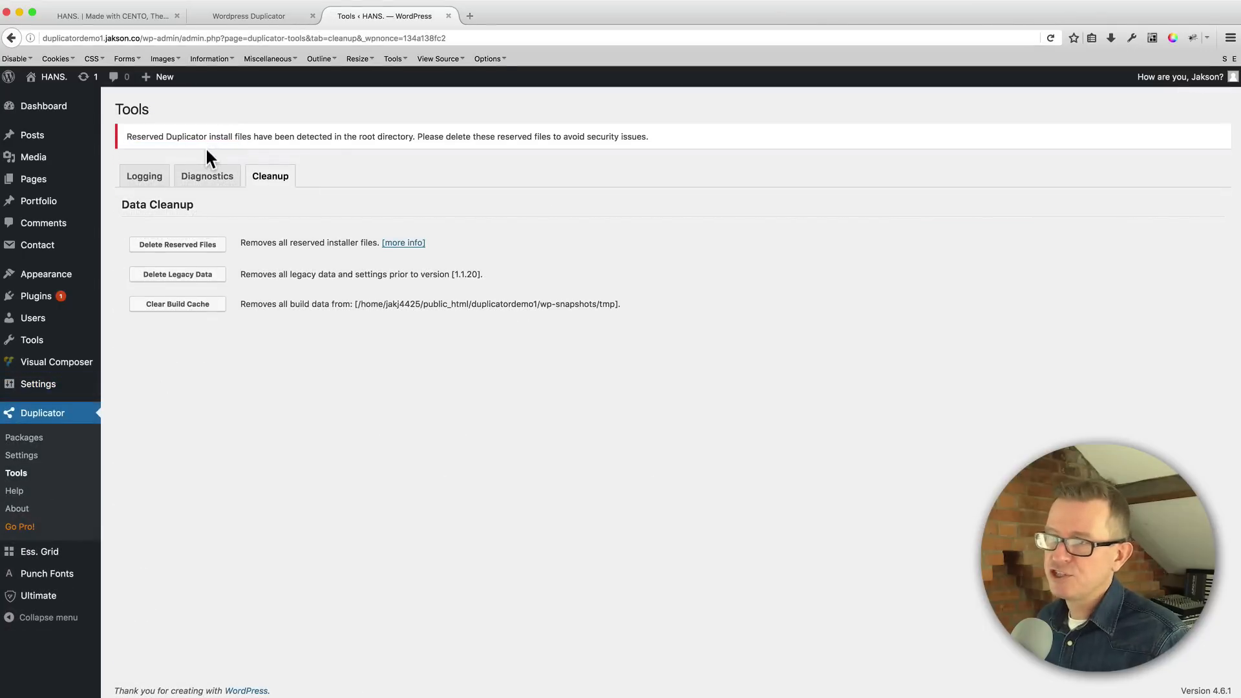
mouse_move(188, 256)
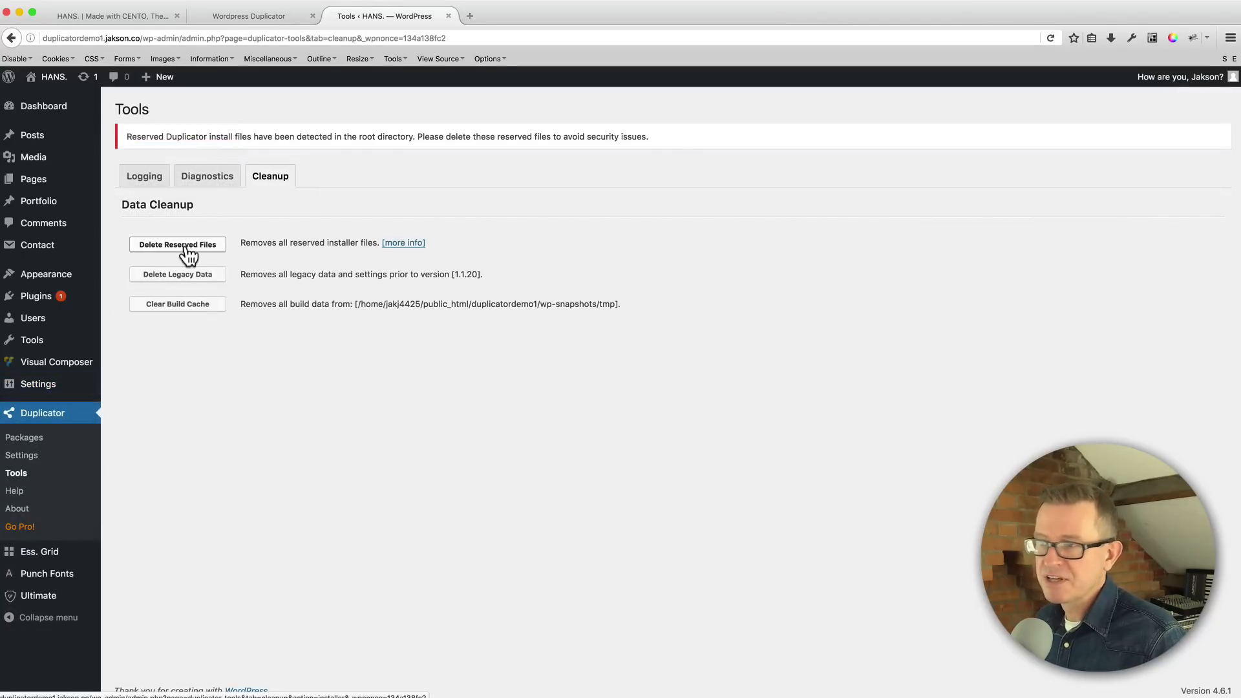
left_click(177, 243)
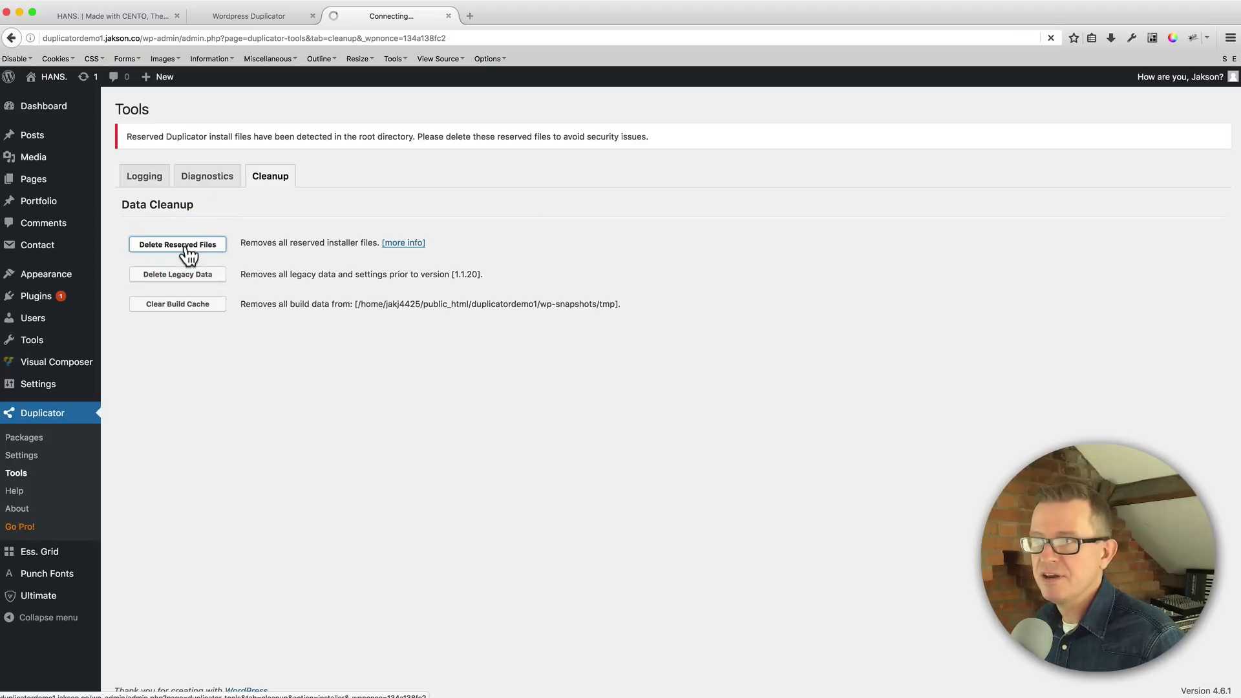
left_click(177, 244)
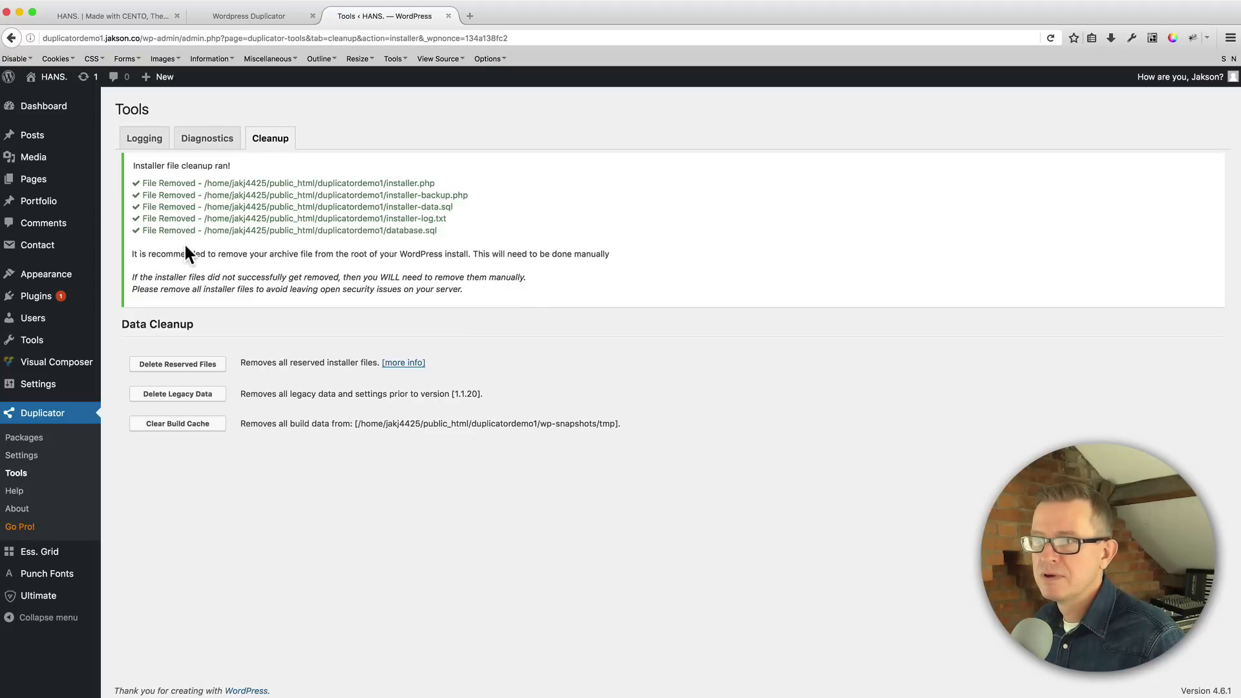
- Delete the legacy plugin data, clear the build cache, and return to the installer's final steps
left_click(177, 394)
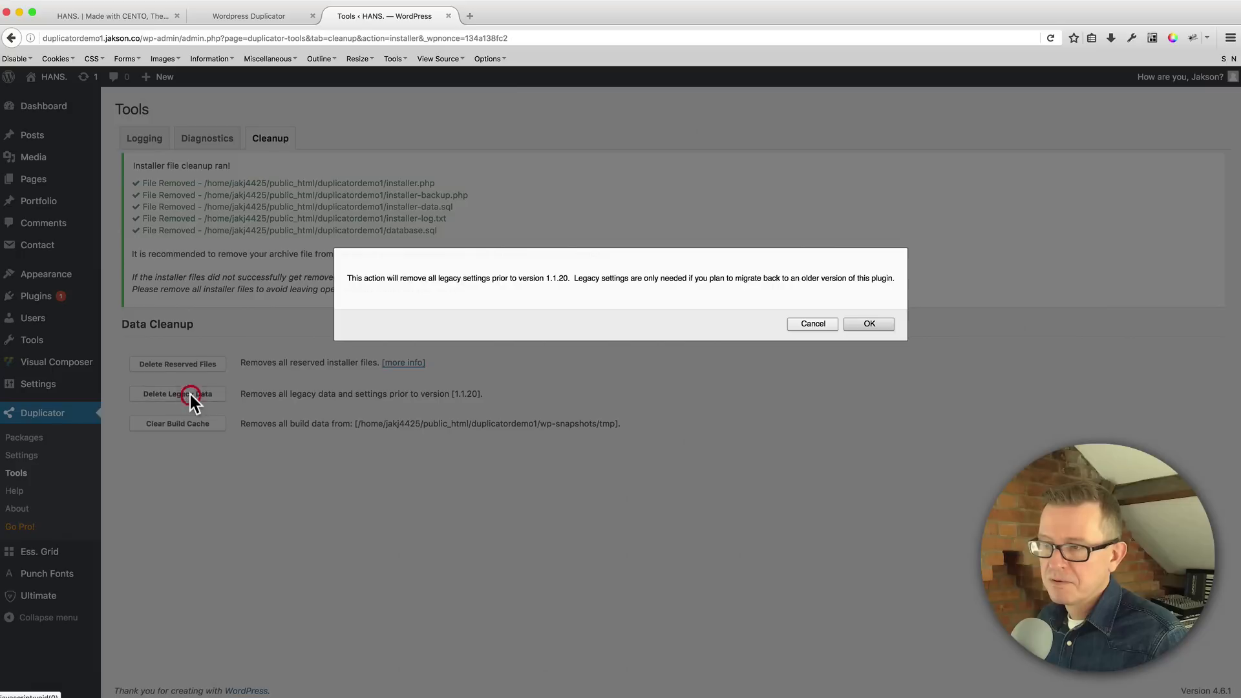
mouse_move(883, 335)
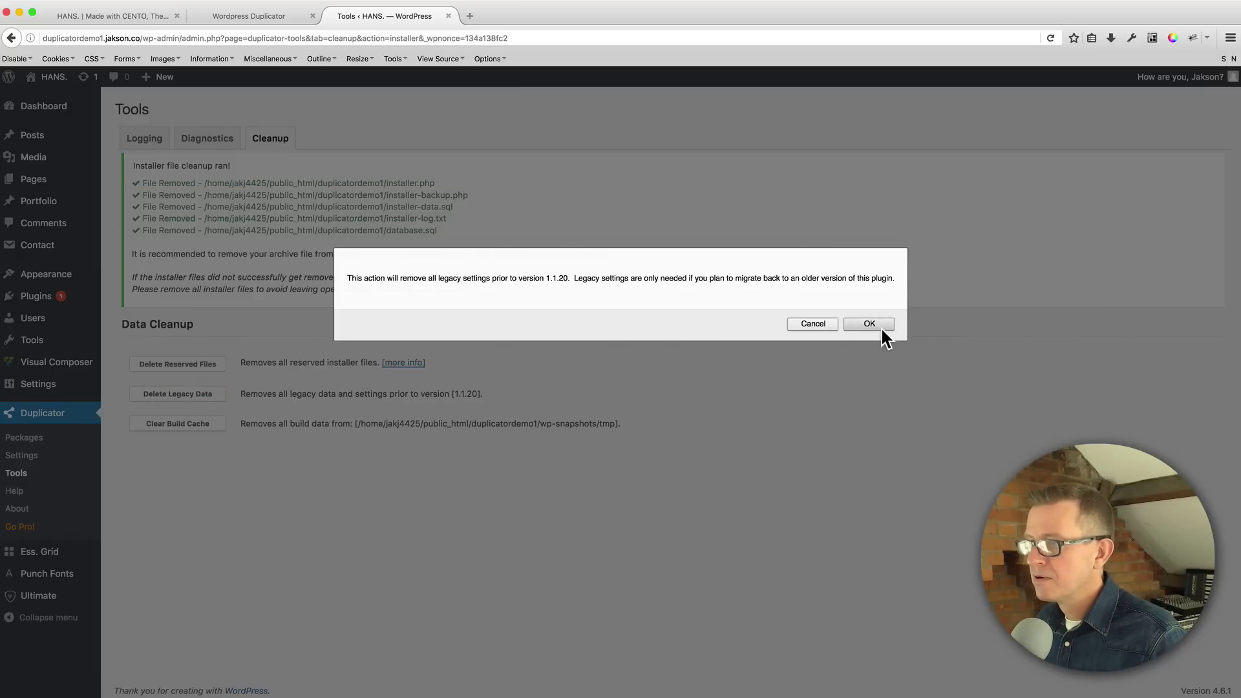
left_click(868, 324)
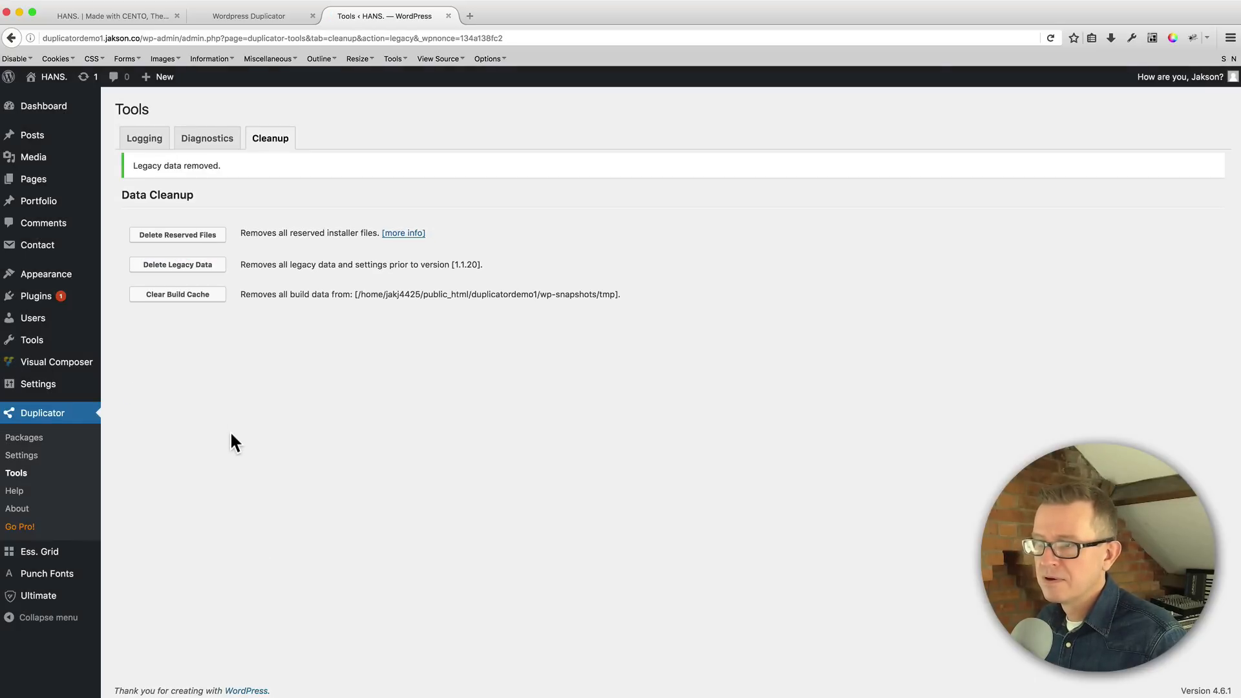
left_click(177, 293)
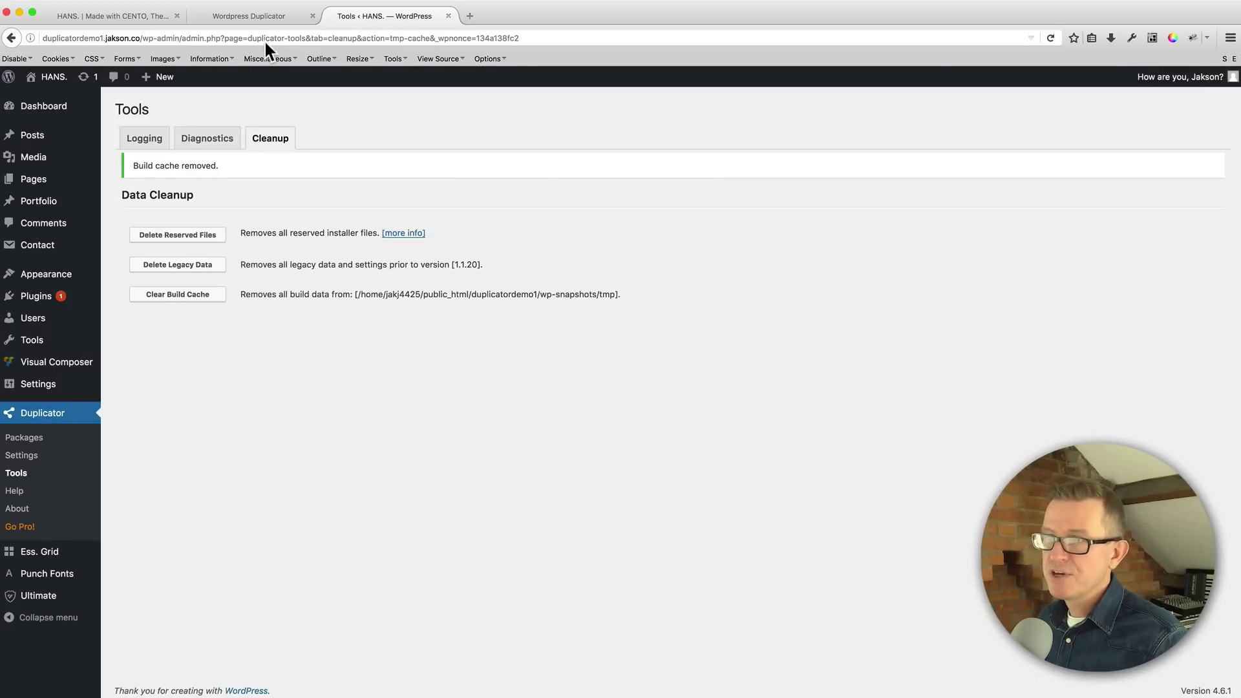
left_click(249, 16)
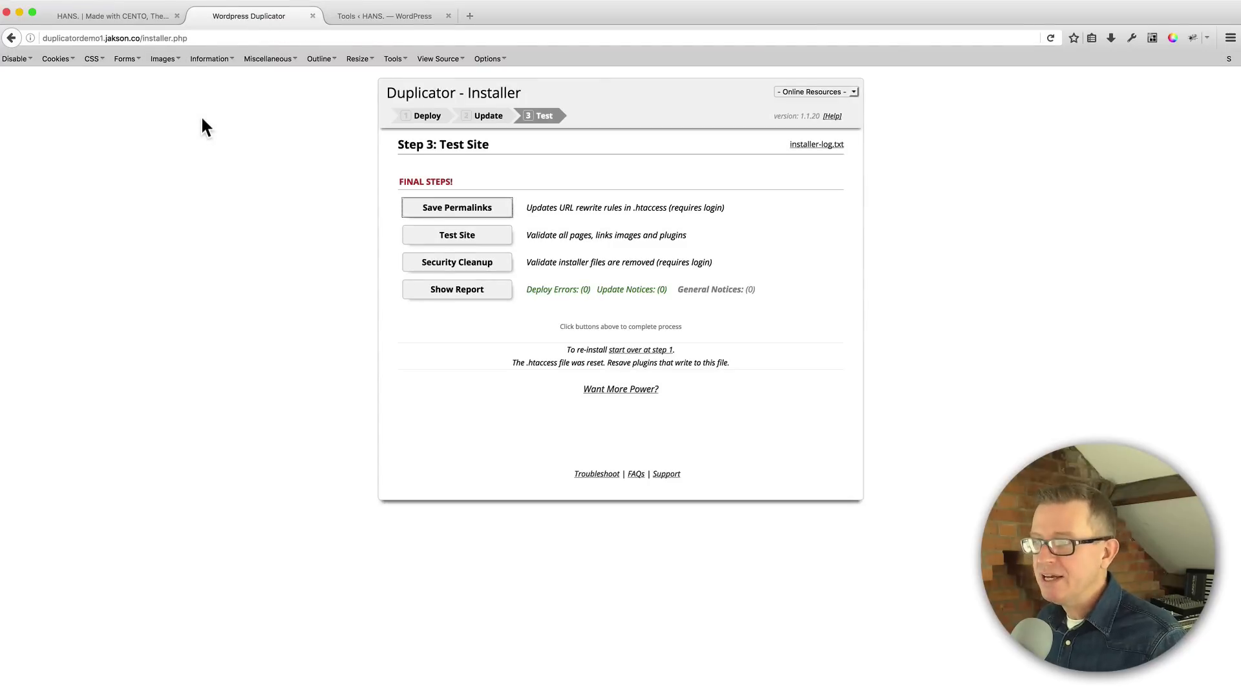
mouse_move(217, 167)
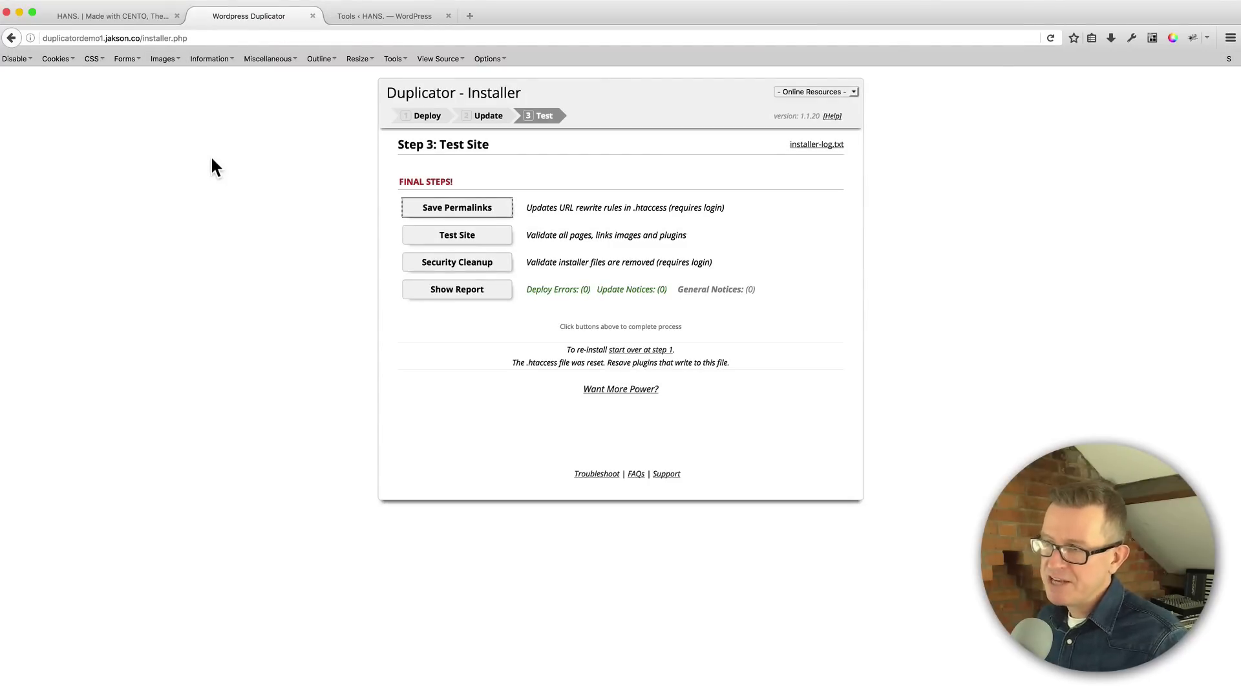
mouse_move(141, 38)
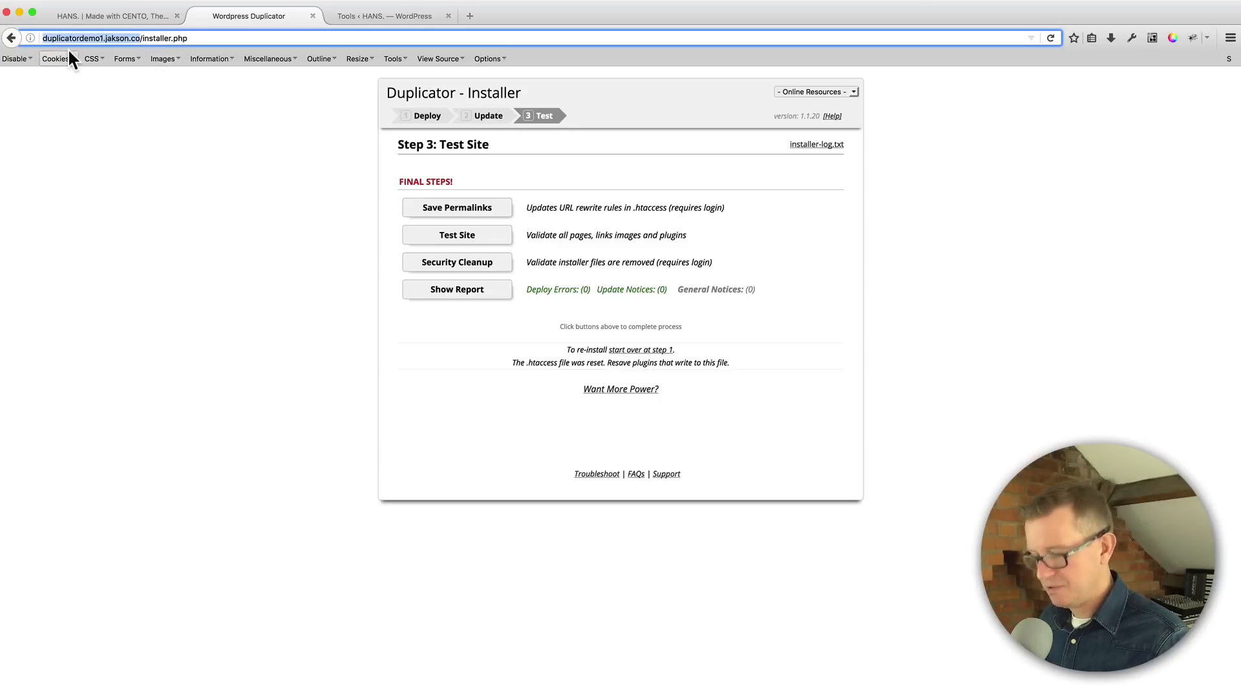
mouse_move(472, 15)
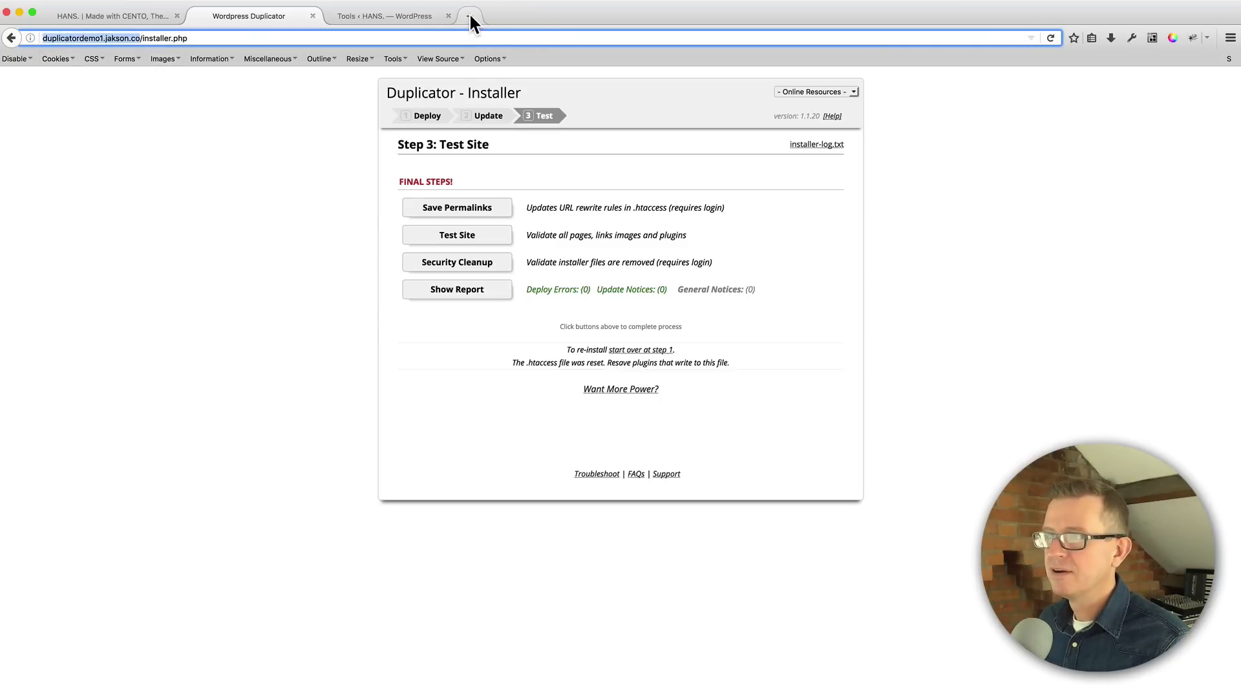
- Start a new browser tab for visiting the migrated site's address
left_click(470, 14)
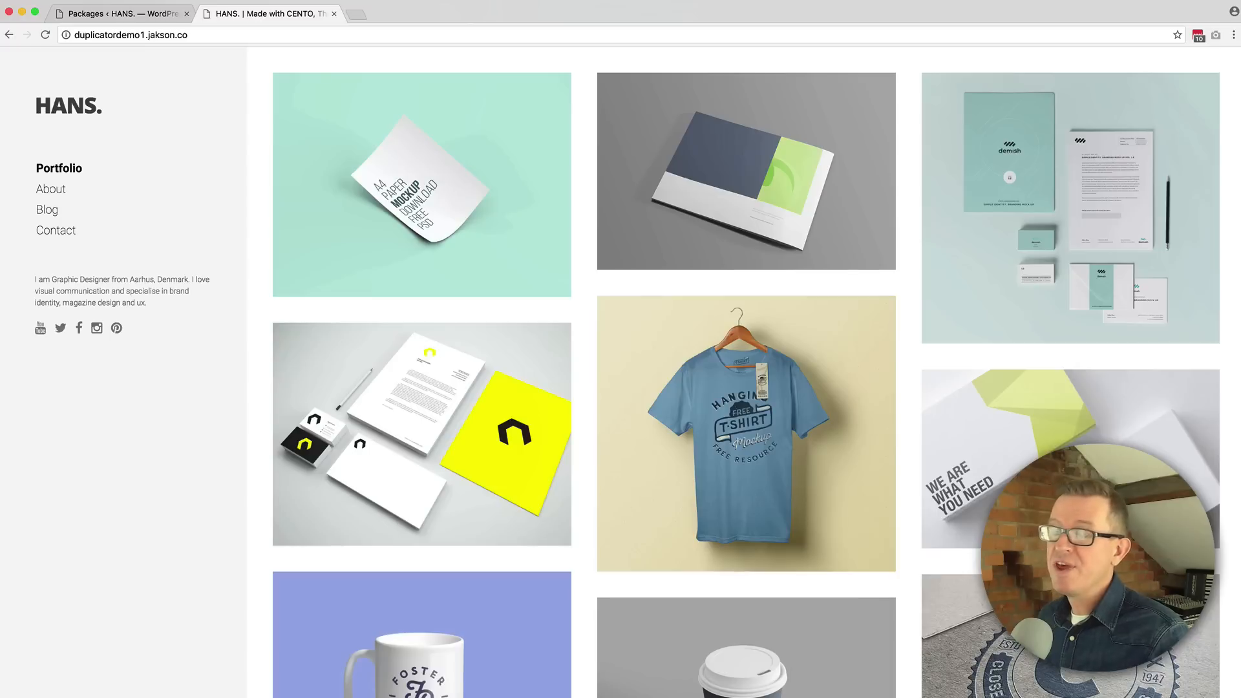
- Visit the live site's About, Blog and Contact pages, then return to the Portfolio homepage
left_click(50, 188)
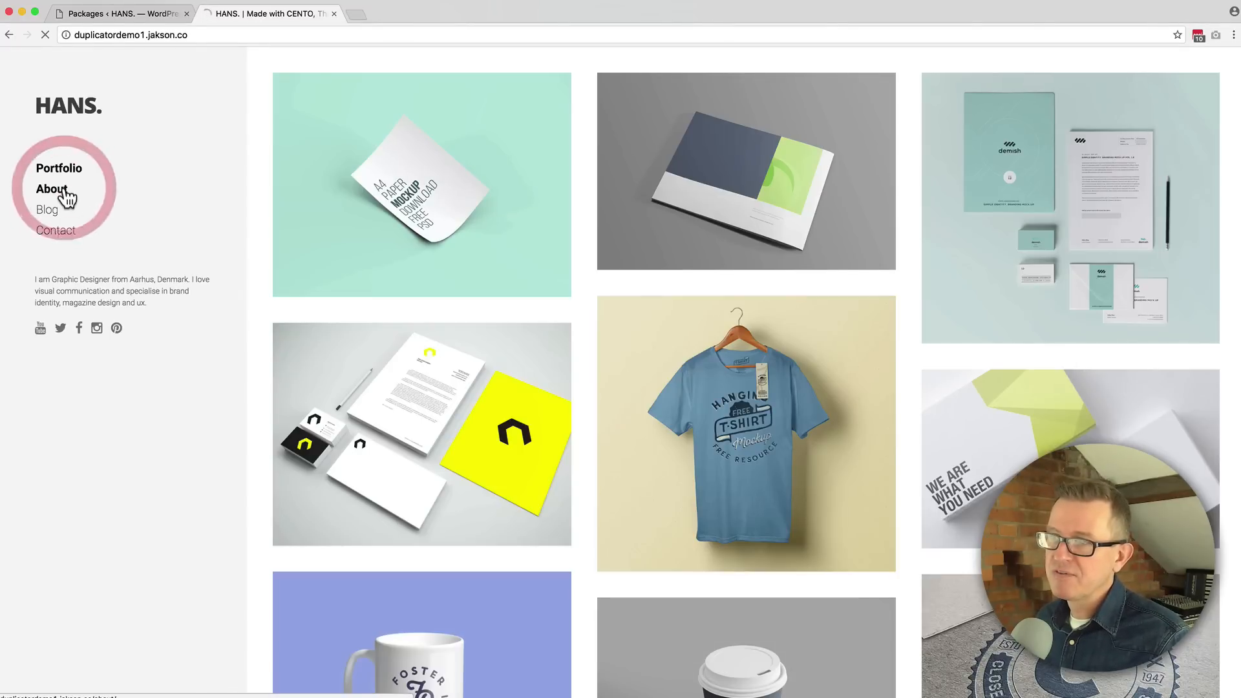
left_click(52, 188)
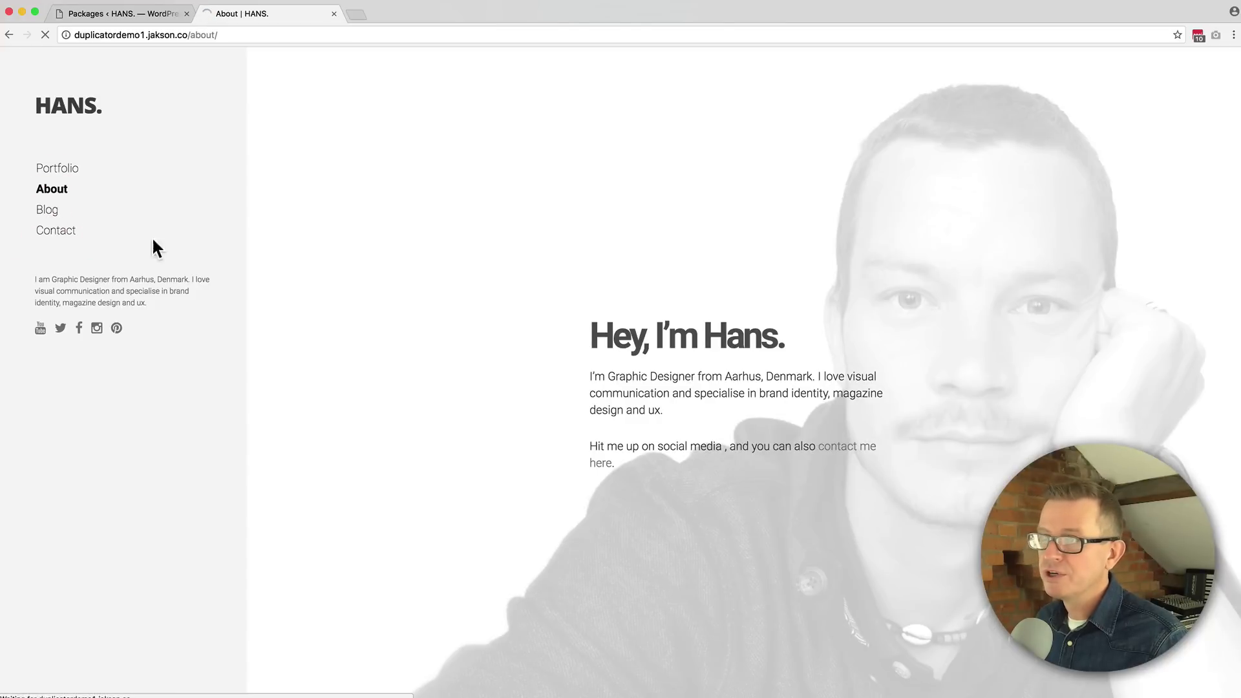
left_click(47, 209)
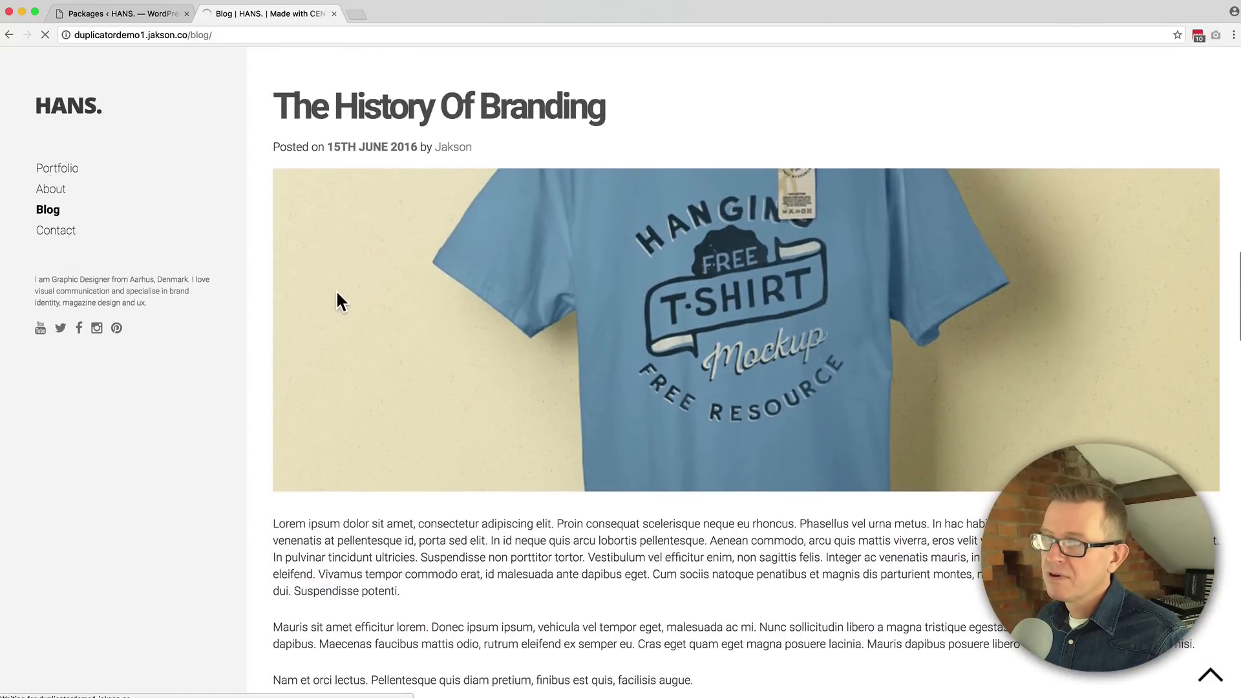
left_click(56, 231)
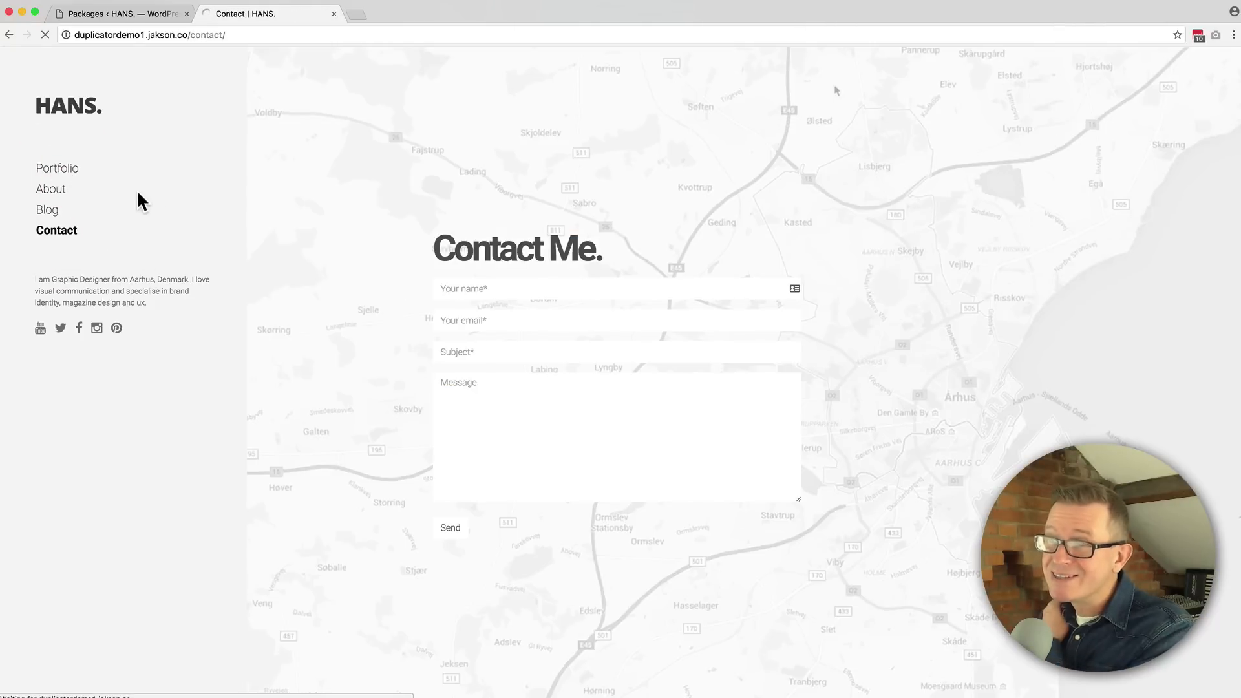
left_click(57, 168)
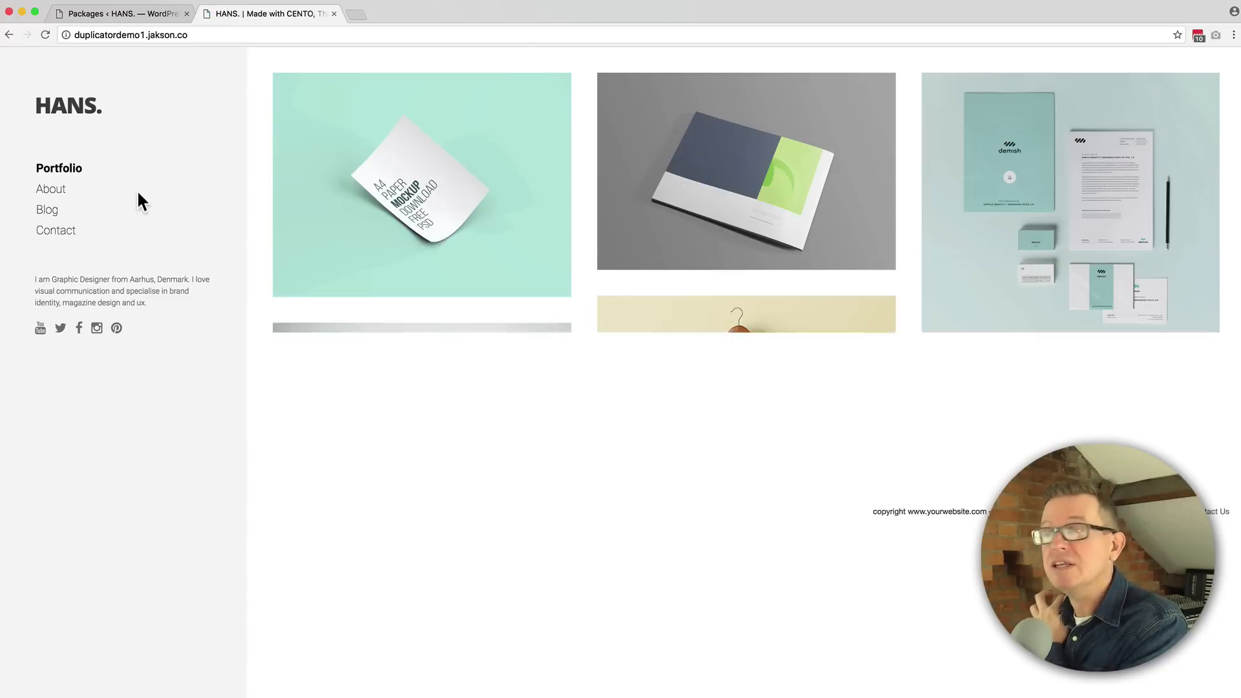
scroll("down", 3)
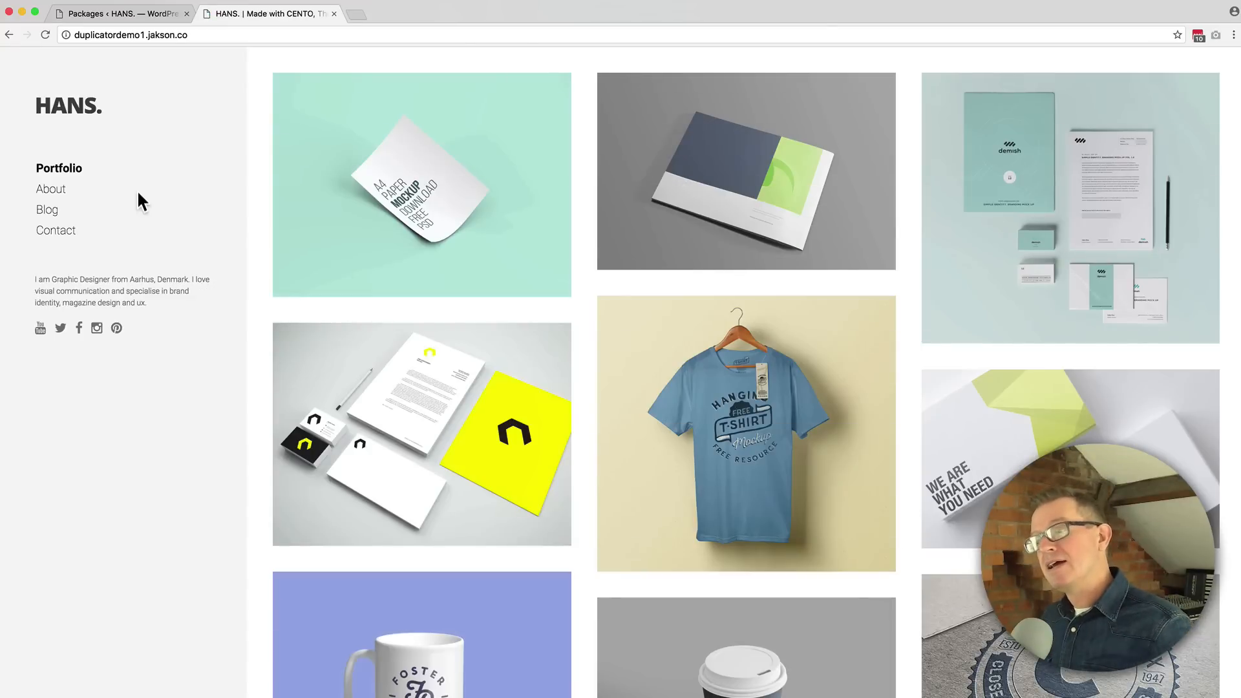